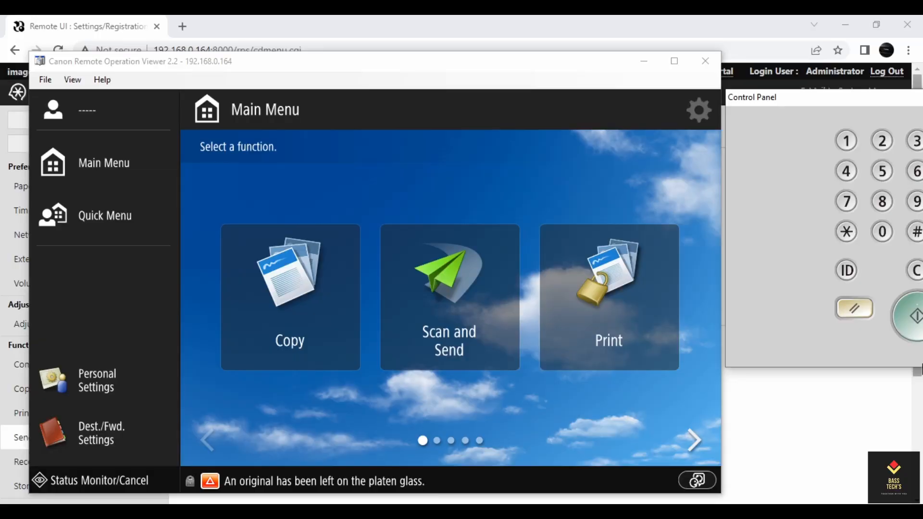
{"action": "mouse_move", "coordinate": [861, 472]}
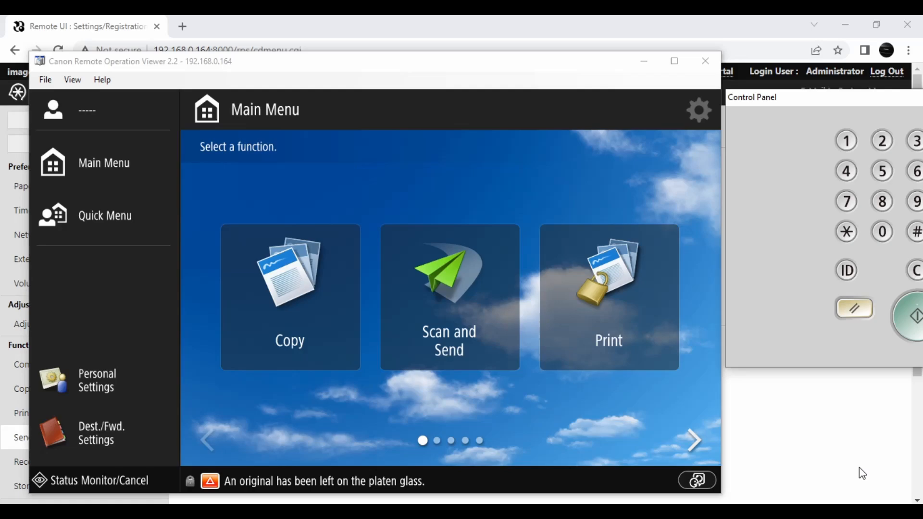
{"action": "mouse_move", "coordinate": [387, 173]}
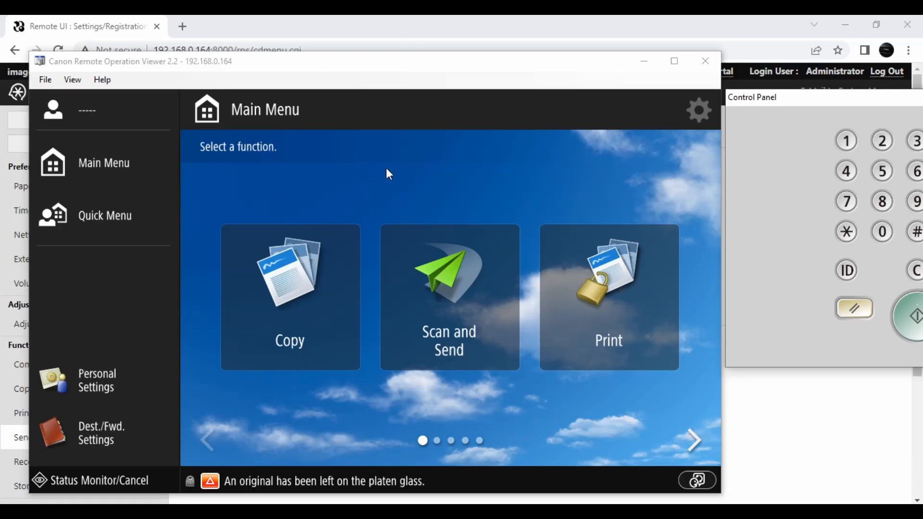
{"action": "mouse_move", "coordinate": [461, 301]}
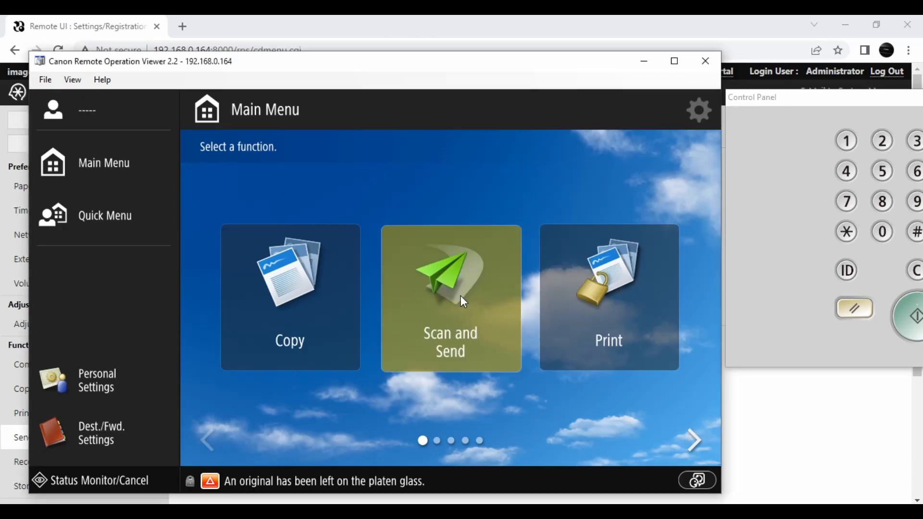
- Scan the original and send it to the Gmail address-book destination
{"action": "left_click", "coordinate": [451, 297]}
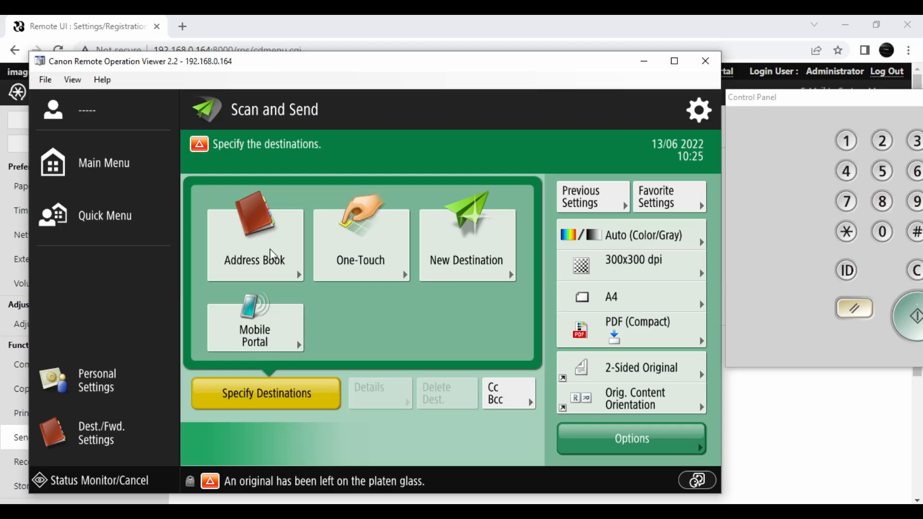
{"action": "left_click", "coordinate": [255, 242]}
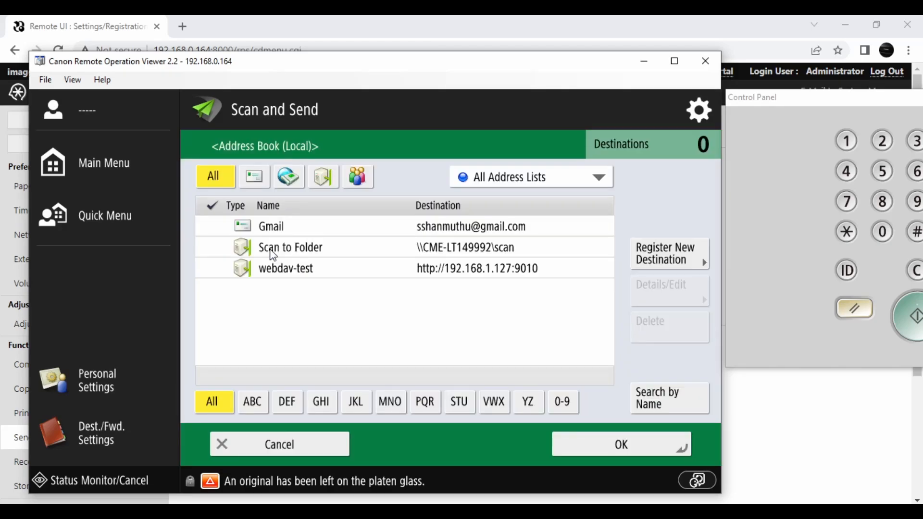
{"action": "left_click", "coordinate": [353, 226]}
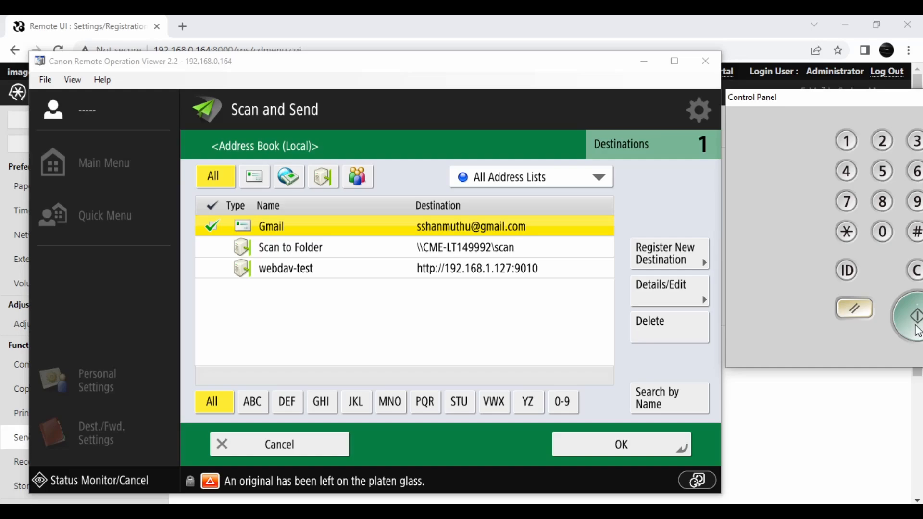
{"action": "left_click", "coordinate": [621, 444]}
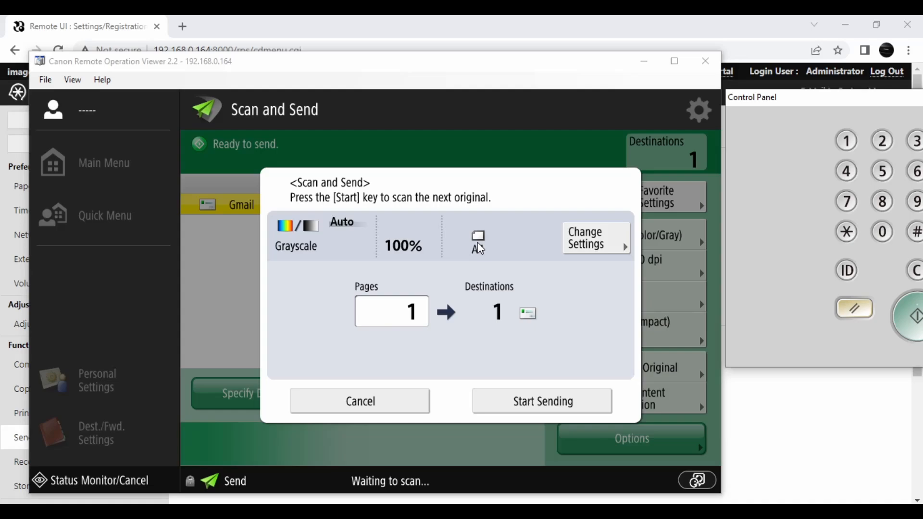
{"action": "left_click", "coordinate": [540, 401]}
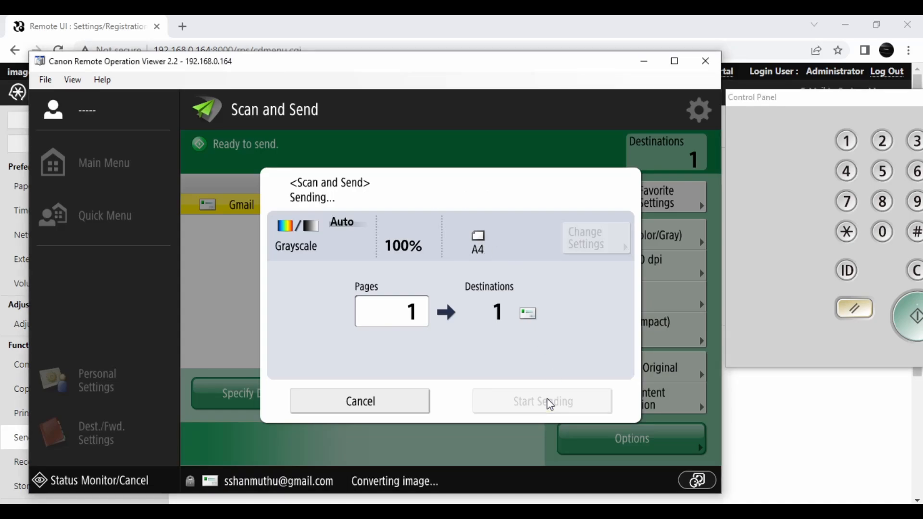
{"action": "left_click", "coordinate": [540, 400]}
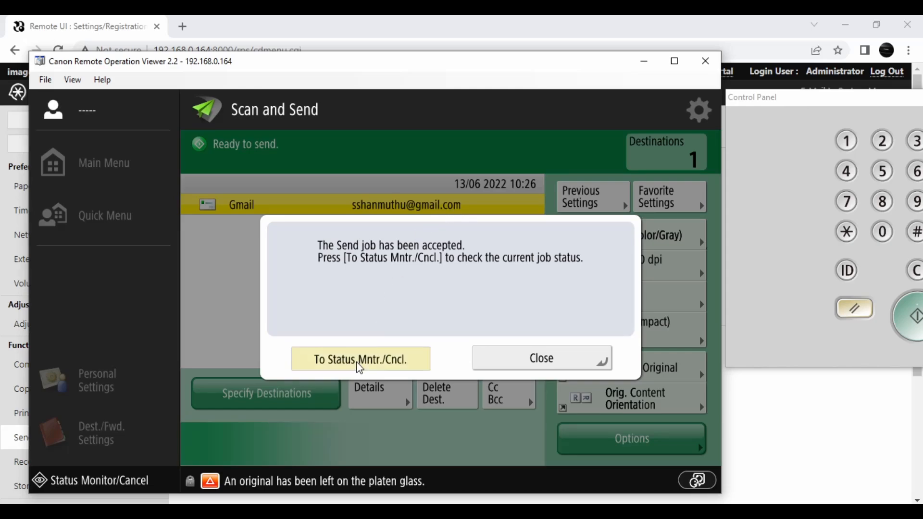
- Open the latest failed Gmail send in the Job Log and read SMTP authentication error #839
{"action": "left_click", "coordinate": [359, 358]}
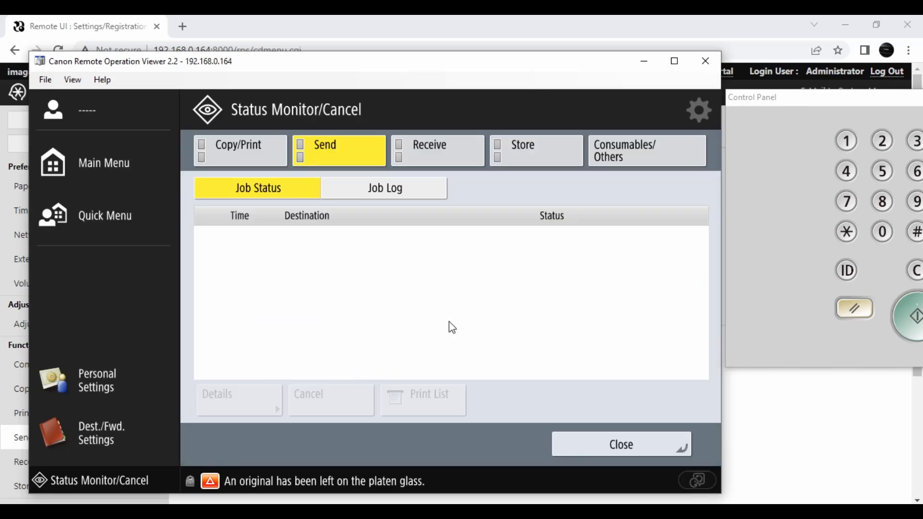
{"action": "mouse_move", "coordinate": [344, 193]}
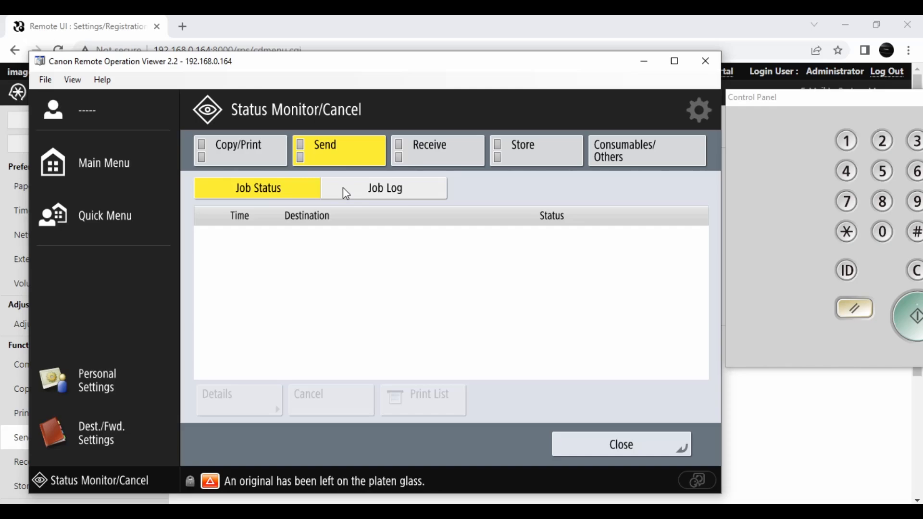
{"action": "left_click", "coordinate": [384, 188]}
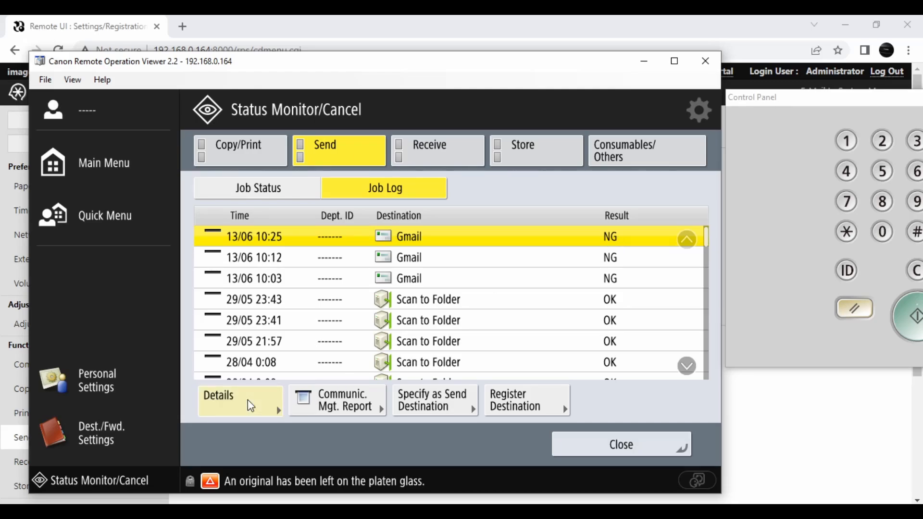
{"action": "left_click", "coordinate": [240, 401]}
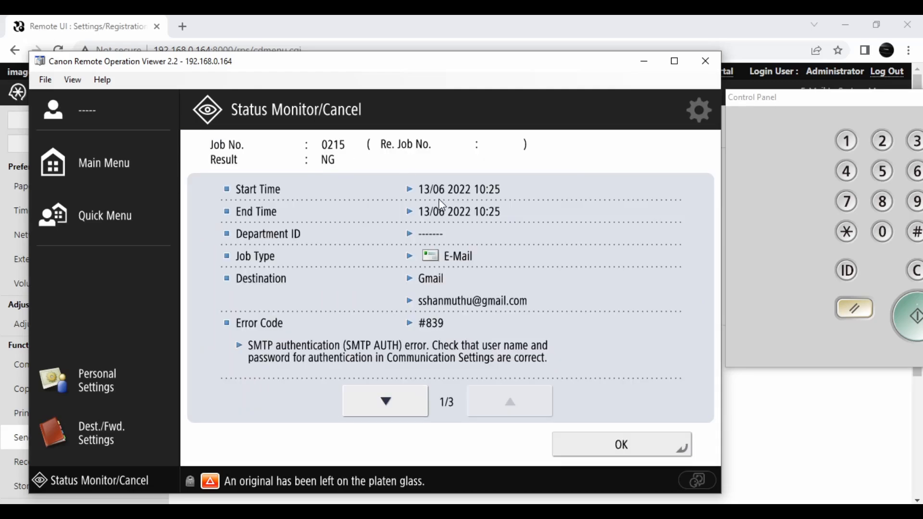
{"action": "mouse_move", "coordinate": [496, 293]}
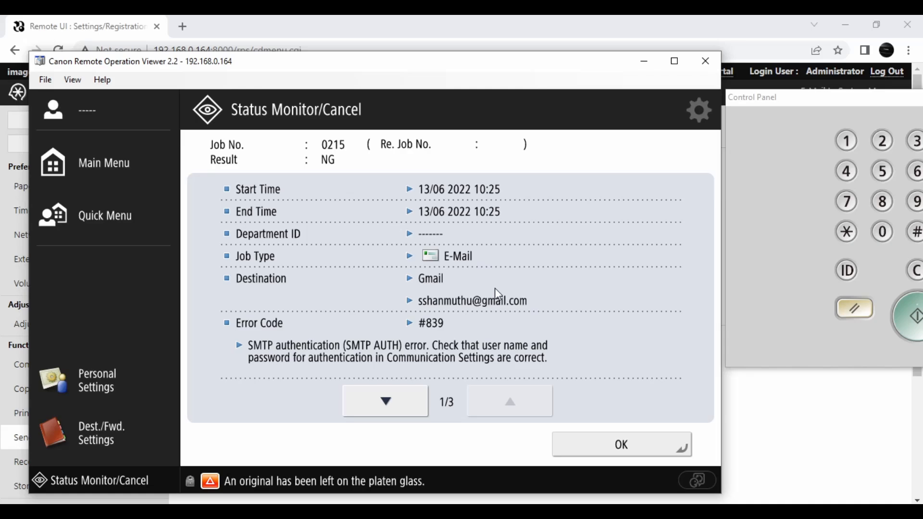
{"action": "mouse_move", "coordinate": [446, 336]}
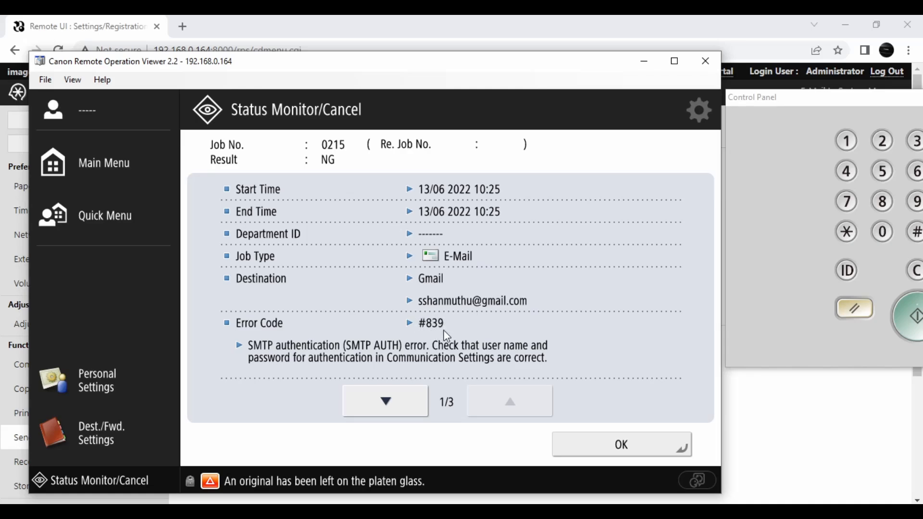
{"action": "mouse_move", "coordinate": [381, 351]}
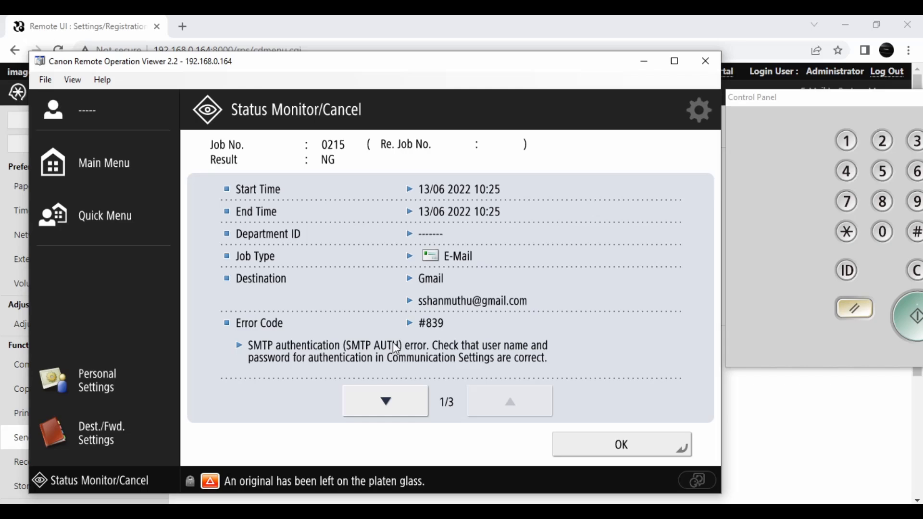
{"action": "mouse_move", "coordinate": [540, 325]}
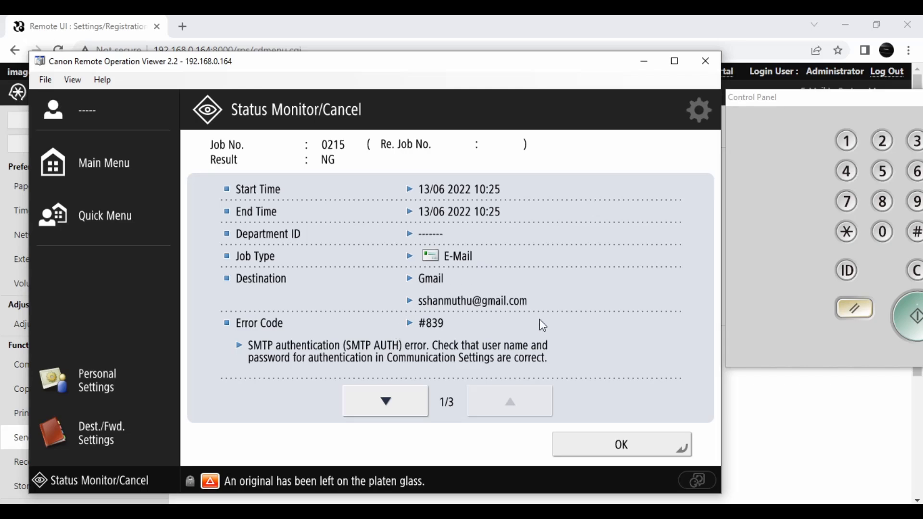
{"action": "mouse_move", "coordinate": [335, 369]}
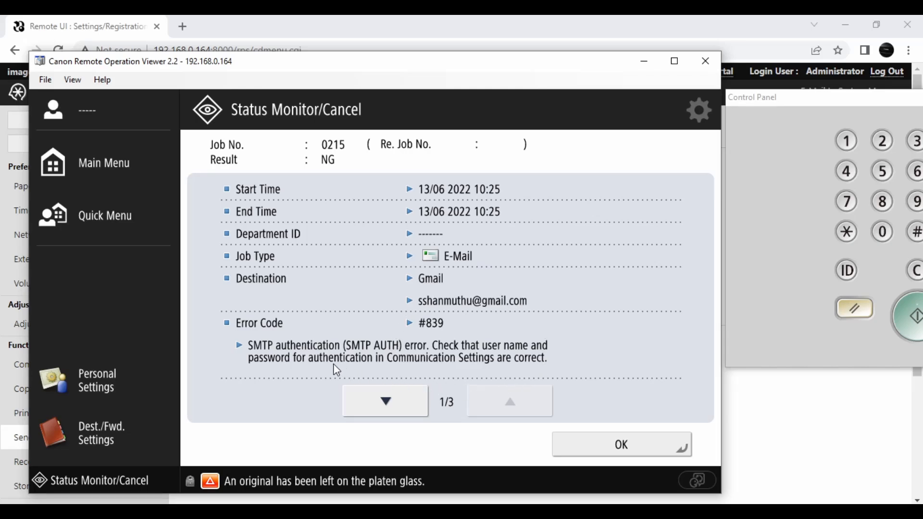
{"action": "mouse_move", "coordinate": [361, 359]}
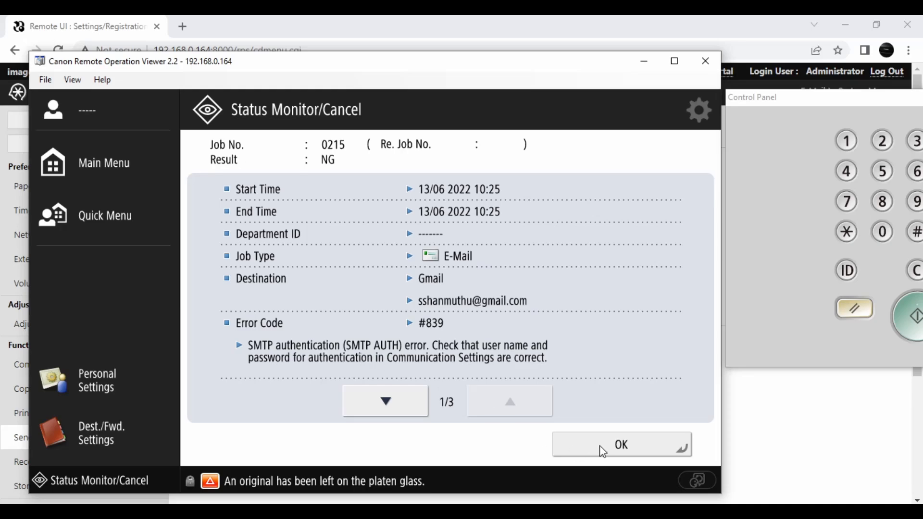
{"action": "left_click", "coordinate": [621, 444]}
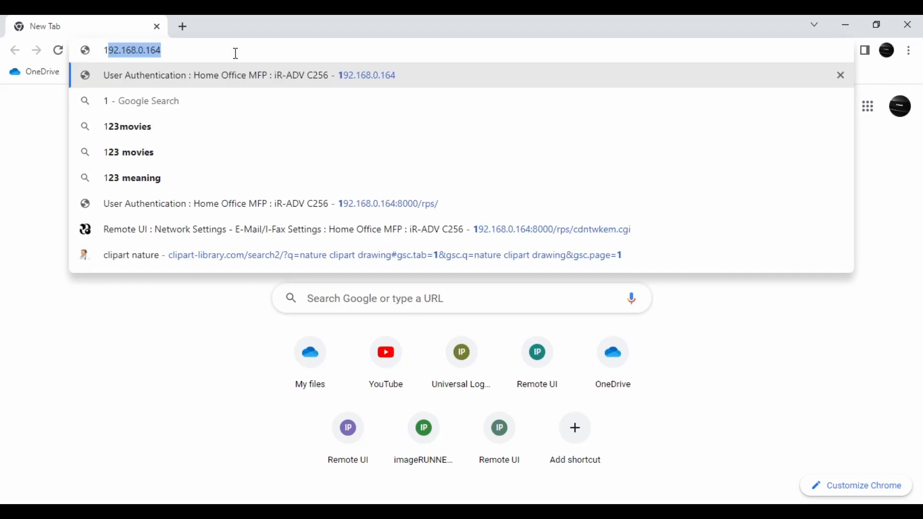
- Browse to the printer's 192… address and log in as Administrator with the password
{"action": "type", "text": "192.168.0.164:8000/rps/"}
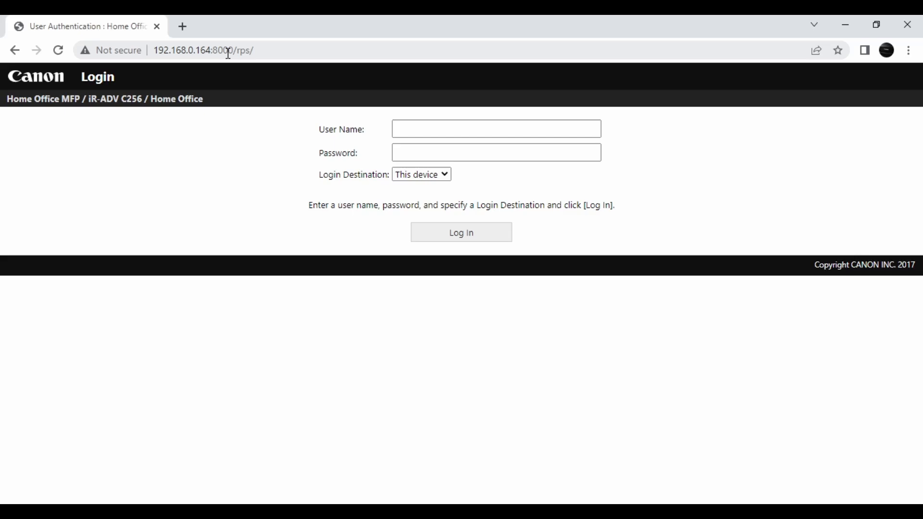
{"action": "left_click", "coordinate": [496, 129]}
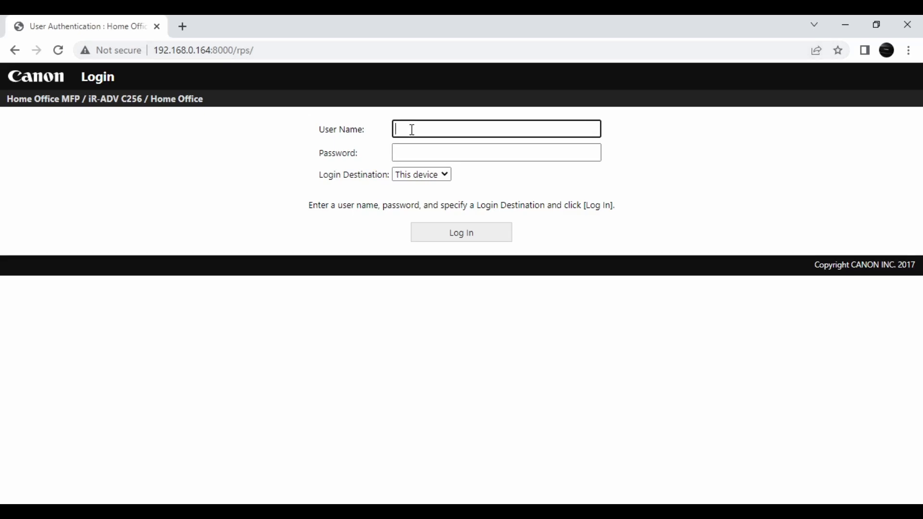
{"action": "type", "text": "Administrator"}
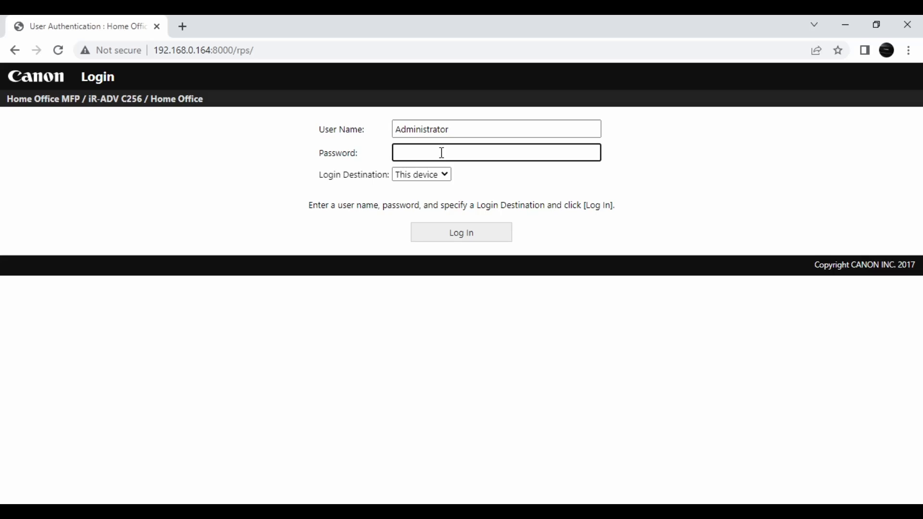
{"action": "type", "text": "password"}
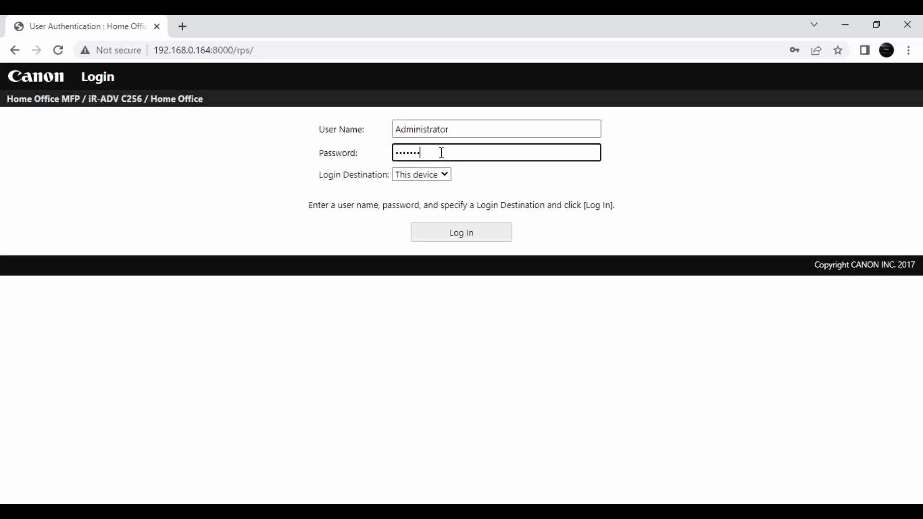
{"action": "left_click", "coordinate": [461, 232]}
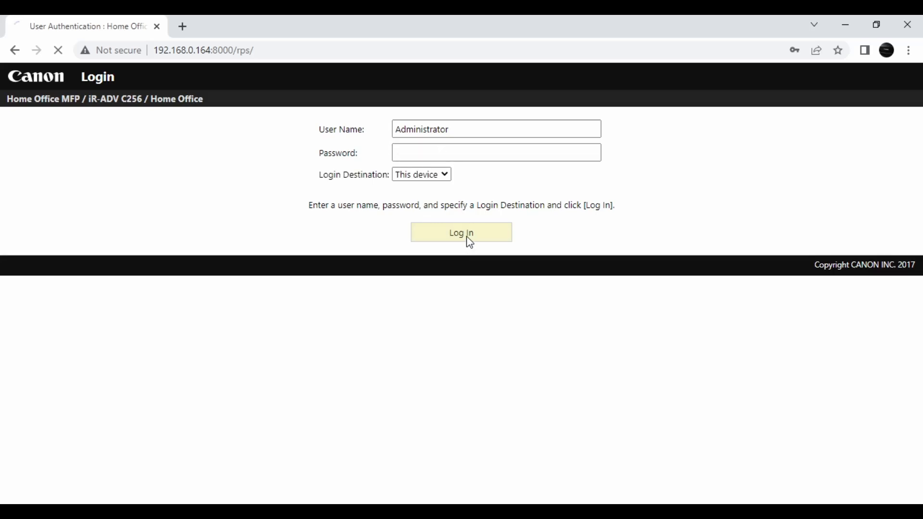
{"action": "left_click", "coordinate": [461, 232]}
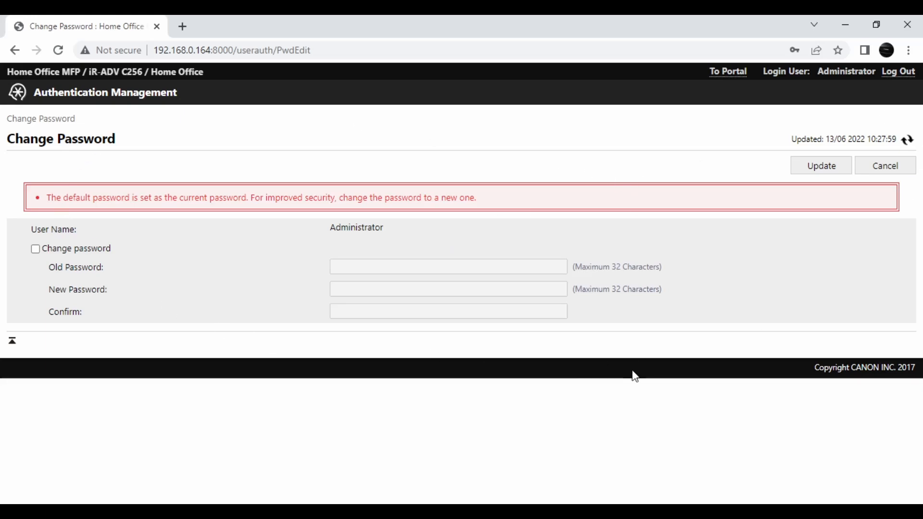
{"action": "mouse_move", "coordinate": [173, 247]}
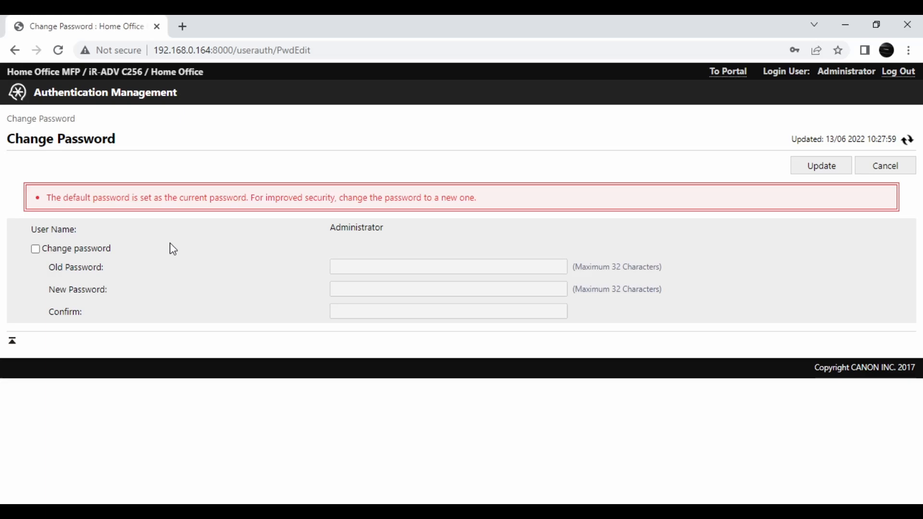
{"action": "mouse_move", "coordinate": [804, 192]}
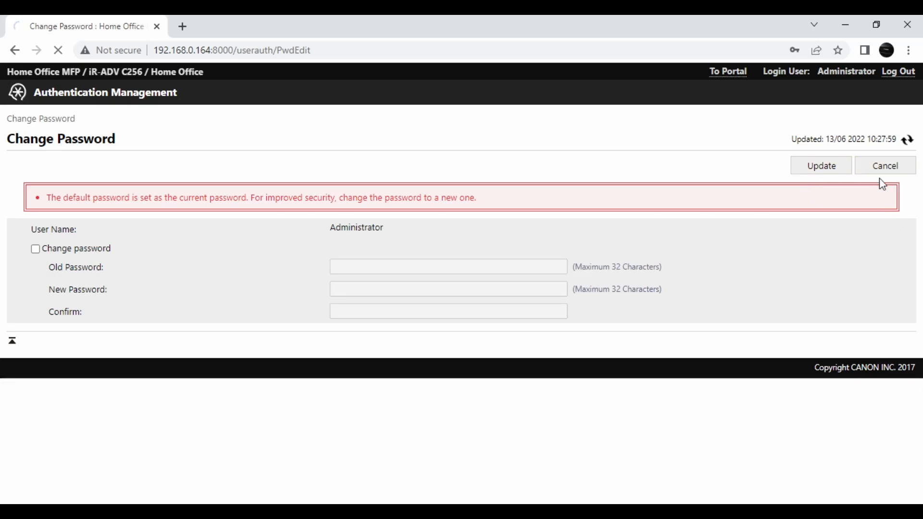
- Skip the default-password change and open the Send function's E-Mail/I-Fax network settings
{"action": "left_click", "coordinate": [884, 165]}
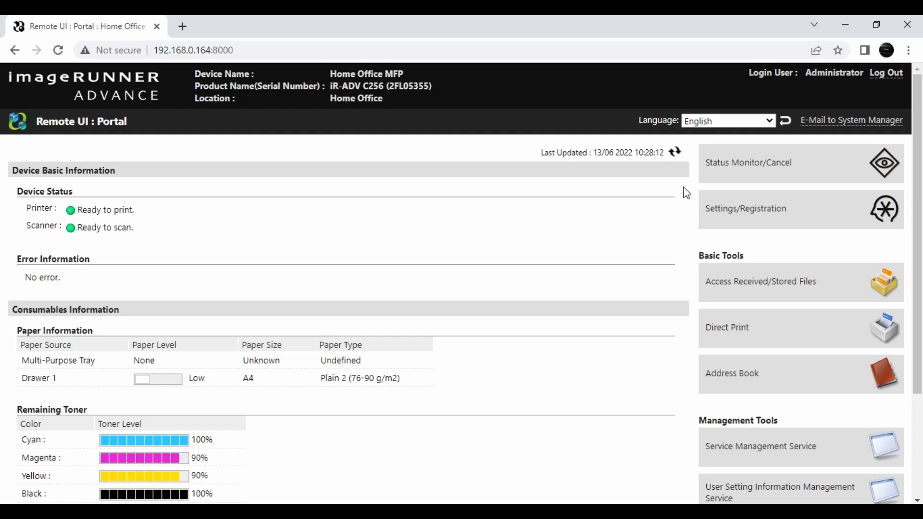
{"action": "mouse_move", "coordinate": [912, 127]}
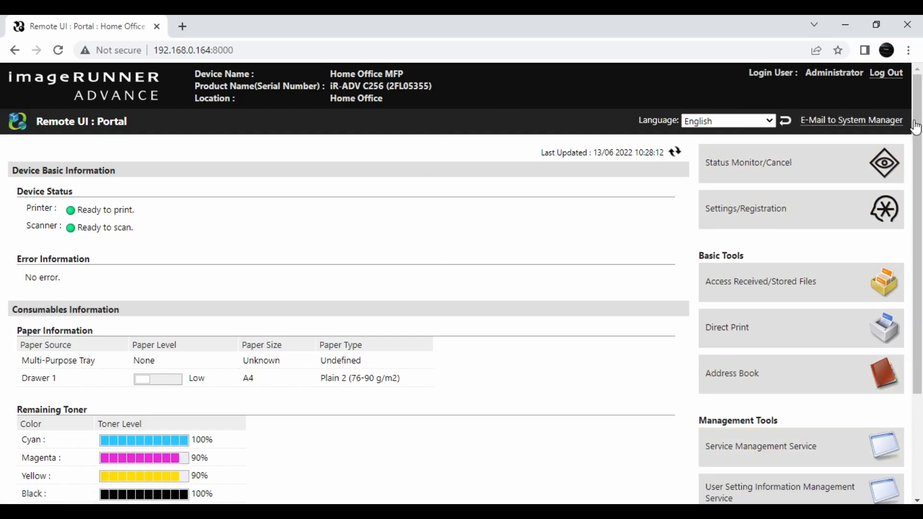
{"action": "mouse_move", "coordinate": [744, 212]}
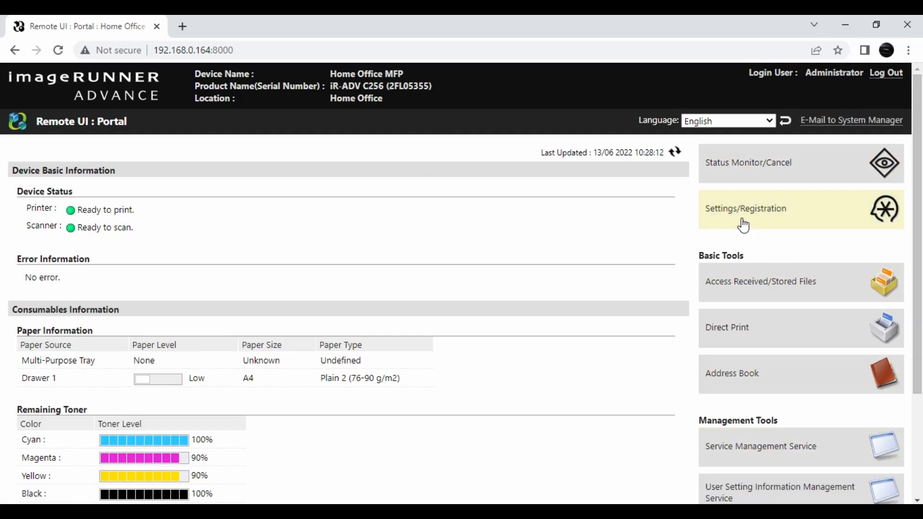
{"action": "left_click", "coordinate": [745, 208]}
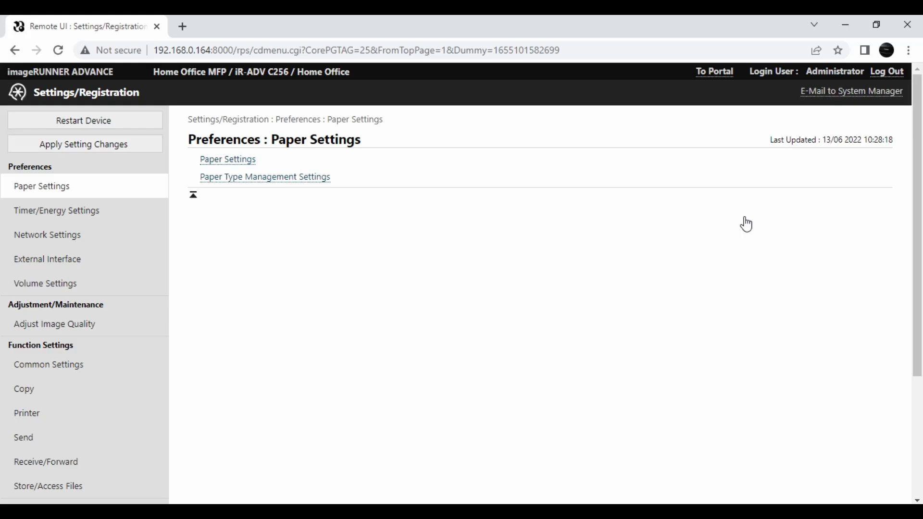
{"action": "mouse_move", "coordinate": [56, 259]}
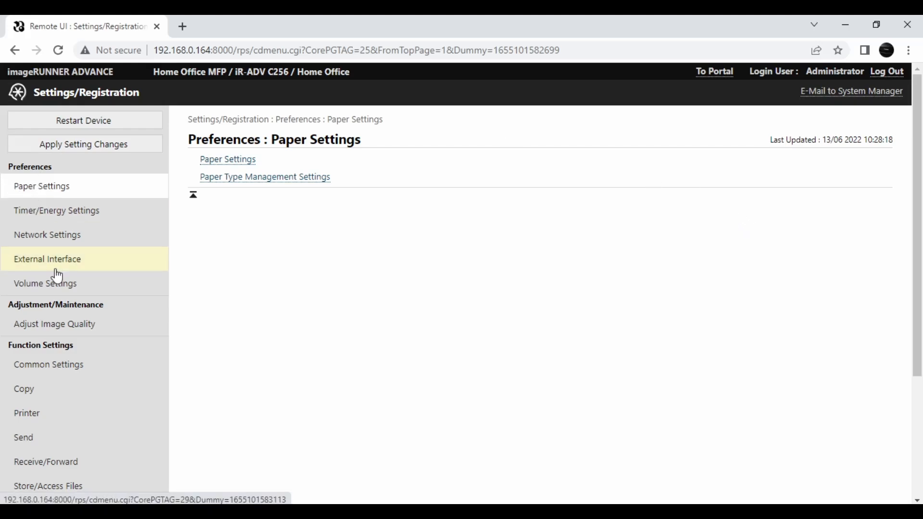
{"action": "left_click", "coordinate": [47, 234]}
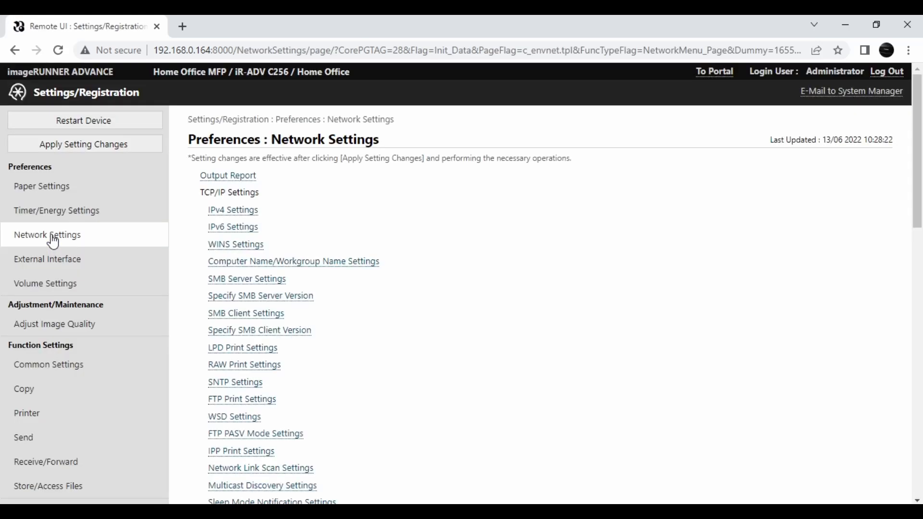
{"action": "mouse_move", "coordinate": [286, 192]}
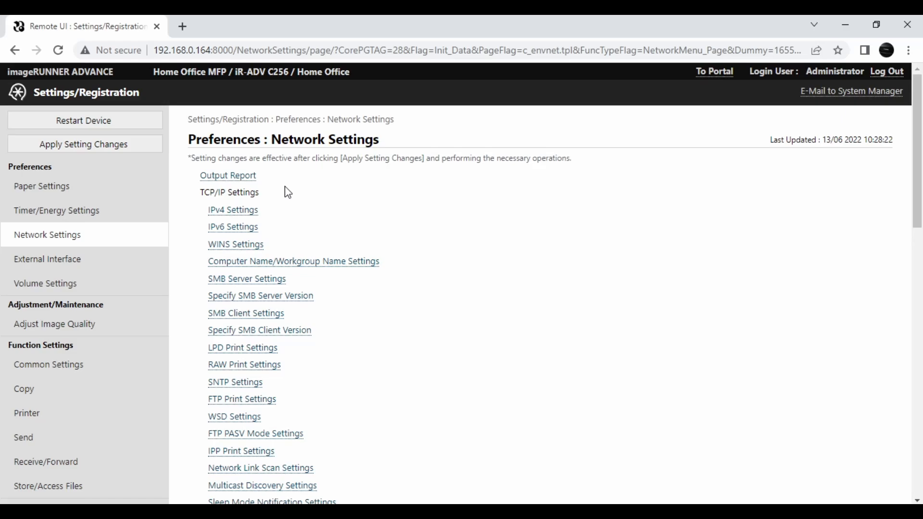
{"action": "mouse_move", "coordinate": [225, 351]}
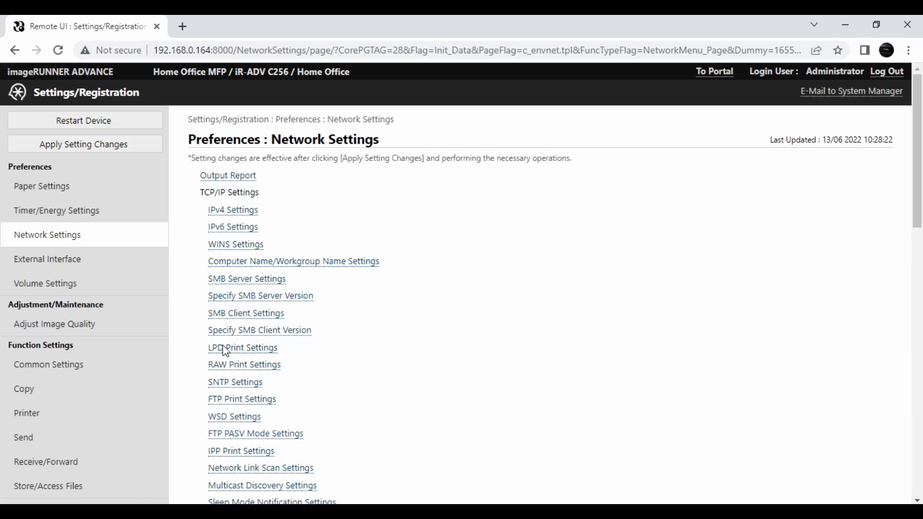
{"action": "mouse_move", "coordinate": [483, 301]}
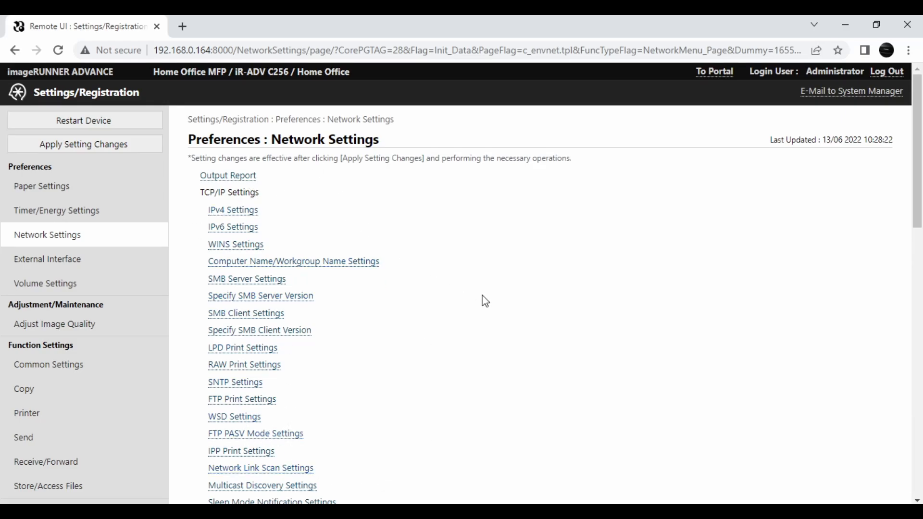
{"action": "mouse_move", "coordinate": [511, 373]}
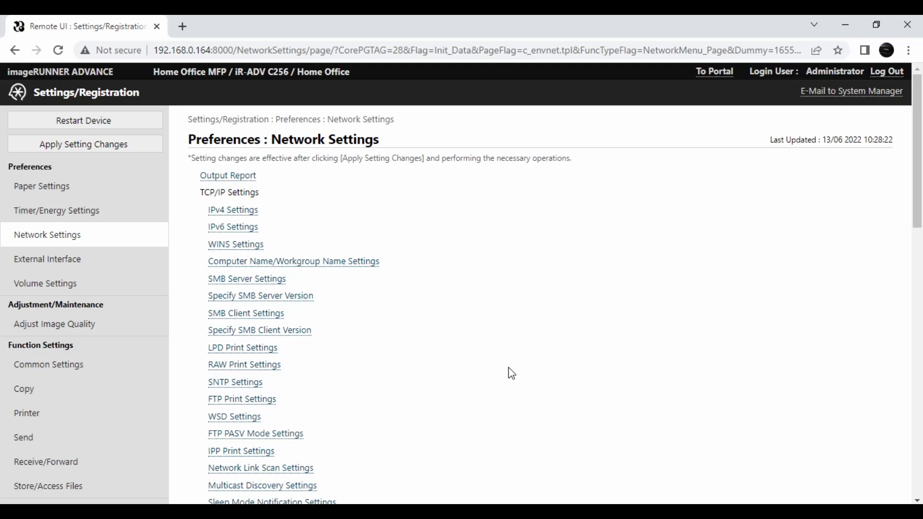
{"action": "mouse_move", "coordinate": [24, 438]}
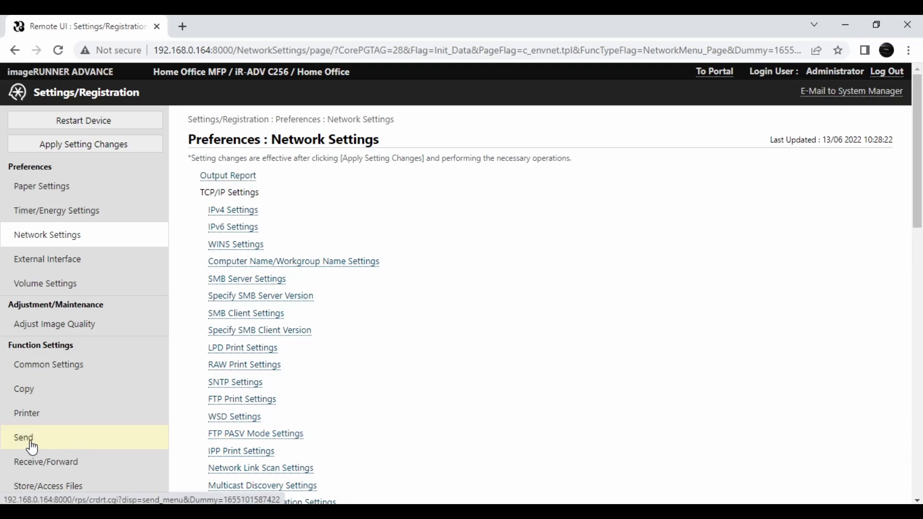
{"action": "left_click", "coordinate": [24, 437]}
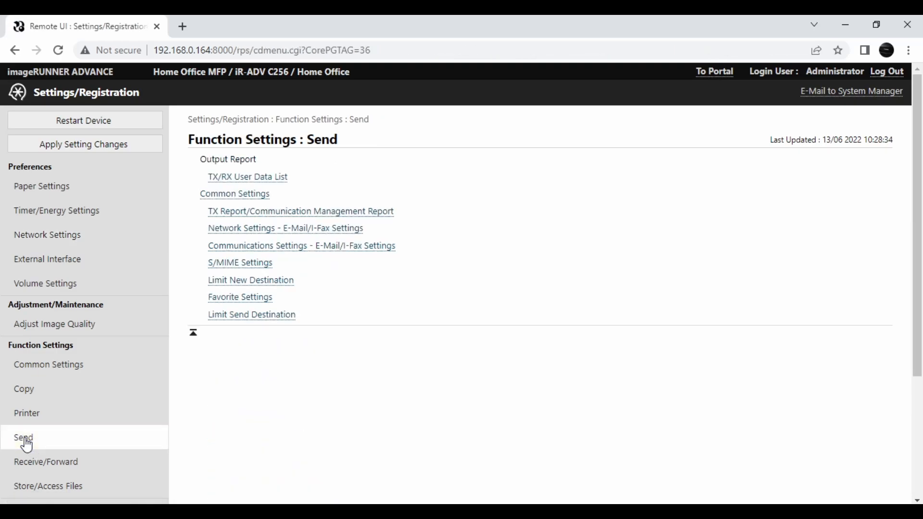
{"action": "mouse_move", "coordinate": [229, 235]}
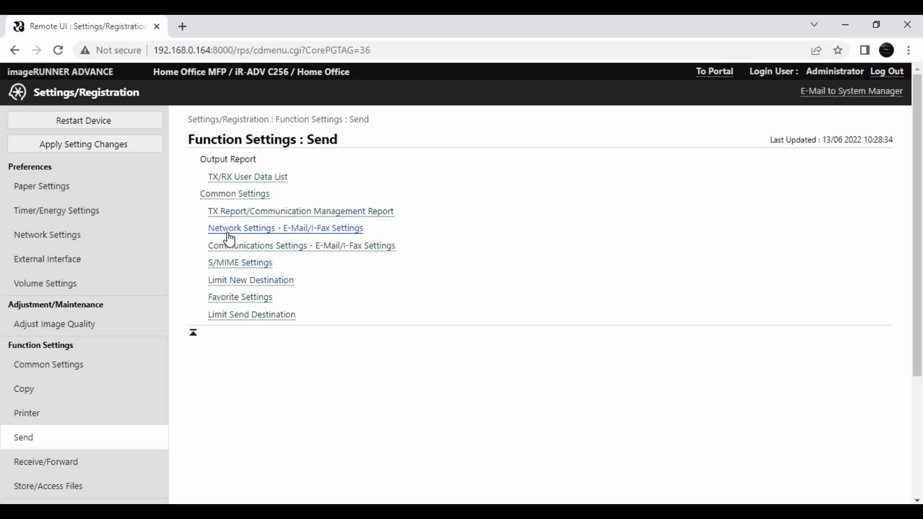
{"action": "left_click", "coordinate": [284, 228]}
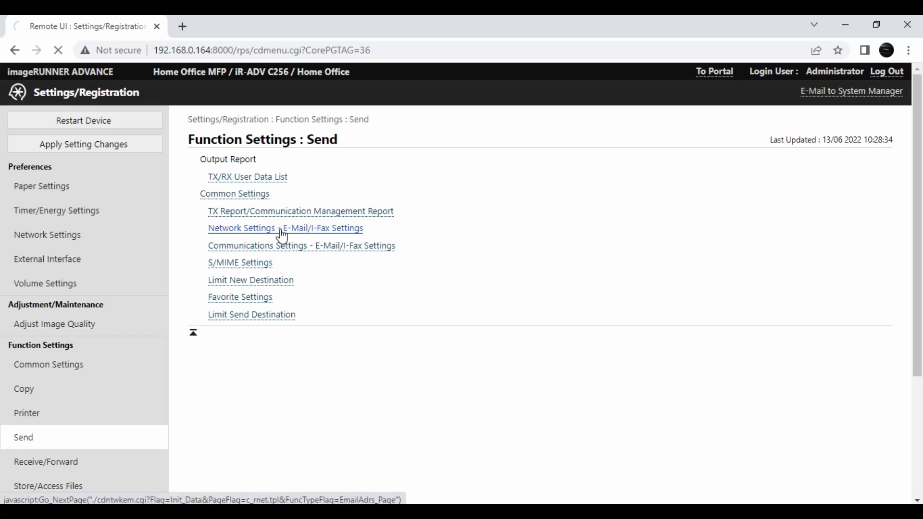
{"action": "left_click", "coordinate": [285, 228]}
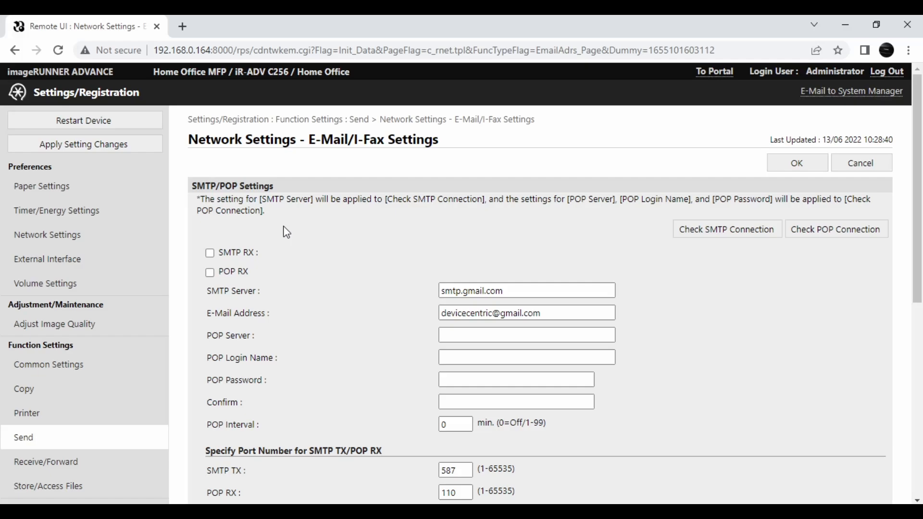
- Review the smtp.gmail.com server, sender address, port 587 and authentication fields
{"action": "left_click", "coordinate": [525, 289]}
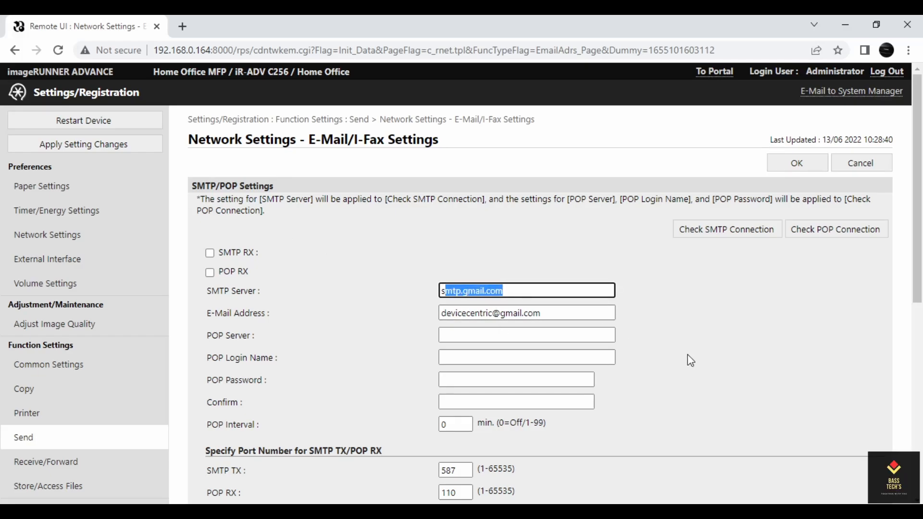
{"action": "left_click", "coordinate": [526, 312]}
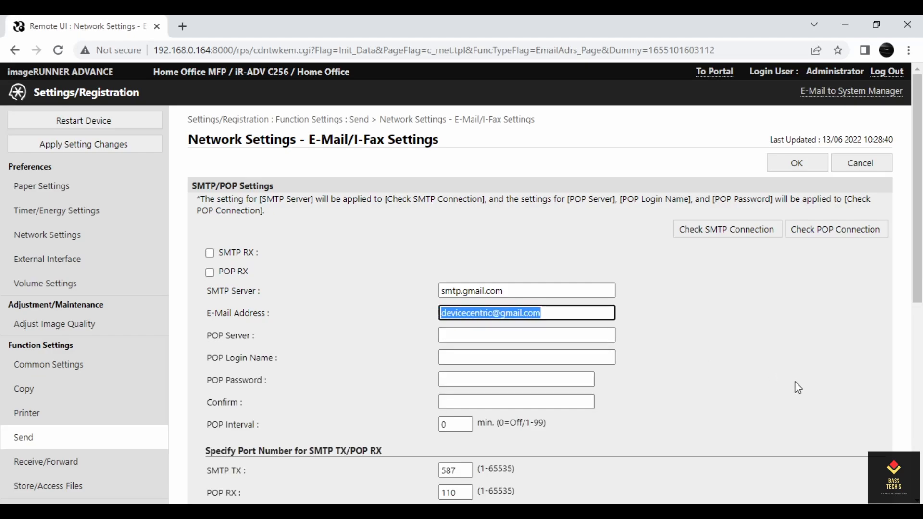
{"action": "scroll", "scroll_direction": "down", "scroll_amount": 3}
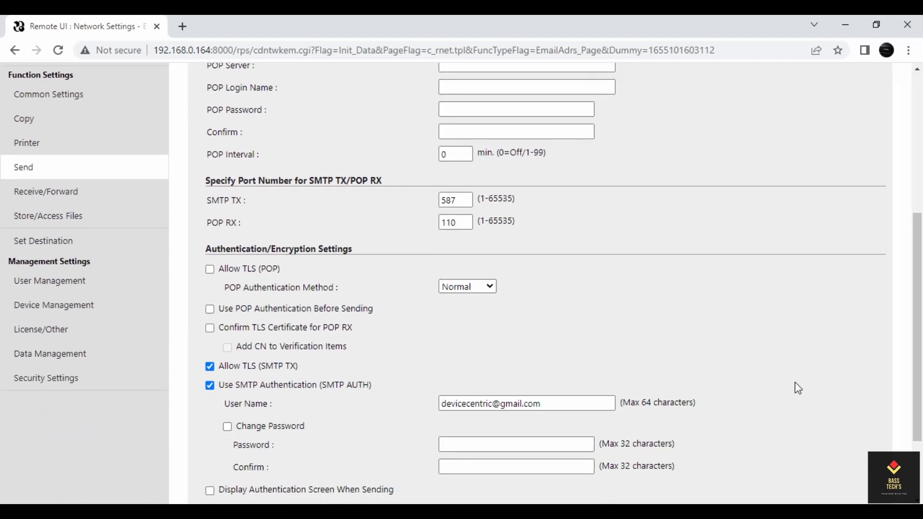
{"action": "left_click", "coordinate": [455, 200]}
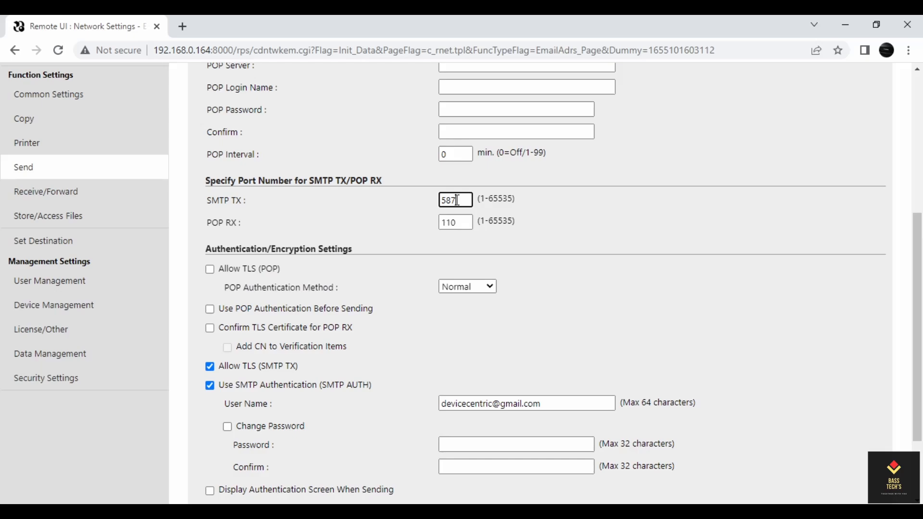
{"action": "scroll", "scroll_direction": "down", "scroll_amount": 3}
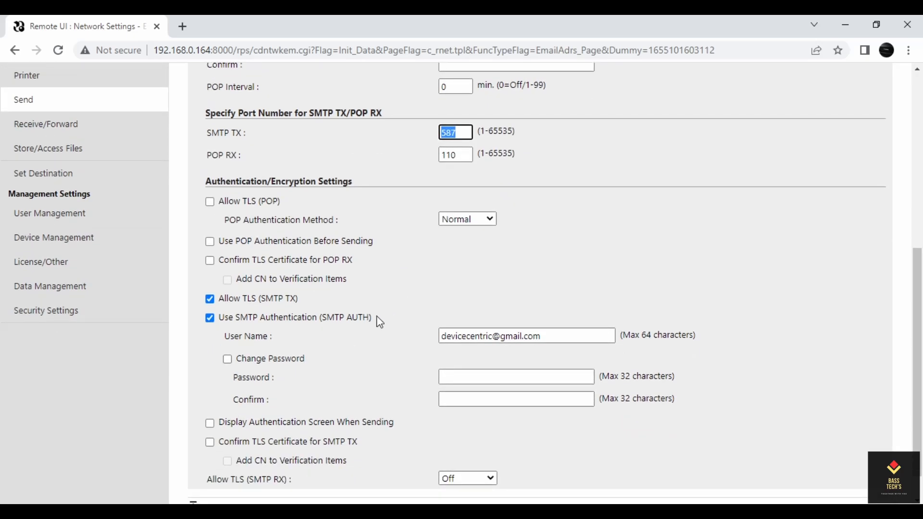
{"action": "mouse_move", "coordinate": [244, 297]}
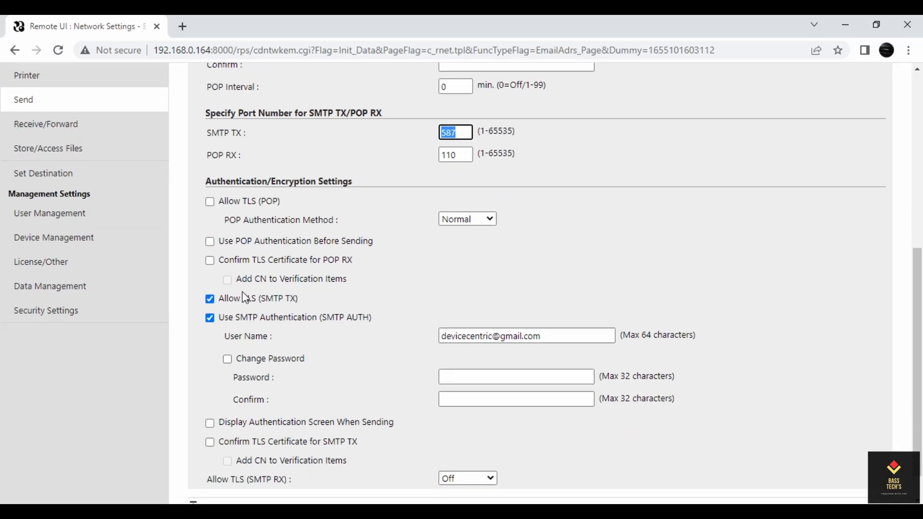
{"action": "mouse_move", "coordinate": [303, 320]}
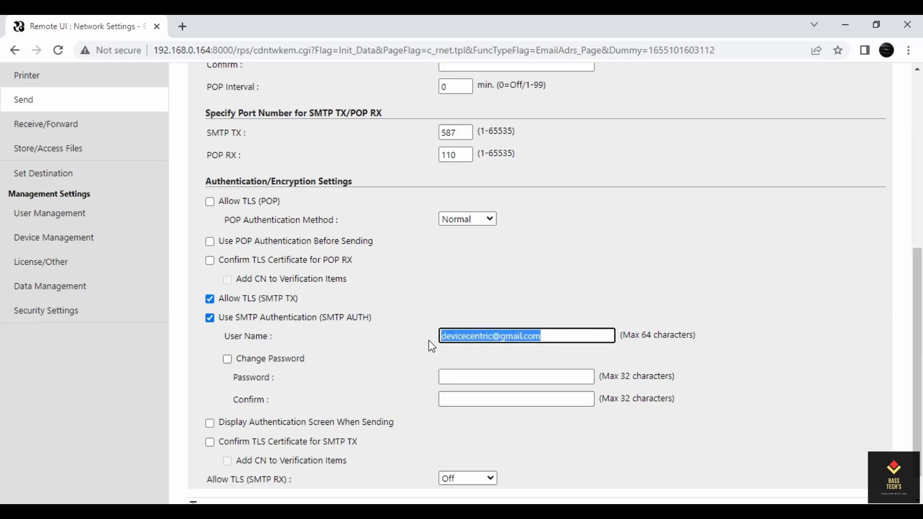
{"action": "mouse_move", "coordinate": [501, 337]}
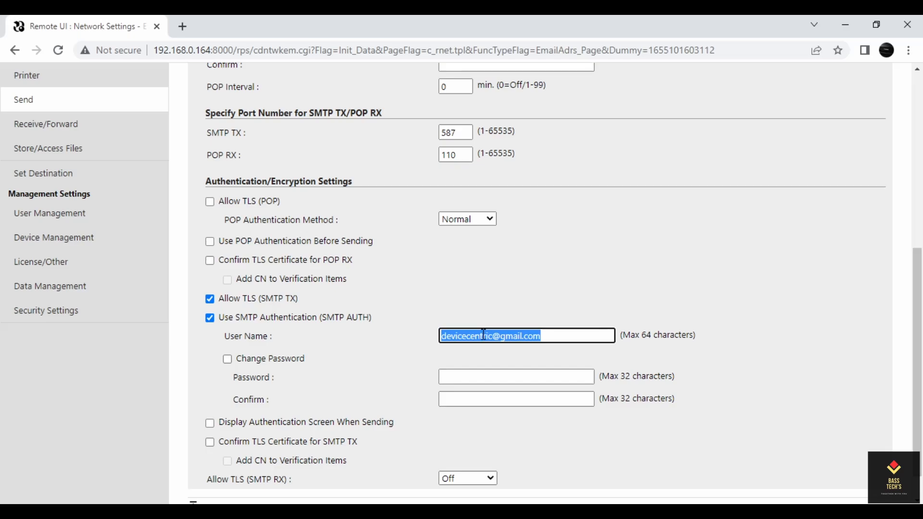
{"action": "scroll", "scroll_direction": "up", "scroll_amount": 3}
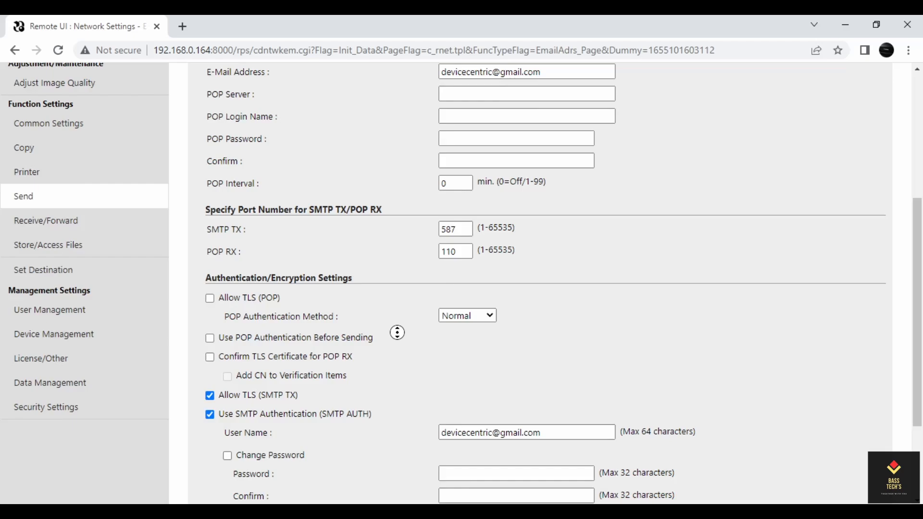
{"action": "scroll", "scroll_direction": "up", "scroll_amount": 3}
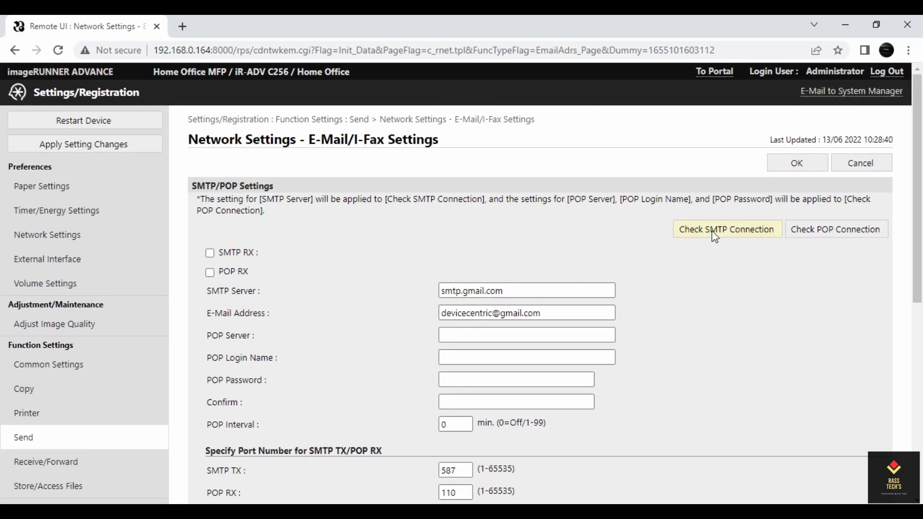
- Run the SMTP send-settings check, which returns an SMTP AUTH error
{"action": "left_click", "coordinate": [726, 229]}
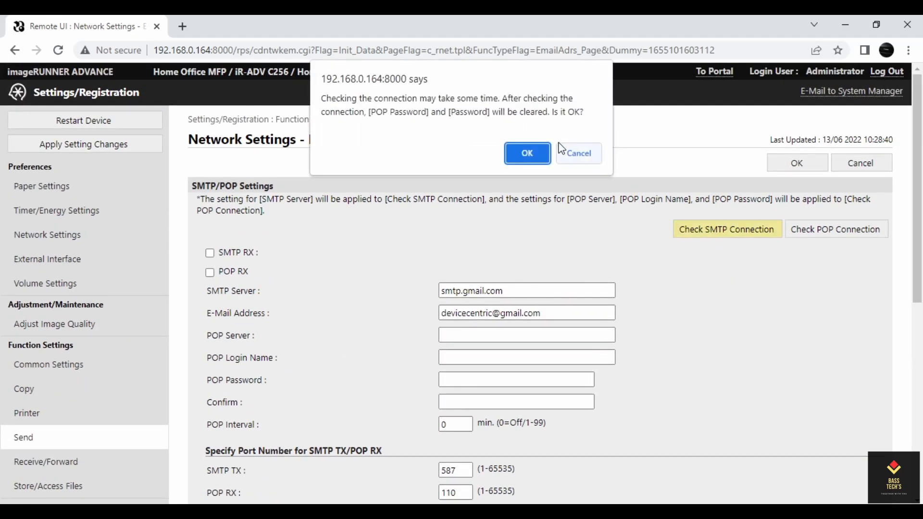
{"action": "left_click", "coordinate": [526, 153]}
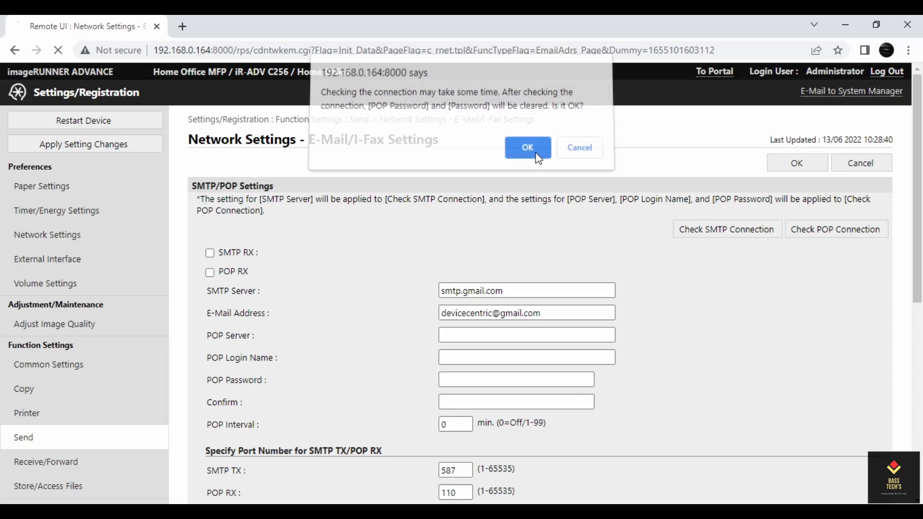
{"action": "left_click", "coordinate": [526, 147]}
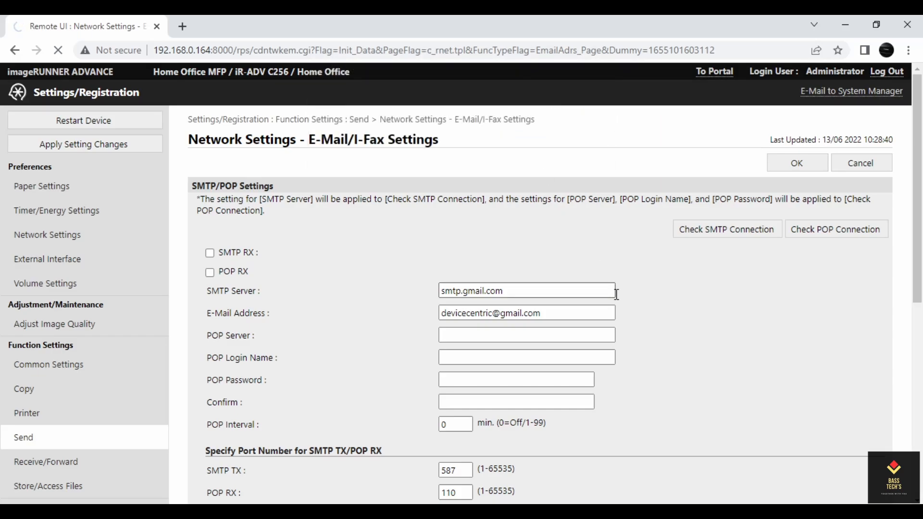
{"action": "left_click", "coordinate": [726, 229]}
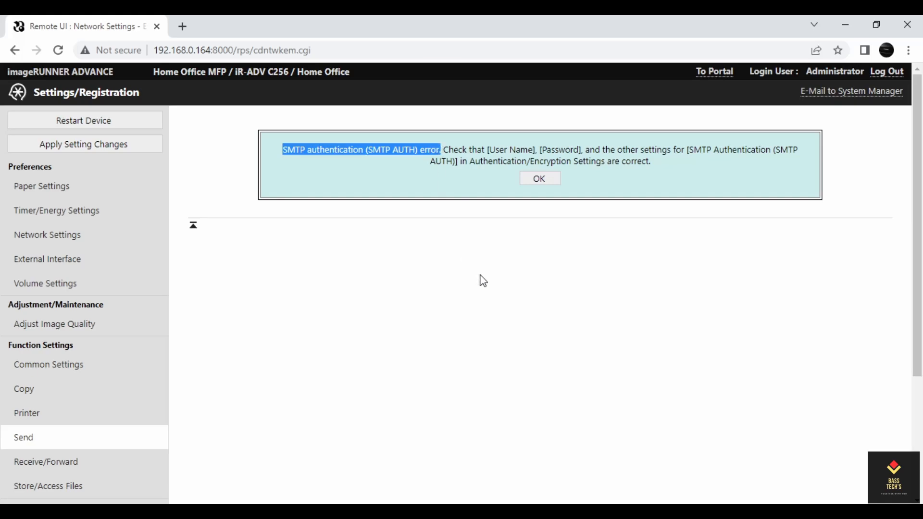
{"action": "mouse_move", "coordinate": [508, 229]}
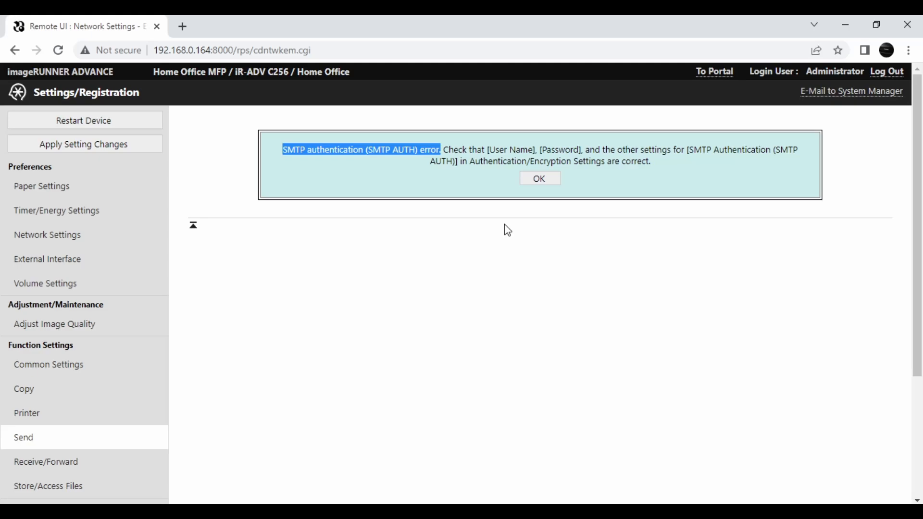
{"action": "mouse_move", "coordinate": [538, 179]}
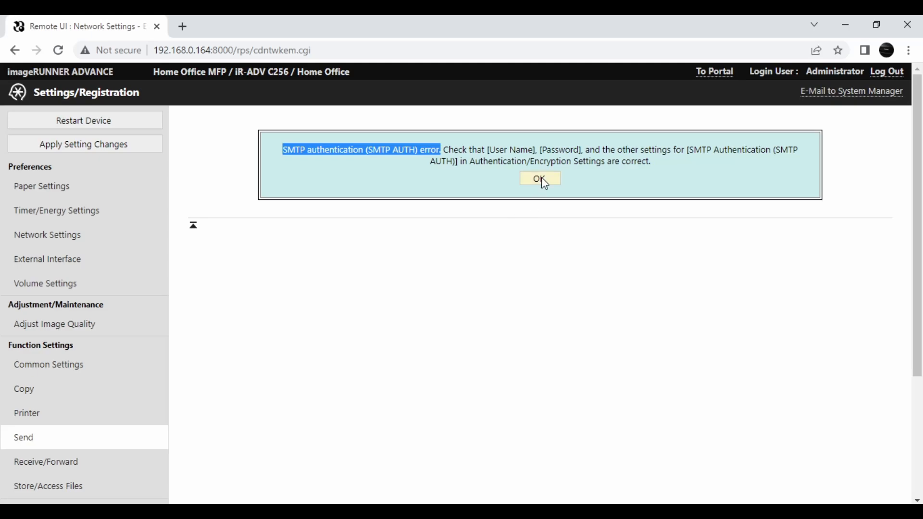
{"action": "left_click", "coordinate": [538, 179]}
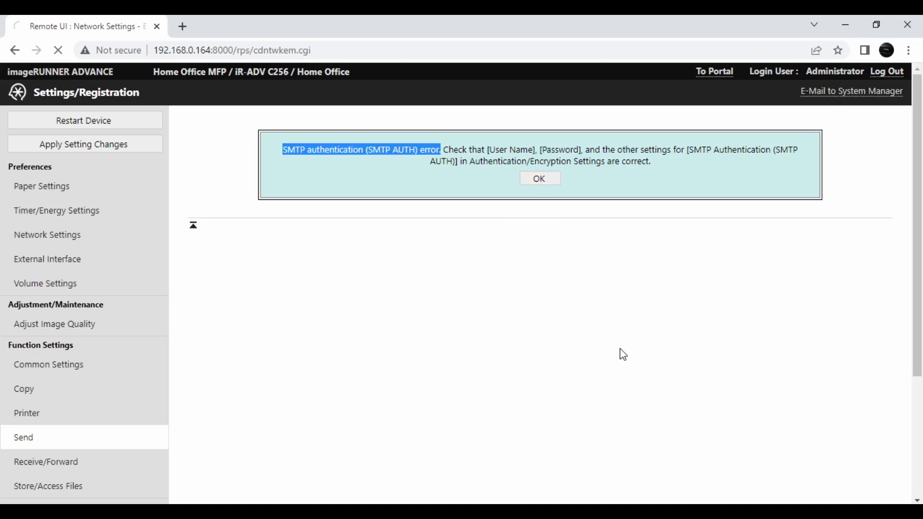
- Copy the printer's SMTP user name and switch a new Chrome tab to that Google account
{"action": "left_click", "coordinate": [183, 26]}
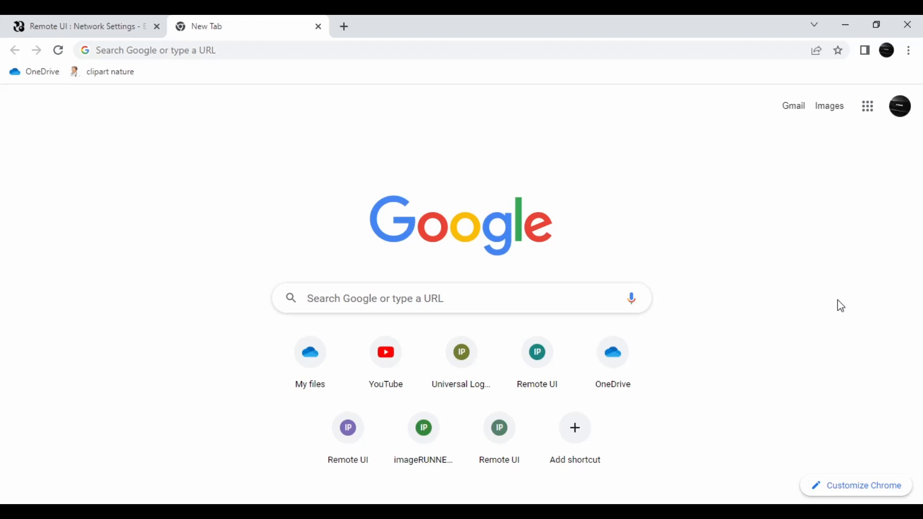
{"action": "mouse_move", "coordinate": [856, 312]}
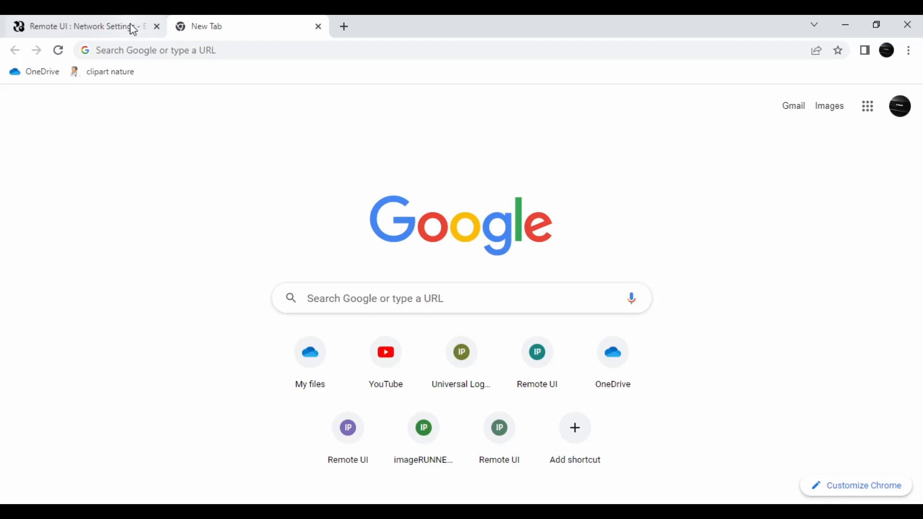
{"action": "left_click", "coordinate": [79, 26]}
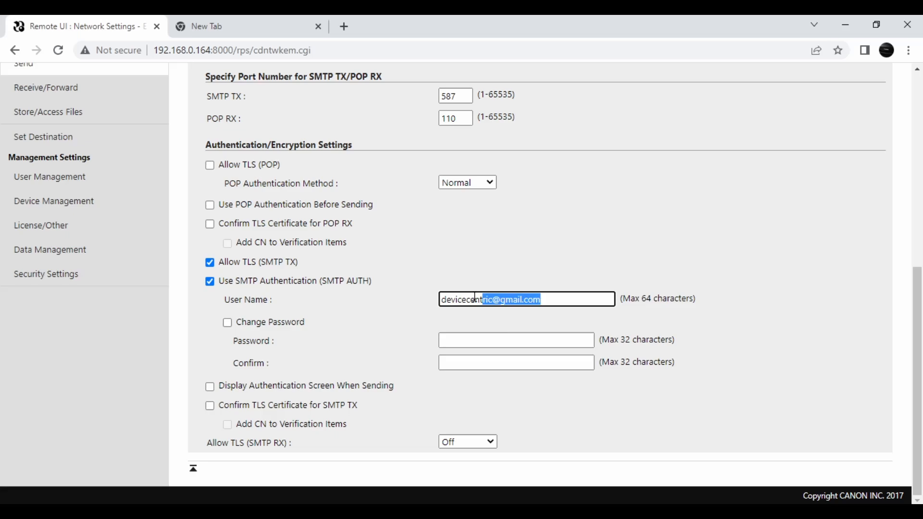
{"action": "triple_click", "coordinate": [525, 299]}
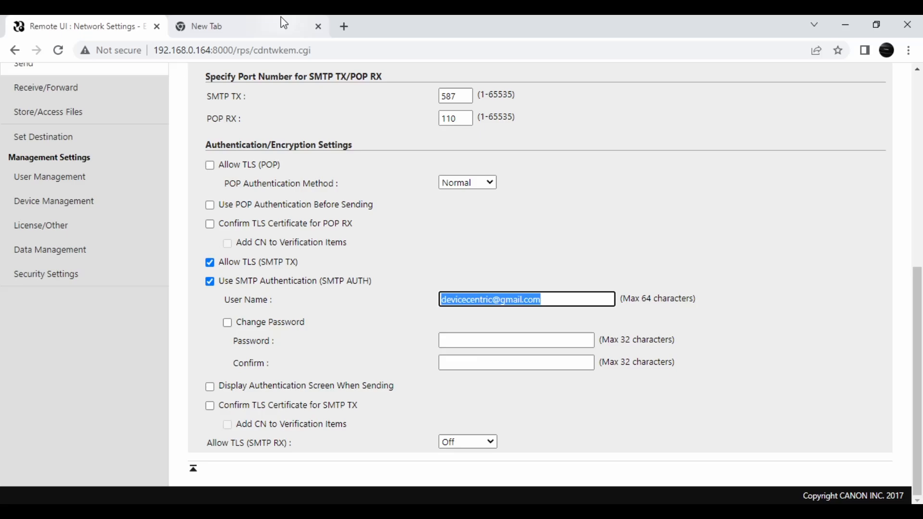
{"action": "left_click", "coordinate": [206, 26]}
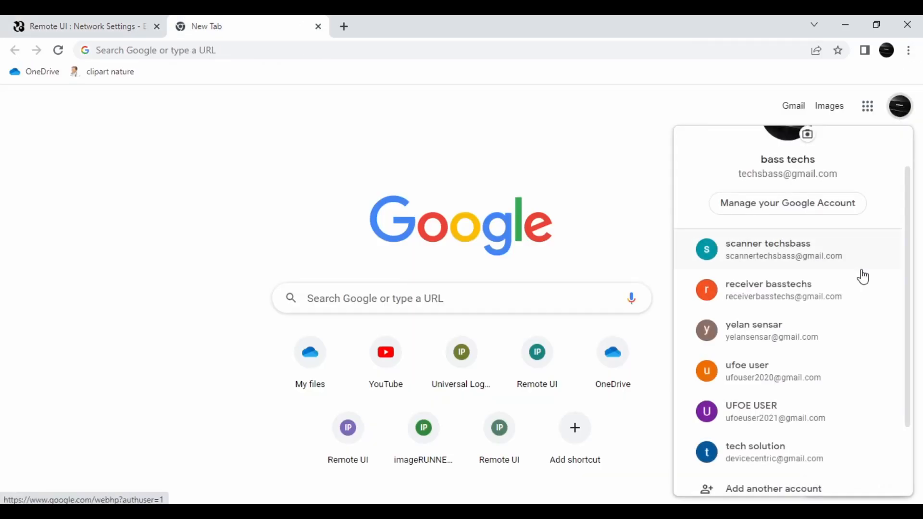
{"action": "left_click", "coordinate": [755, 451]}
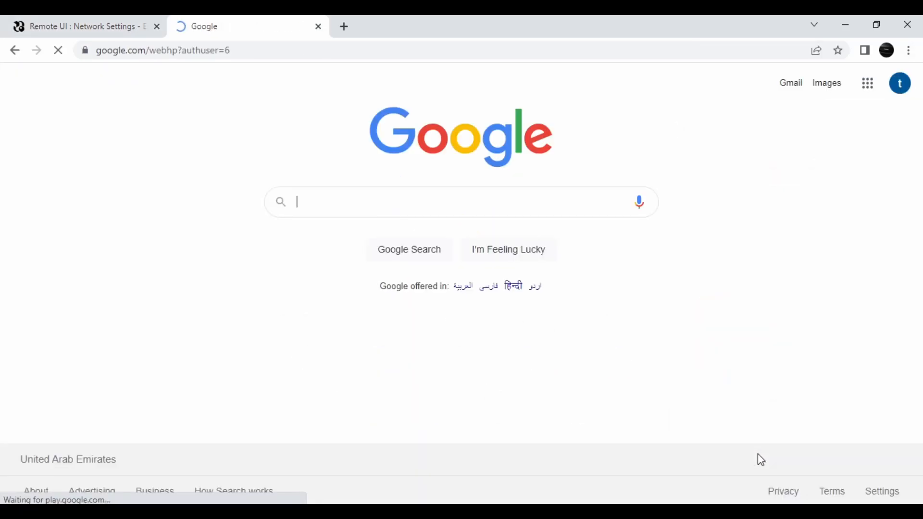
{"action": "mouse_move", "coordinate": [834, 261]}
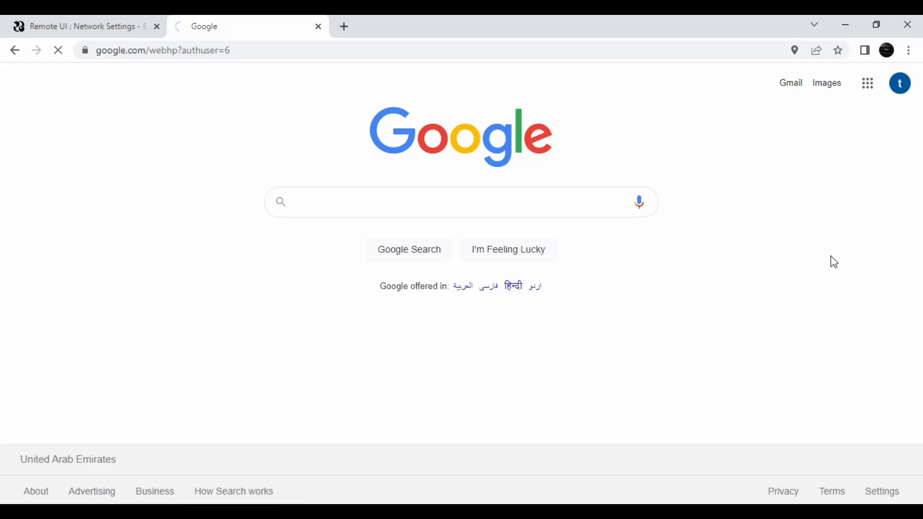
- Open Gmail for the sending account to see the blocked sign-in security alerts
{"action": "left_click", "coordinate": [790, 83]}
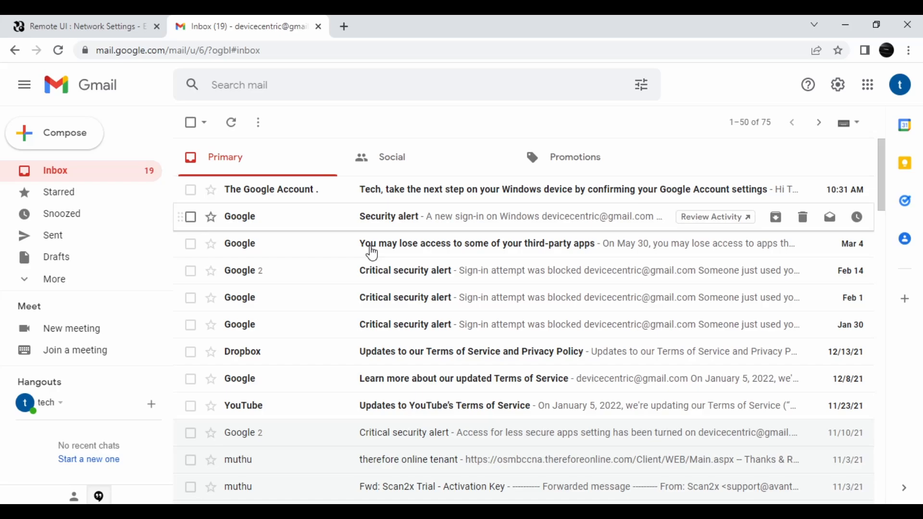
{"action": "mouse_move", "coordinate": [401, 270]}
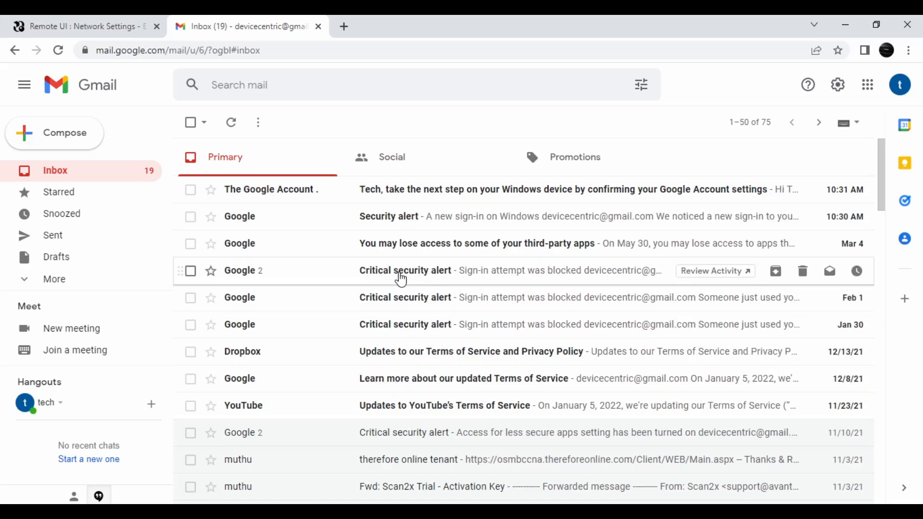
{"action": "mouse_move", "coordinate": [599, 351]}
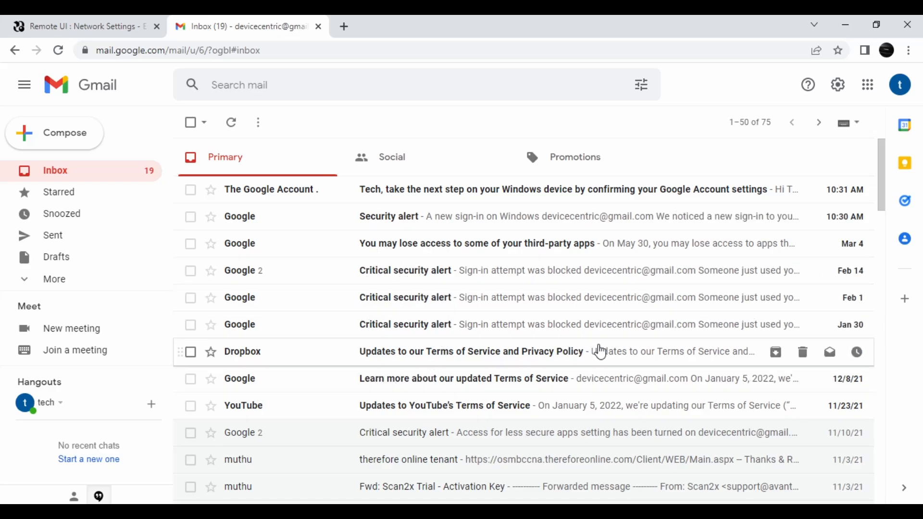
{"action": "mouse_move", "coordinate": [627, 304]}
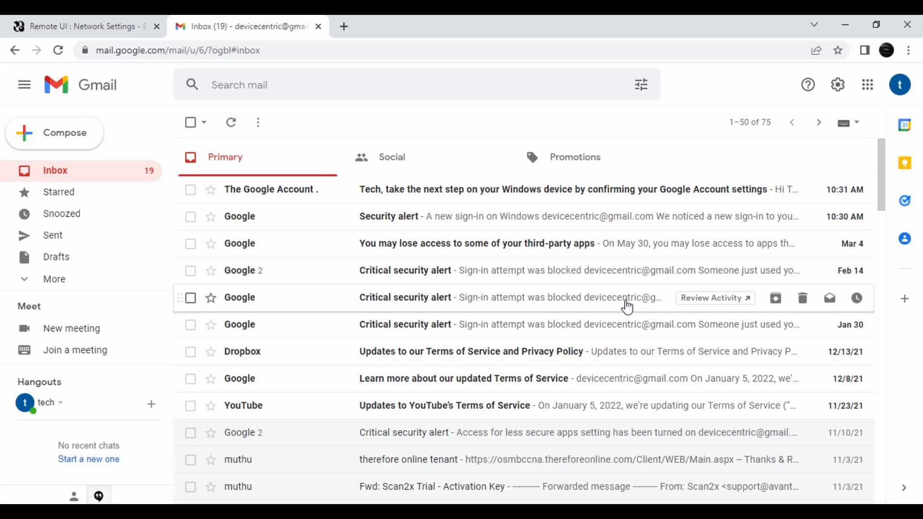
{"action": "mouse_move", "coordinate": [607, 283]}
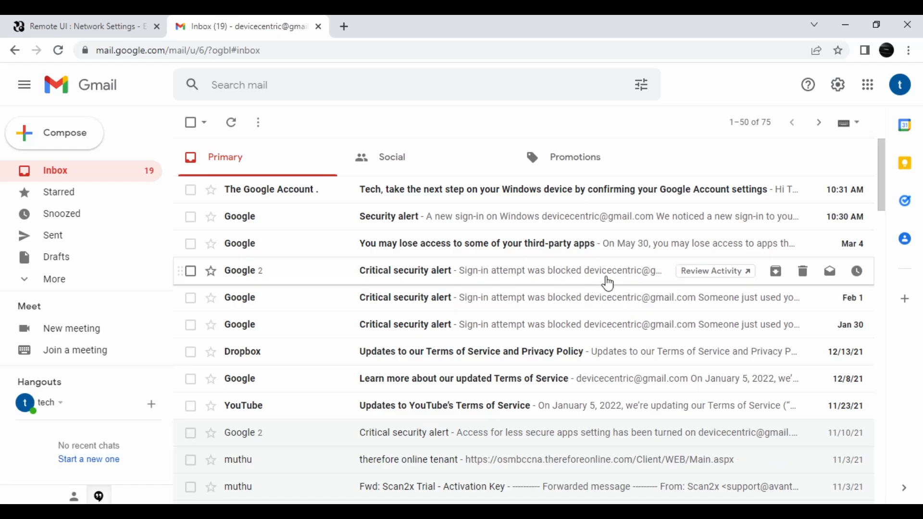
{"action": "mouse_move", "coordinate": [488, 378]}
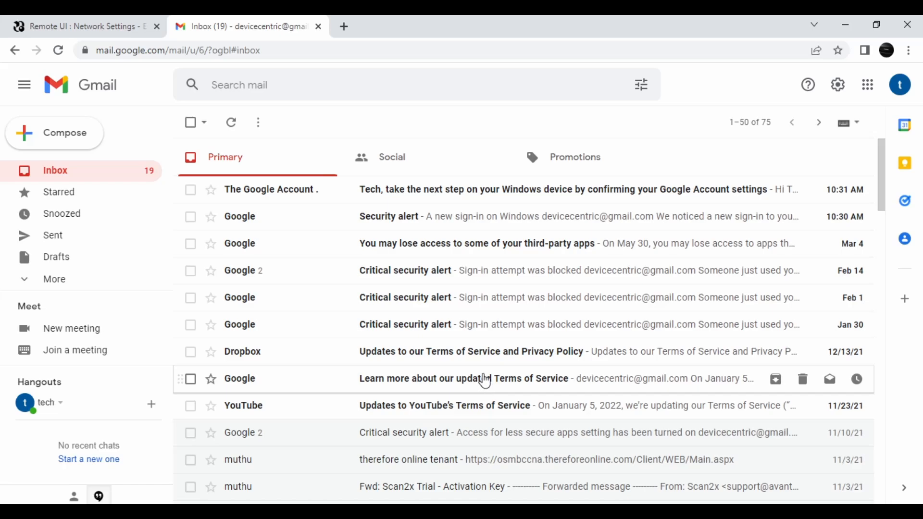
{"action": "mouse_move", "coordinate": [463, 297]}
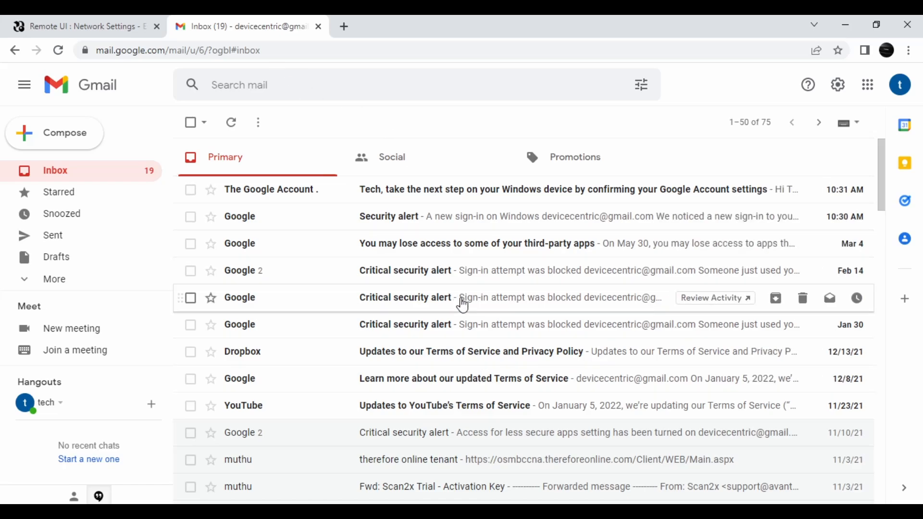
{"action": "mouse_move", "coordinate": [414, 351]}
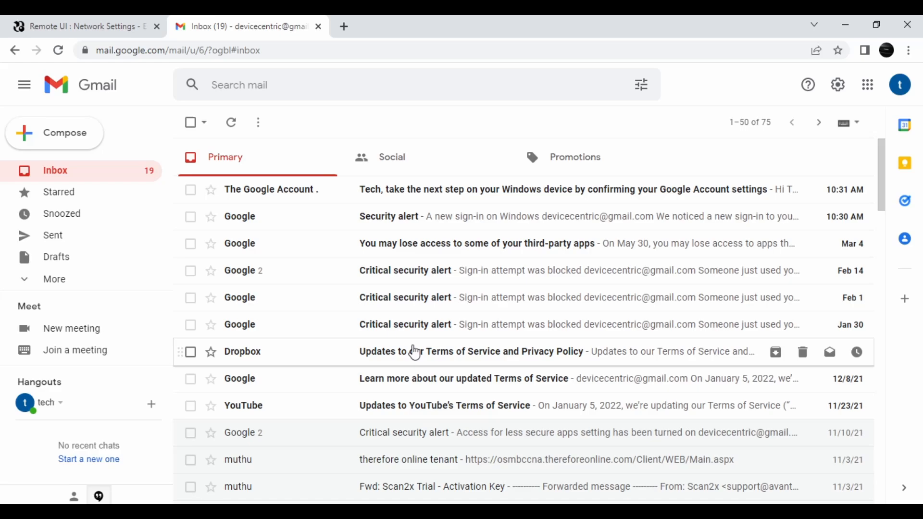
{"action": "mouse_move", "coordinate": [899, 85]}
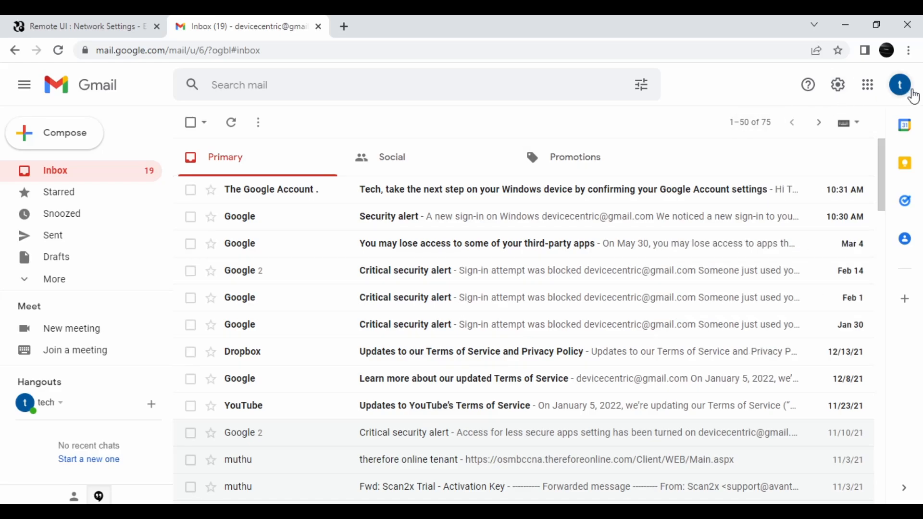
{"action": "mouse_move", "coordinate": [803, 243]}
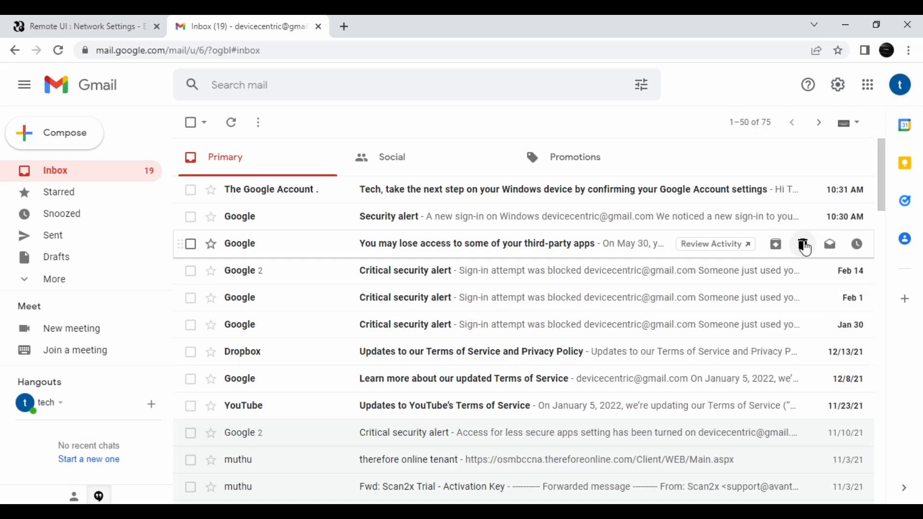
{"action": "mouse_move", "coordinate": [518, 347]}
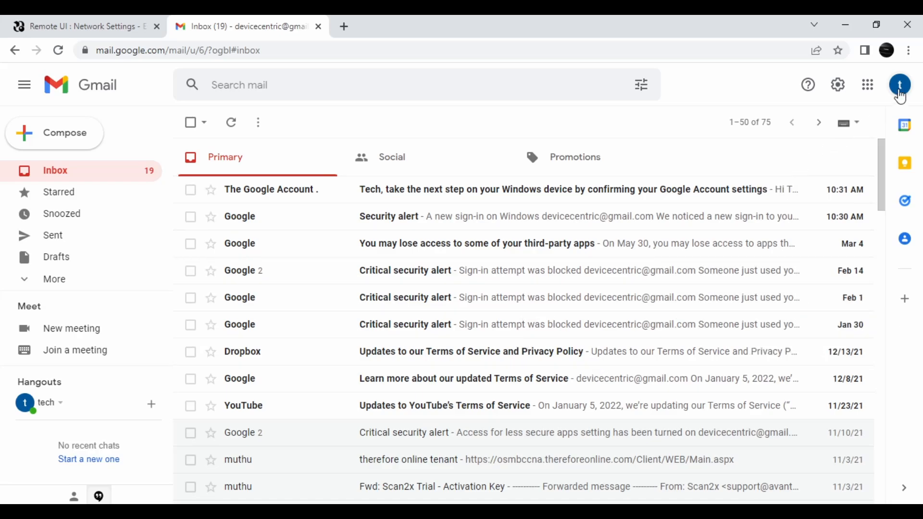
- Choose 'Manage your Google Account' from the Gmail avatar menu
{"action": "left_click", "coordinate": [899, 84]}
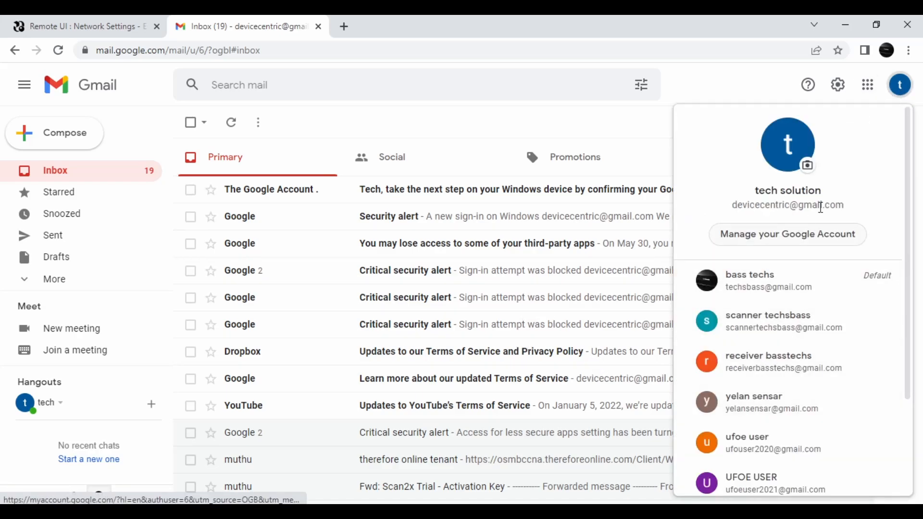
{"action": "mouse_move", "coordinate": [899, 84]}
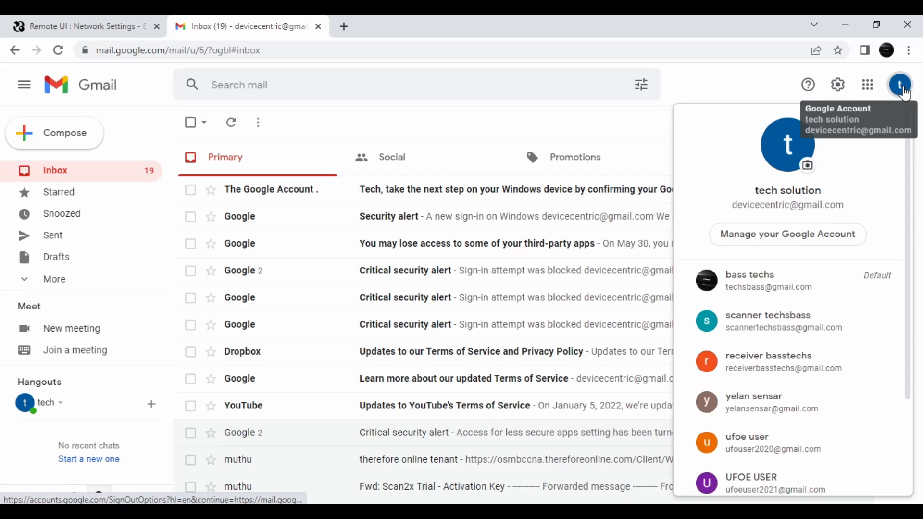
{"action": "mouse_move", "coordinate": [866, 84]}
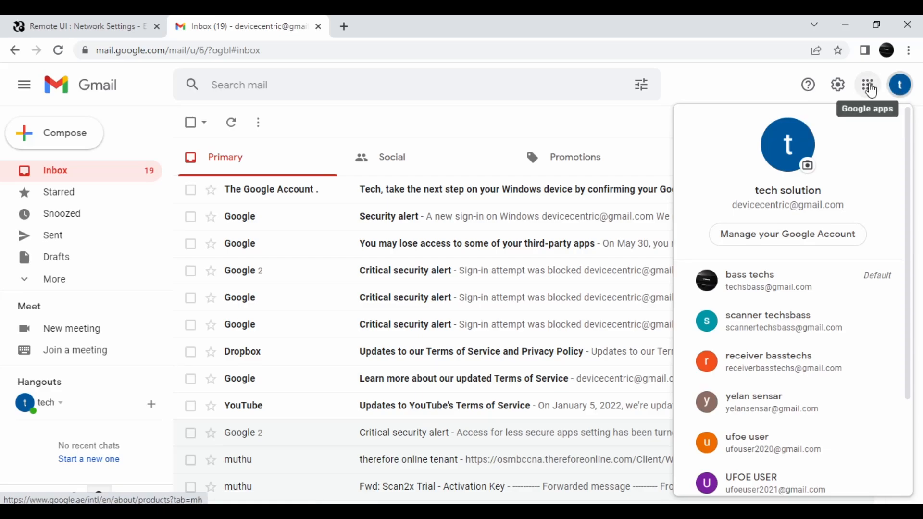
{"action": "left_click", "coordinate": [787, 233]}
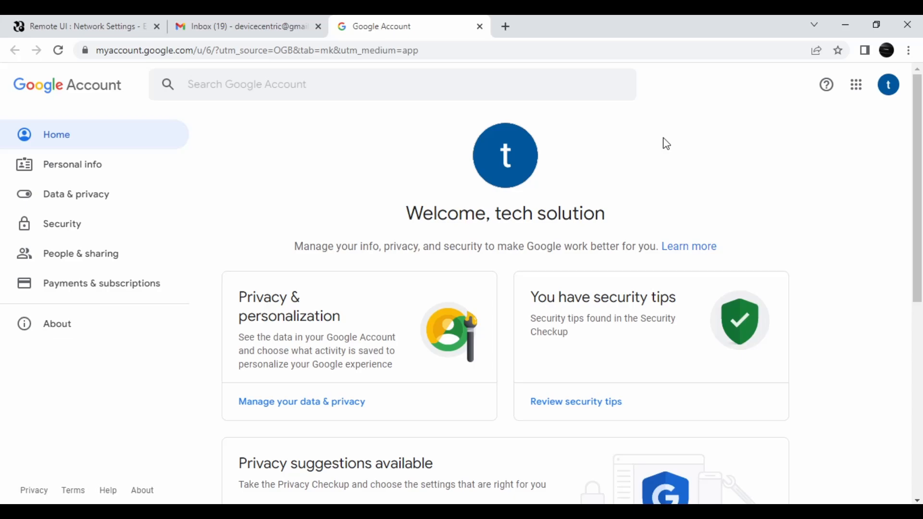
{"action": "mouse_move", "coordinate": [62, 224]}
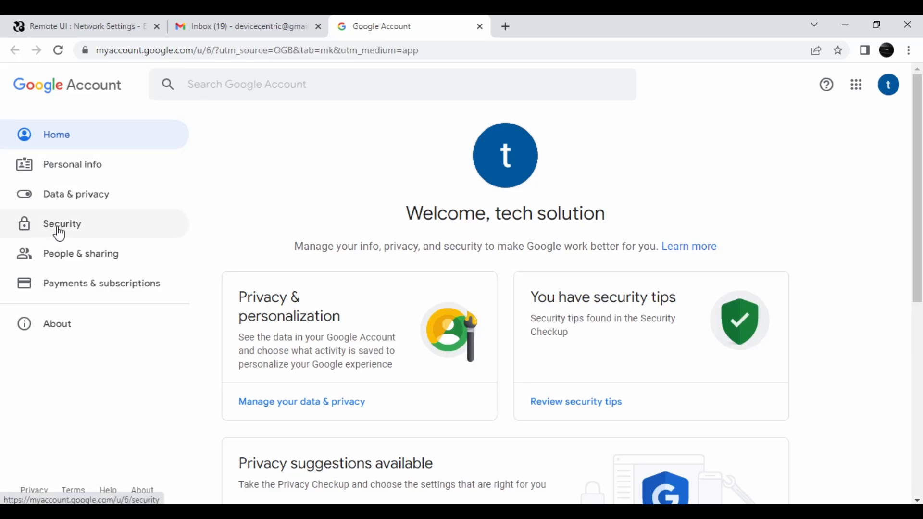
- Scroll the Security page to 'Less secure app access', shown as no longer available
{"action": "left_click", "coordinate": [61, 224]}
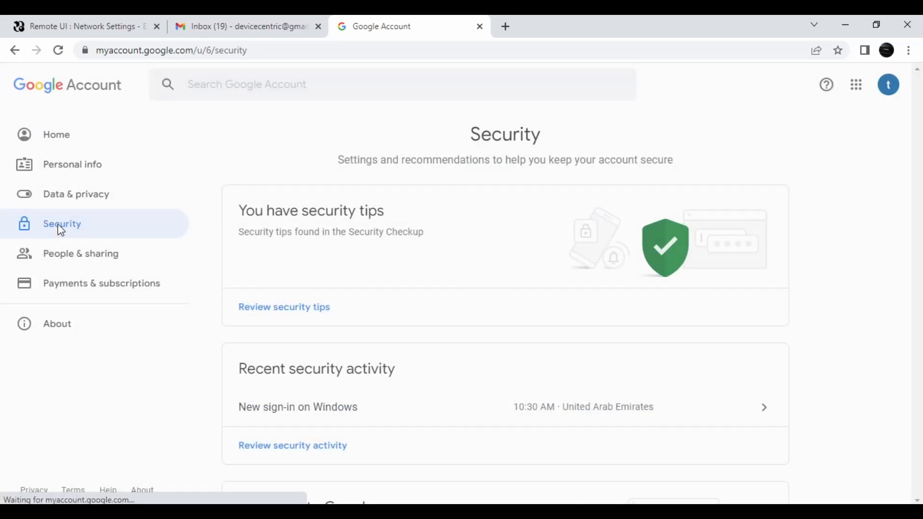
{"action": "scroll", "scroll_direction": "down", "scroll_amount": 3}
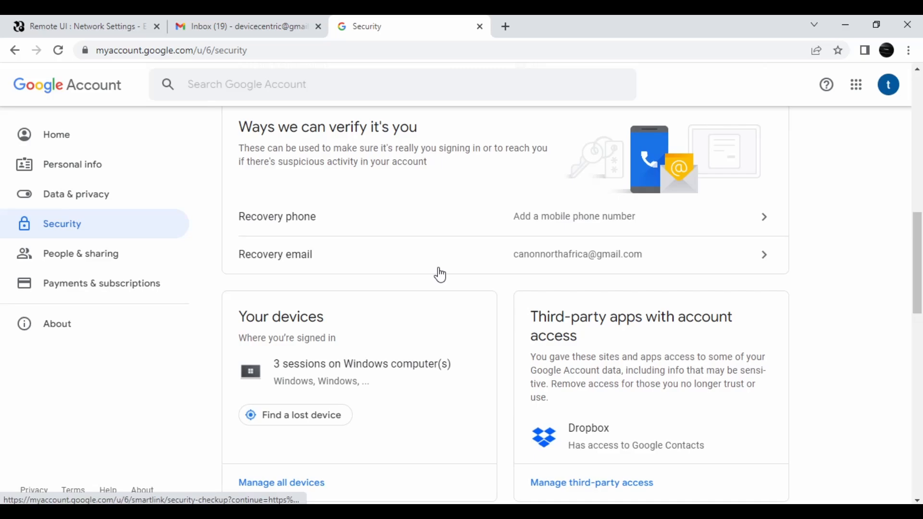
{"action": "scroll", "scroll_direction": "down", "scroll_amount": 3}
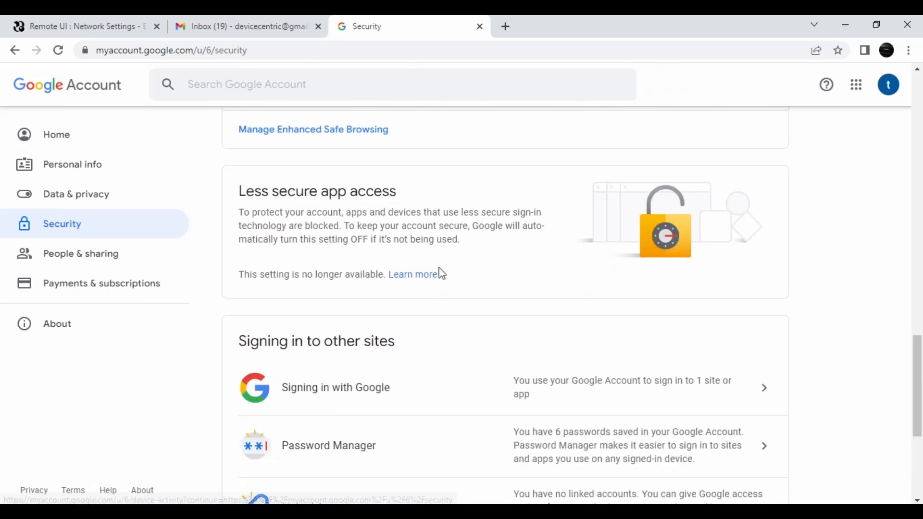
{"action": "mouse_move", "coordinate": [447, 233]}
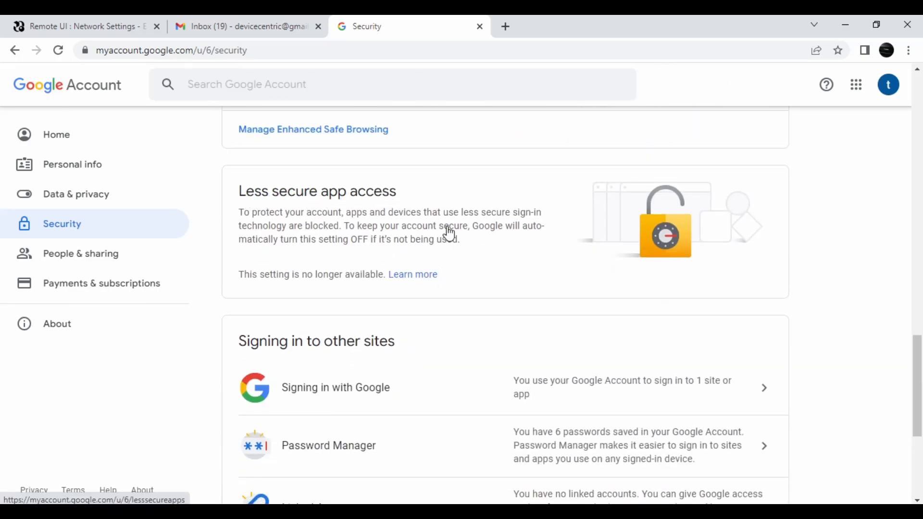
{"action": "mouse_move", "coordinate": [474, 262]}
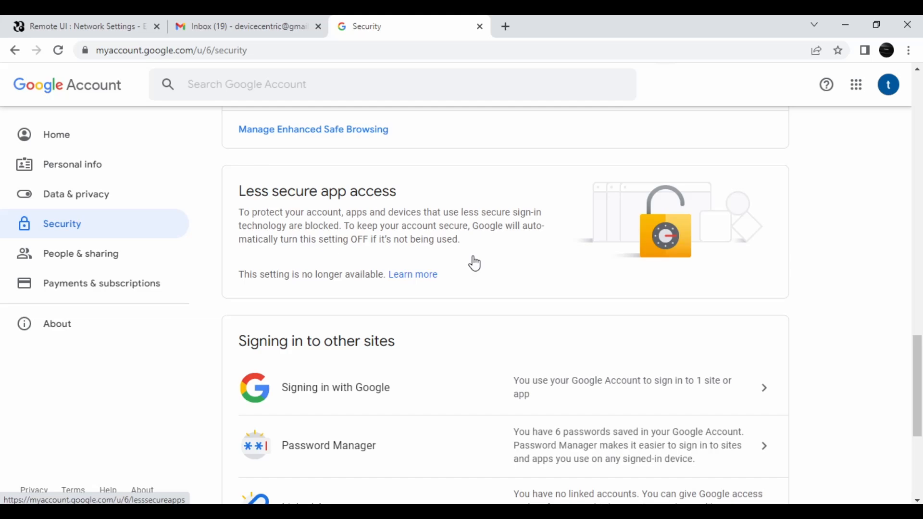
{"action": "mouse_move", "coordinate": [411, 344]}
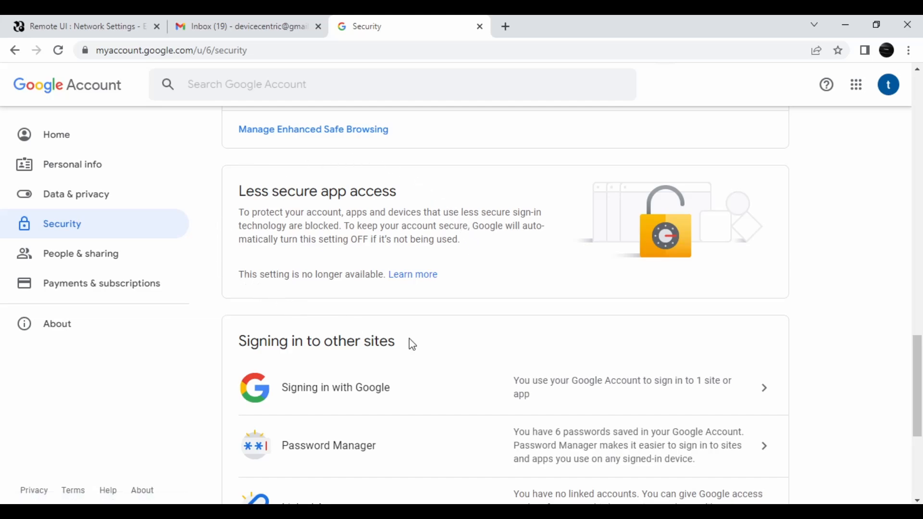
{"action": "mouse_move", "coordinate": [322, 281]}
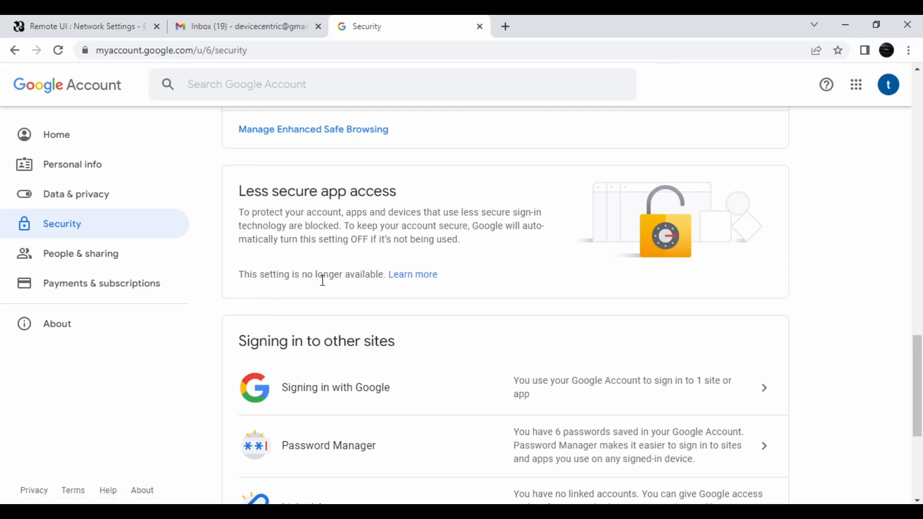
{"action": "mouse_move", "coordinate": [412, 275]}
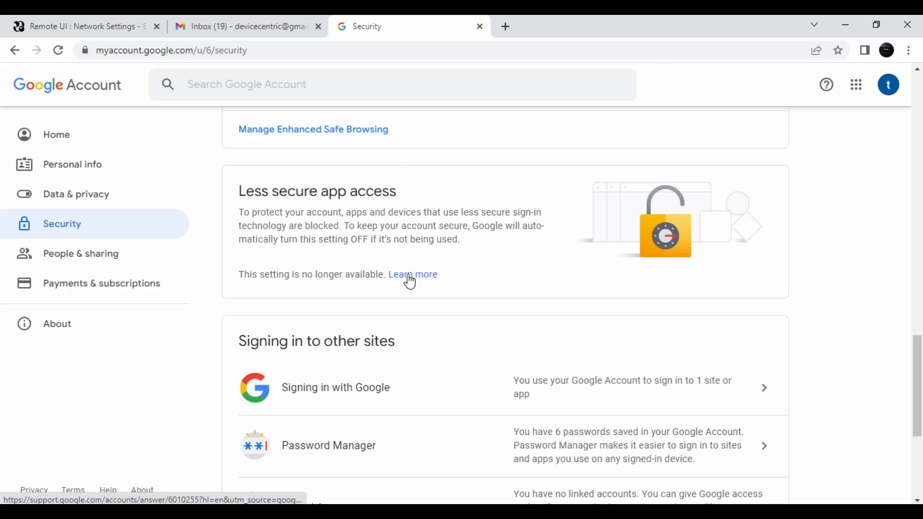
{"action": "mouse_move", "coordinate": [383, 328]}
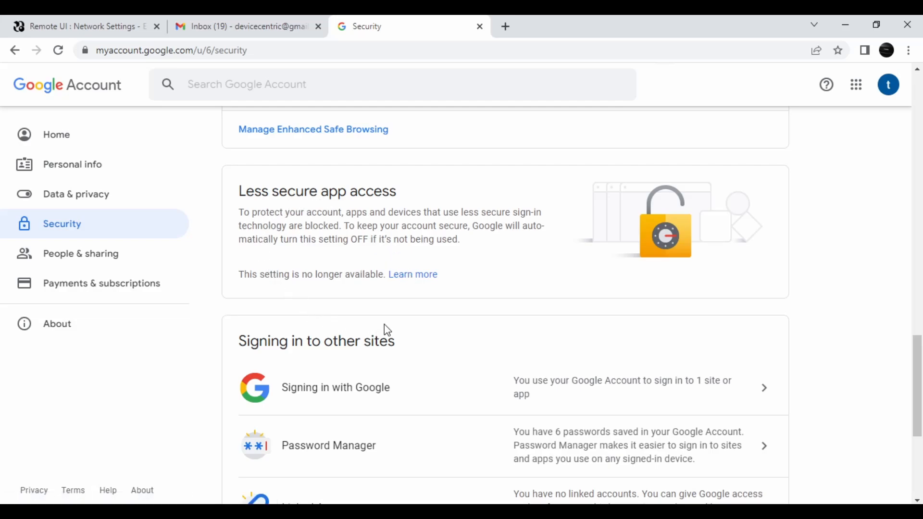
{"action": "scroll", "scroll_direction": "up", "scroll_amount": 3}
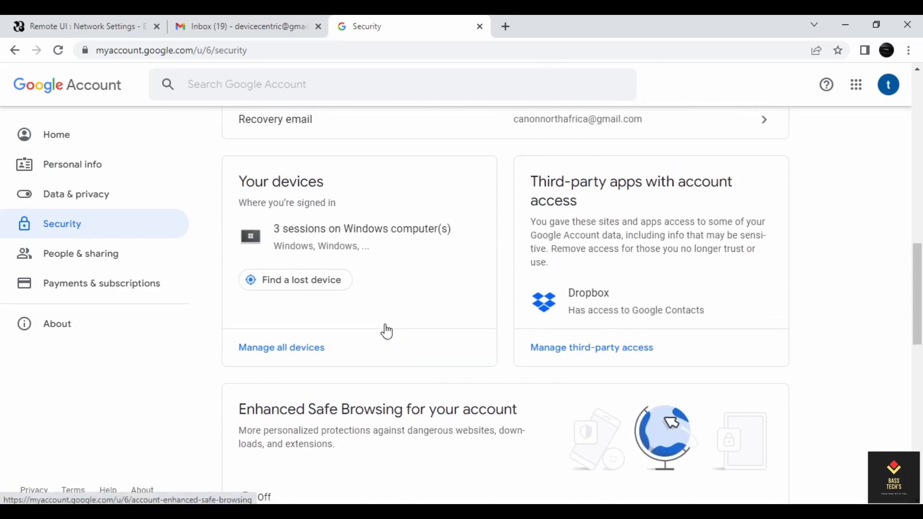
- Open 2-Step Verification under Signing in to Google and choose Get Started
{"action": "scroll", "scroll_direction": "up", "scroll_amount": 3}
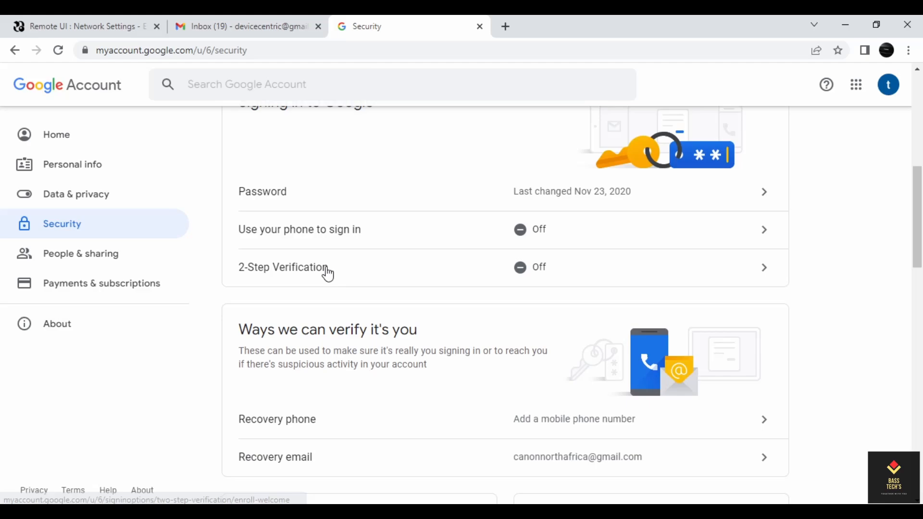
{"action": "mouse_move", "coordinate": [279, 272]}
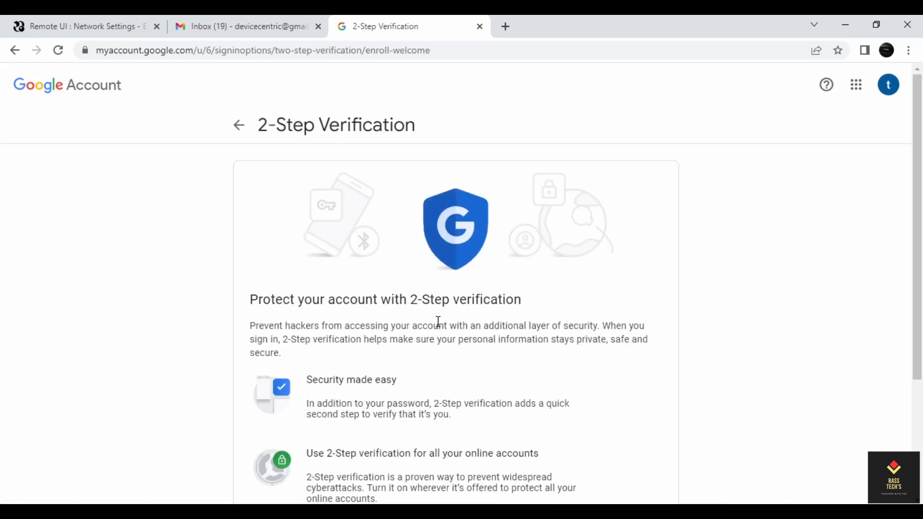
{"action": "scroll", "scroll_direction": "down", "scroll_amount": 3}
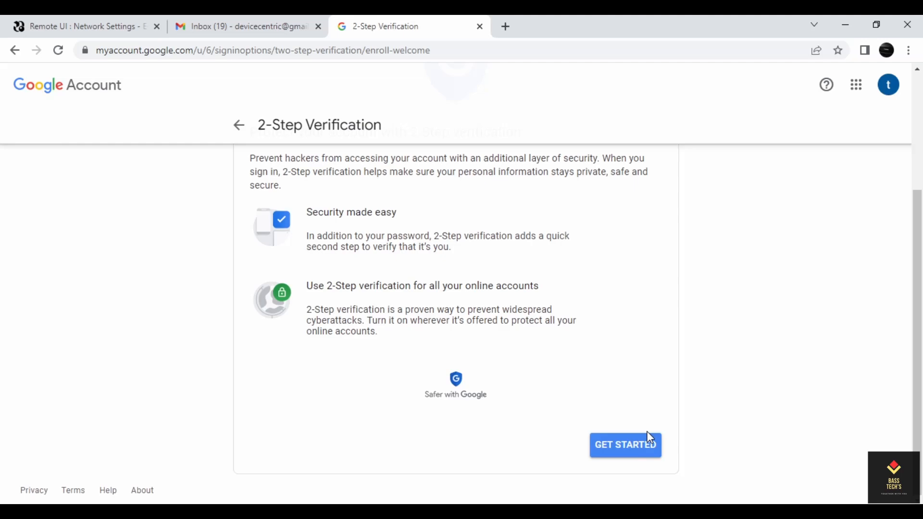
{"action": "left_click", "coordinate": [624, 444]}
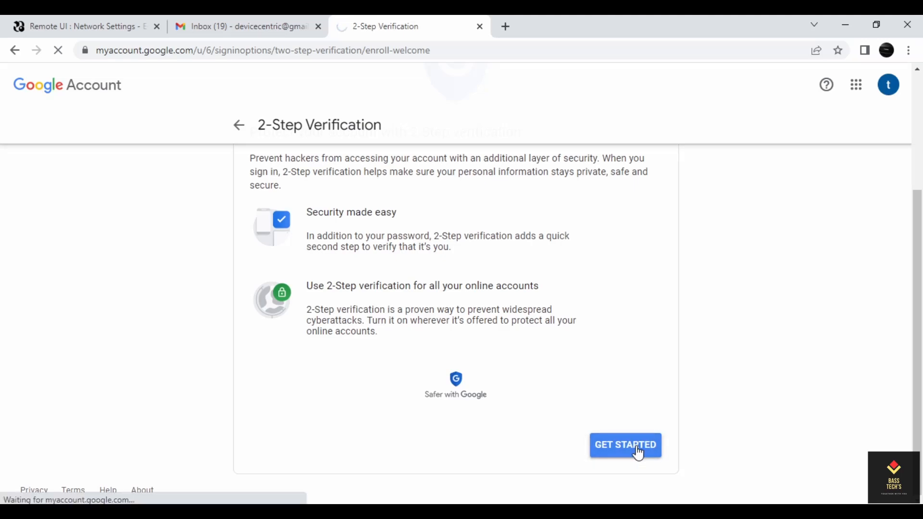
{"action": "left_click", "coordinate": [625, 444]}
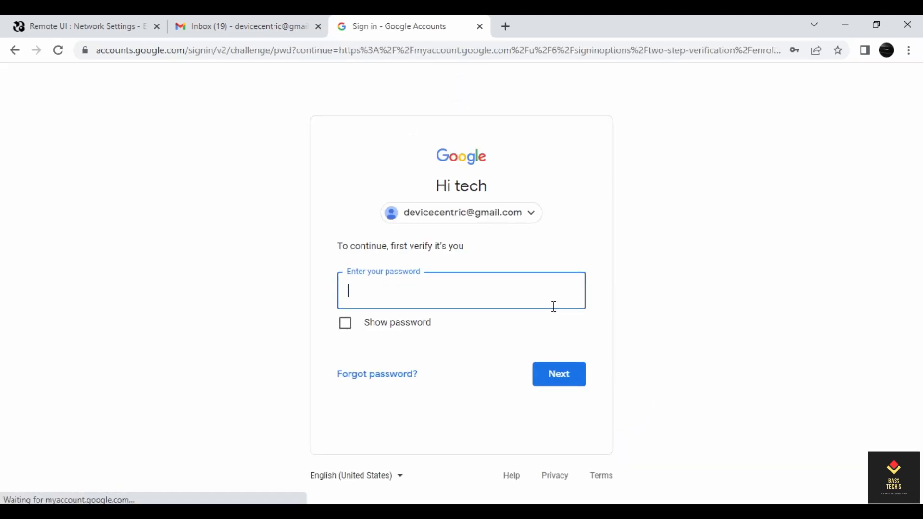
{"action": "mouse_move", "coordinate": [498, 228]}
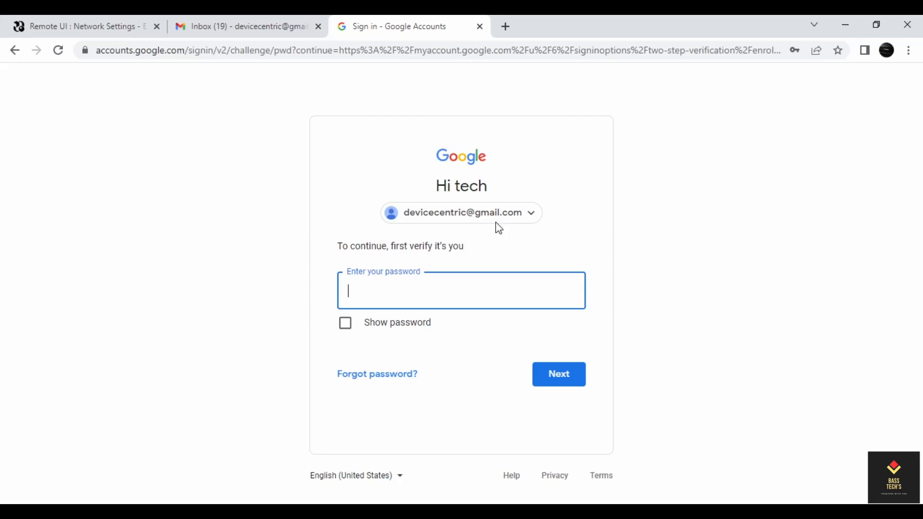
{"action": "mouse_move", "coordinate": [443, 296]}
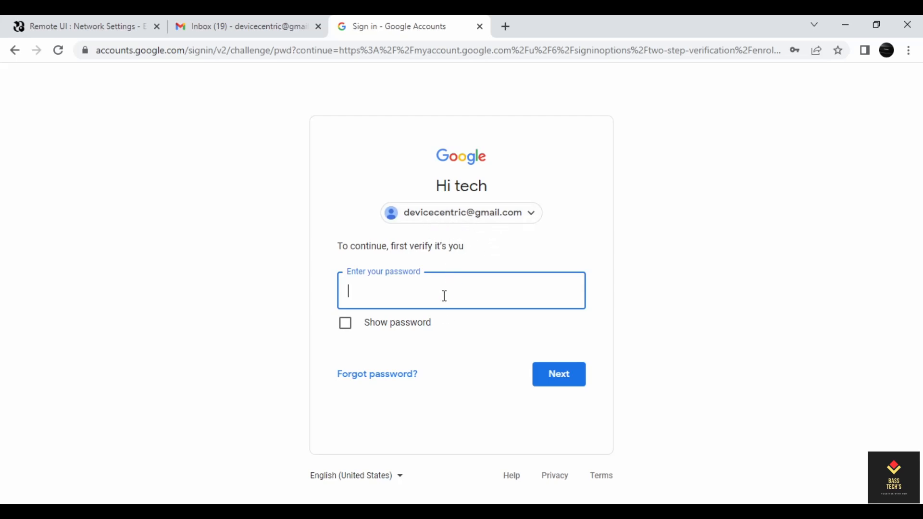
- Re-enter the Google account password and submit it to reach the phone setup step
{"action": "left_click", "coordinate": [461, 291]}
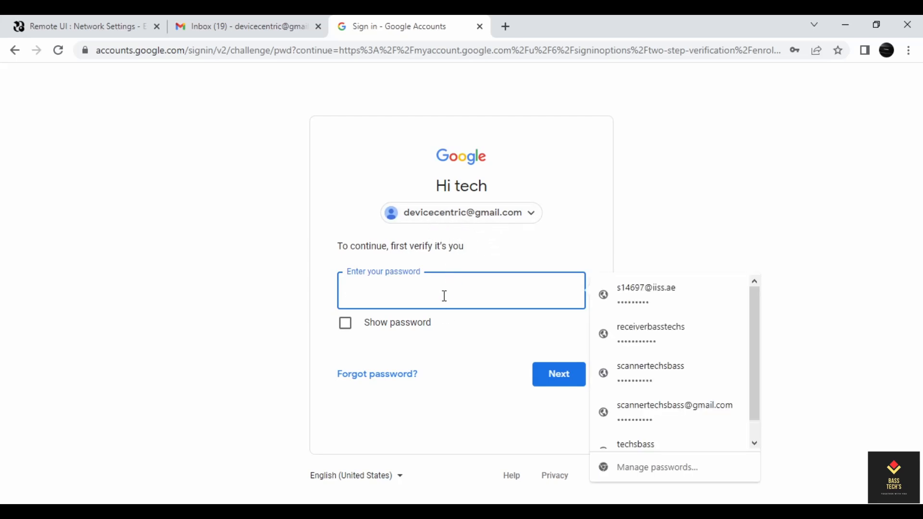
{"action": "type", "text": "•"}
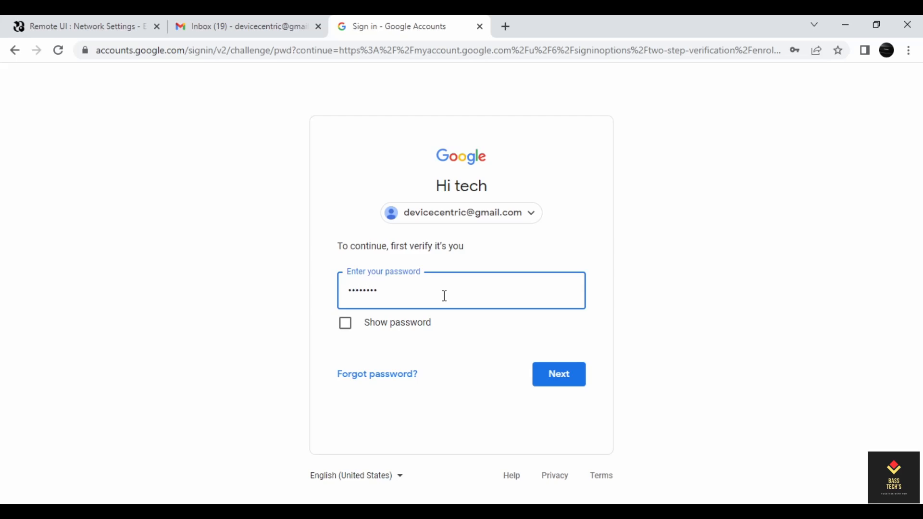
{"action": "left_click", "coordinate": [557, 374]}
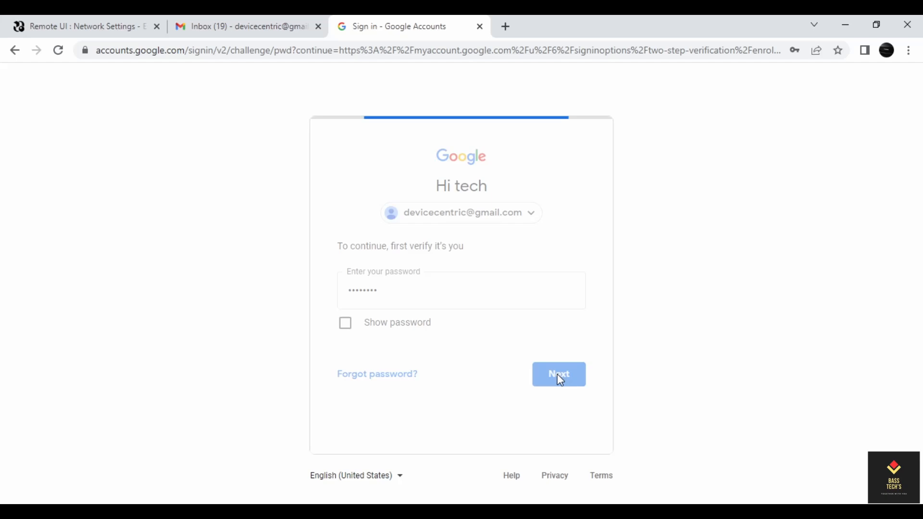
{"action": "left_click", "coordinate": [558, 374]}
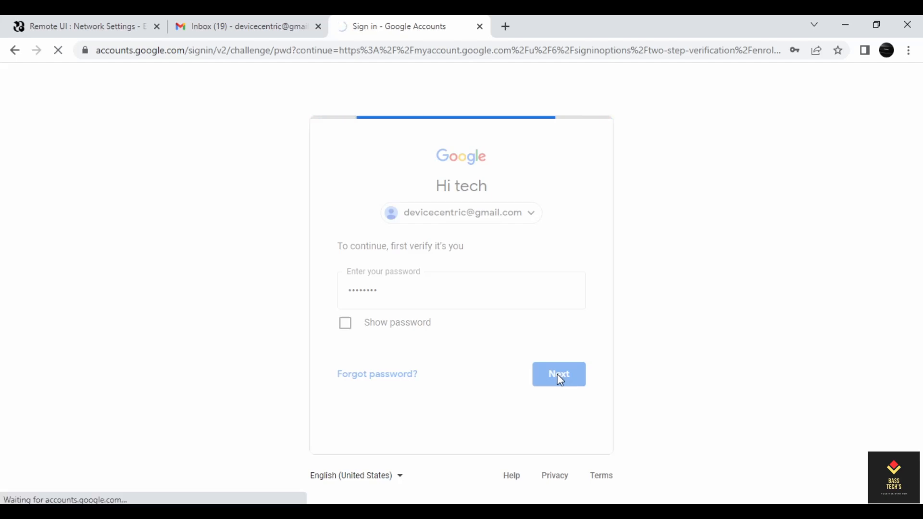
{"action": "left_click", "coordinate": [558, 374]}
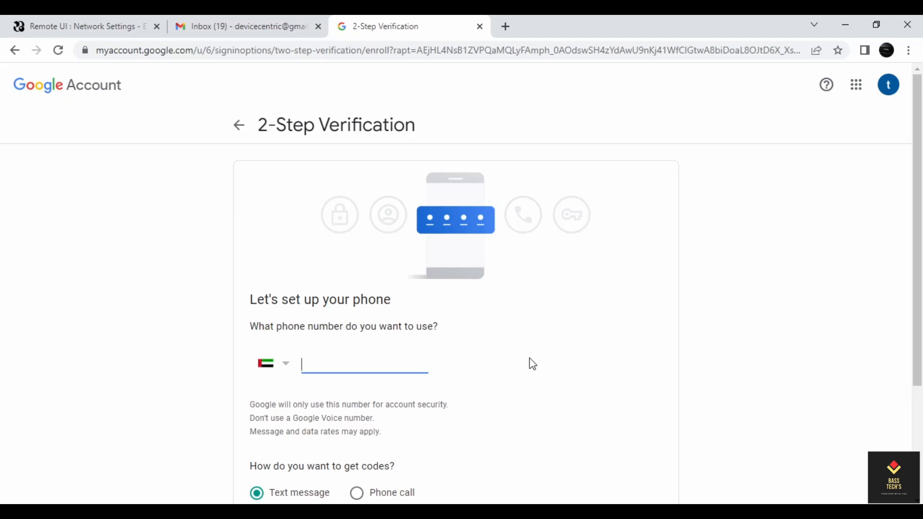
- Submit the phone number with Text message selected to receive a verification code
{"action": "scroll", "scroll_direction": "down", "scroll_amount": 3}
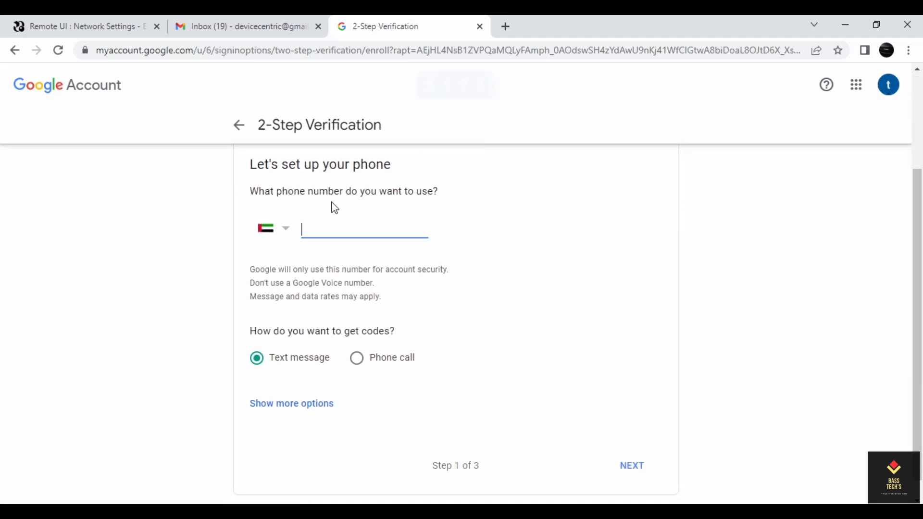
{"action": "mouse_move", "coordinate": [511, 289]}
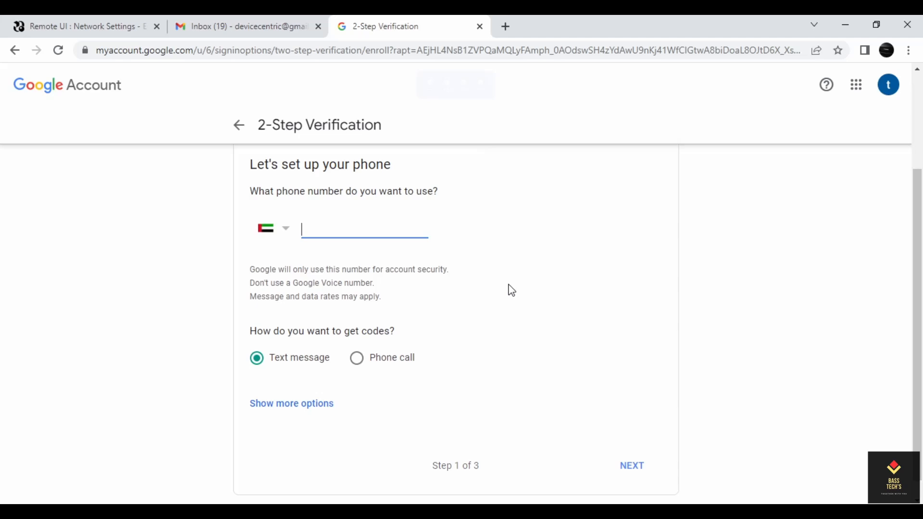
{"action": "mouse_move", "coordinate": [393, 365]}
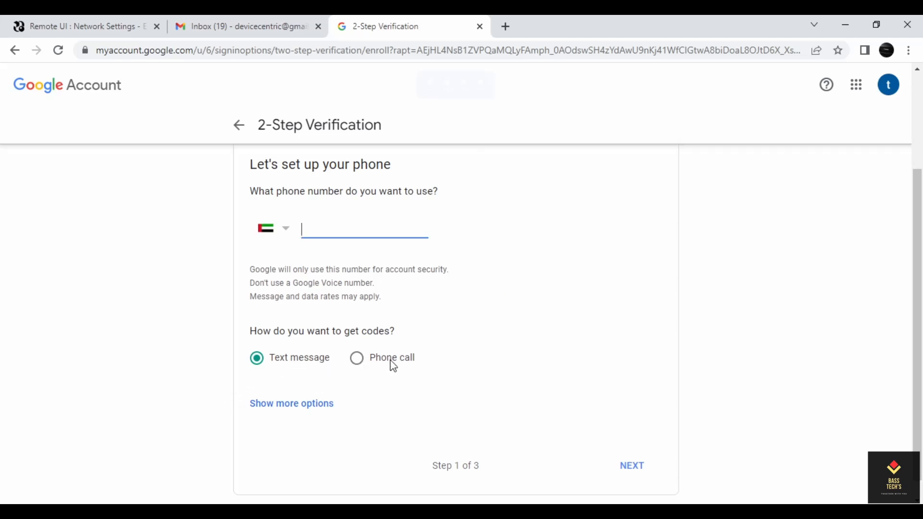
{"action": "mouse_move", "coordinate": [360, 227]}
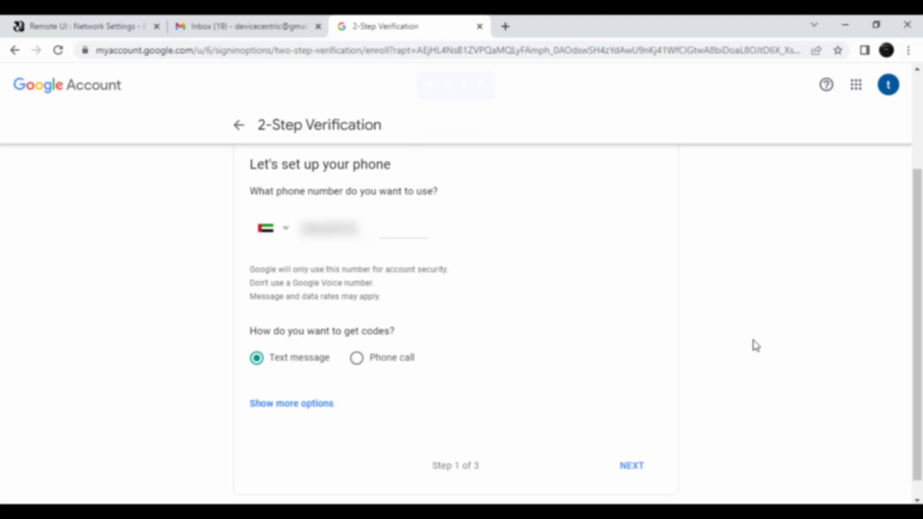
{"action": "mouse_move", "coordinate": [464, 263]}
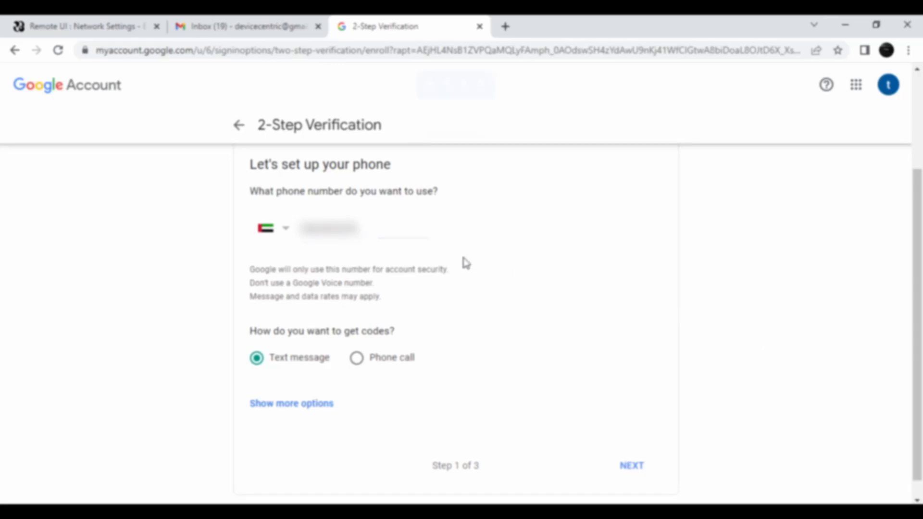
{"action": "mouse_move", "coordinate": [297, 367]}
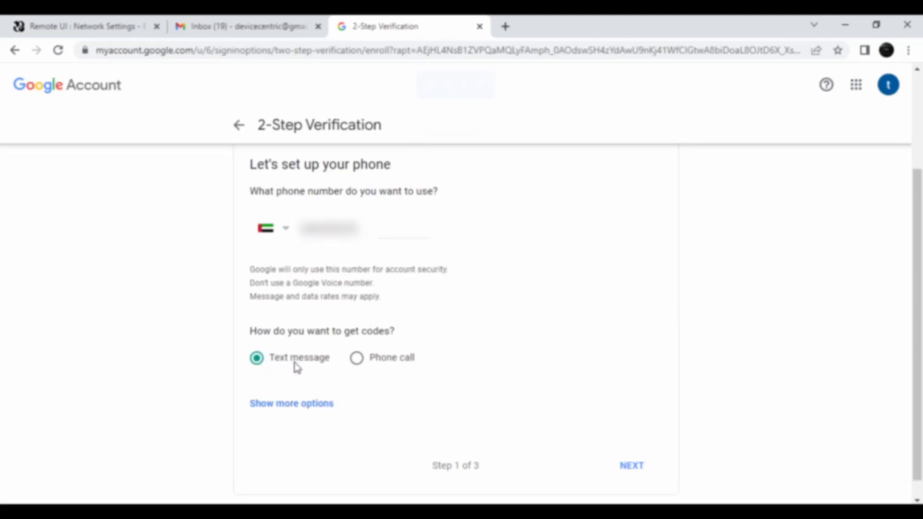
{"action": "mouse_move", "coordinate": [630, 466]}
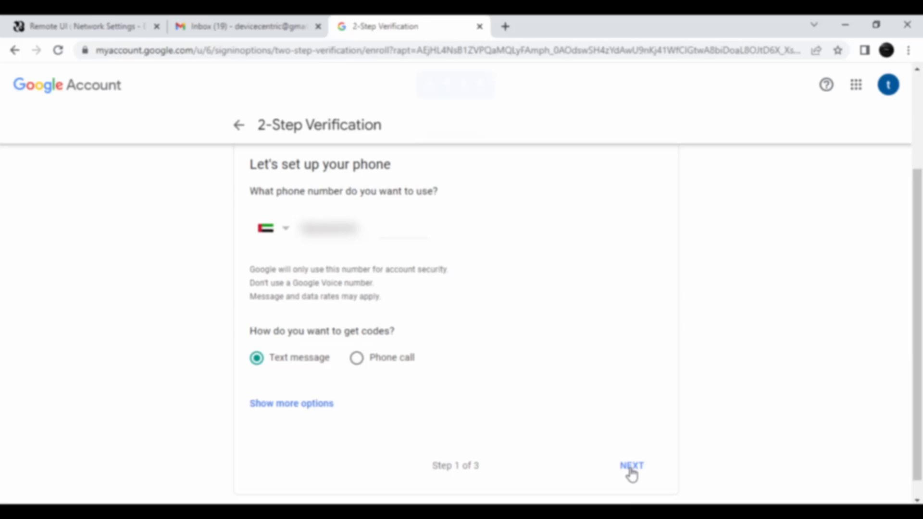
{"action": "left_click", "coordinate": [630, 466]}
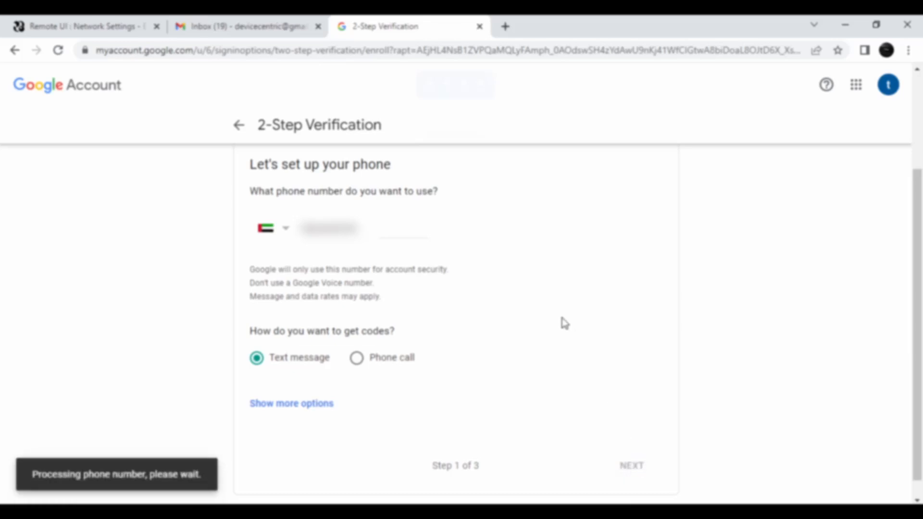
{"action": "left_click", "coordinate": [630, 464]}
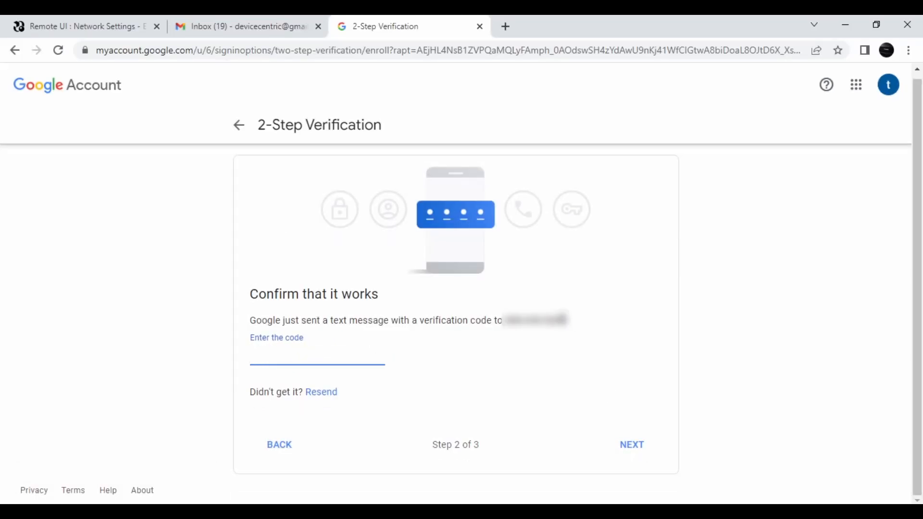
{"action": "left_click", "coordinate": [317, 356]}
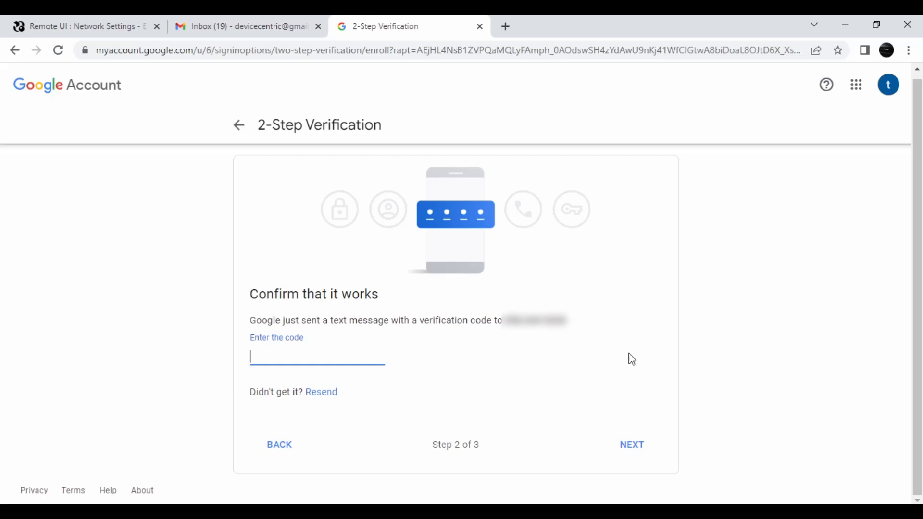
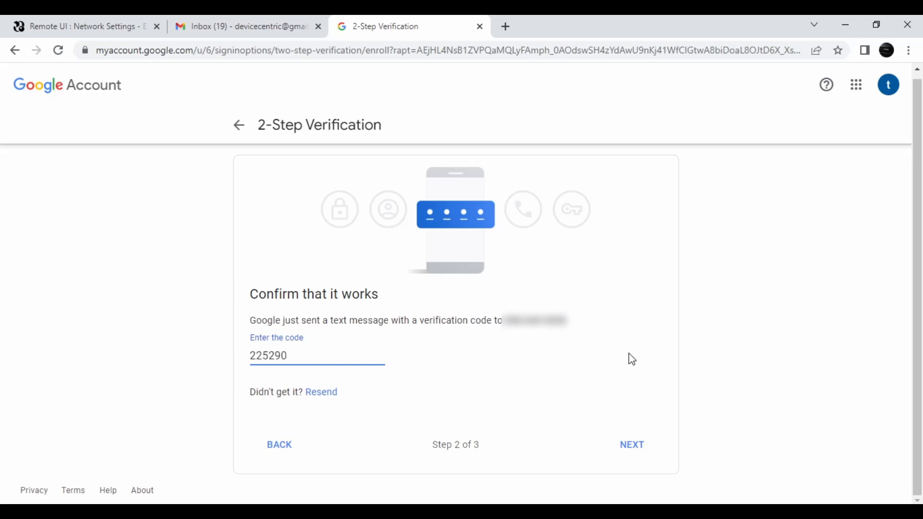
{"action": "left_click", "coordinate": [631, 444]}
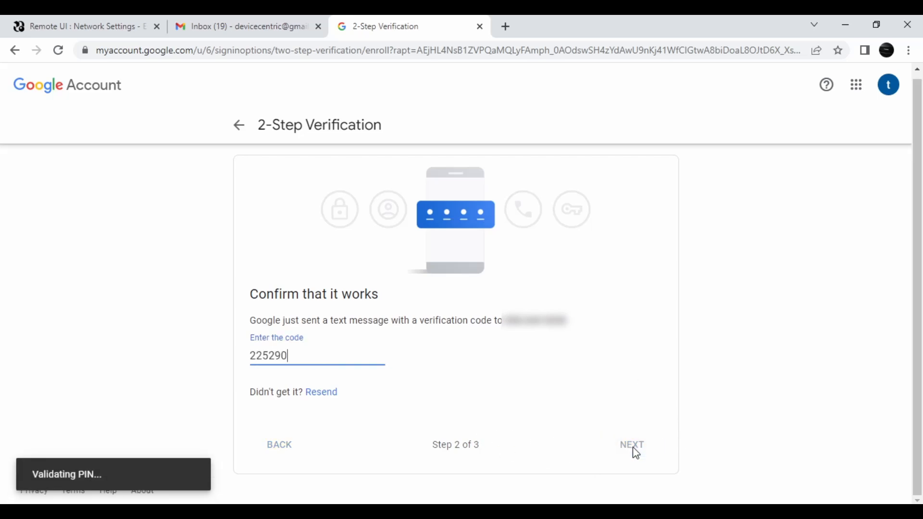
{"action": "left_click", "coordinate": [631, 444]}
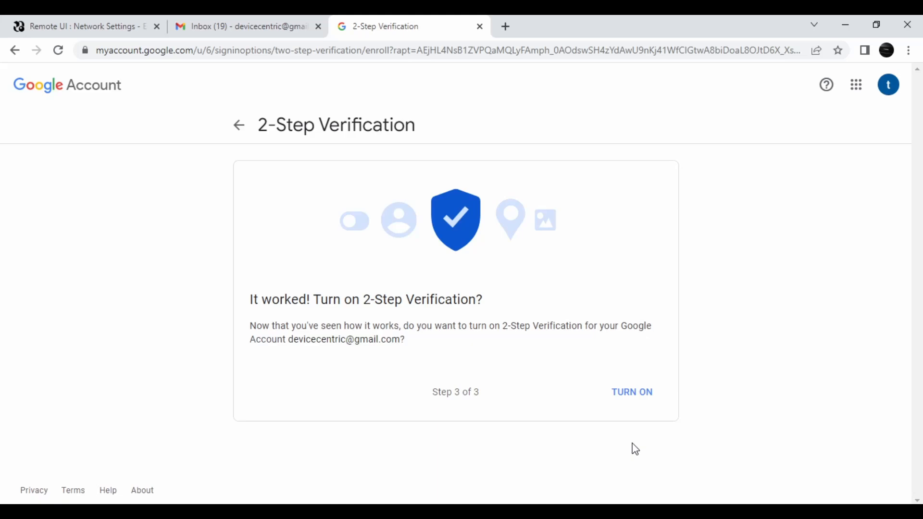
{"action": "mouse_move", "coordinate": [381, 304]}
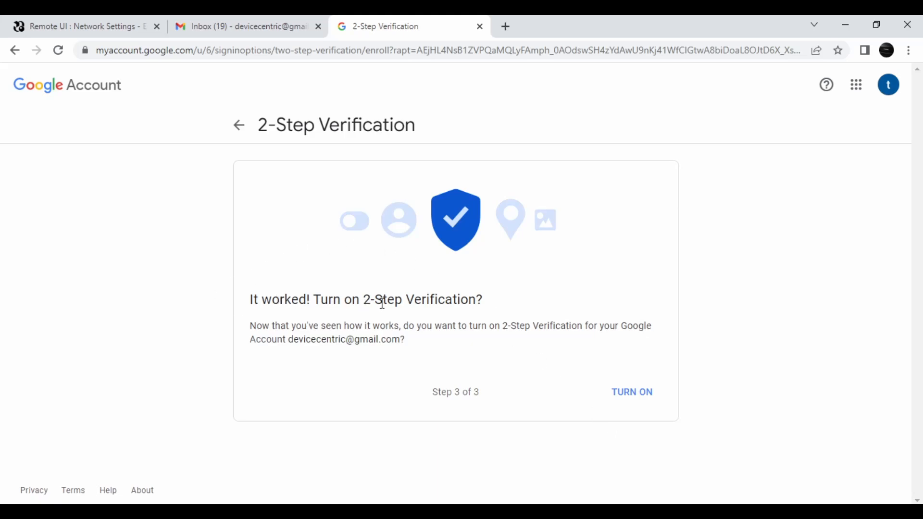
{"action": "mouse_move", "coordinate": [458, 322]}
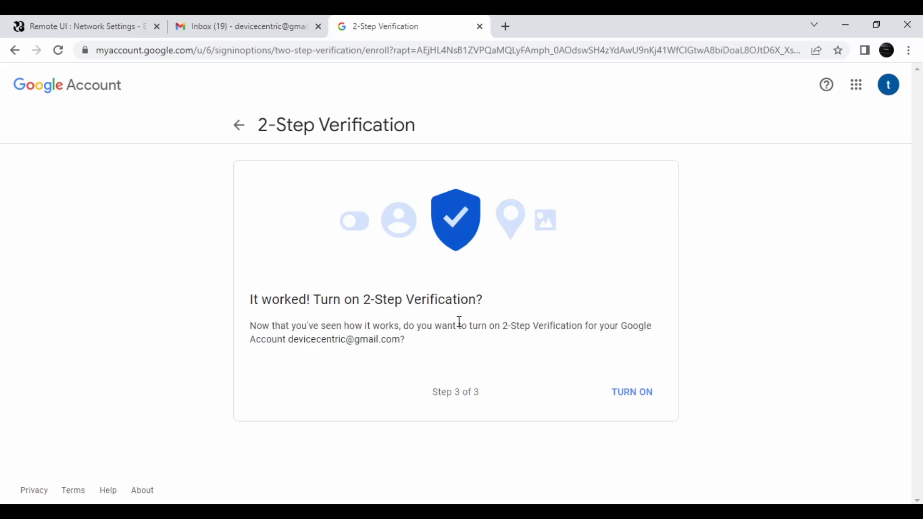
{"action": "mouse_move", "coordinate": [641, 406]}
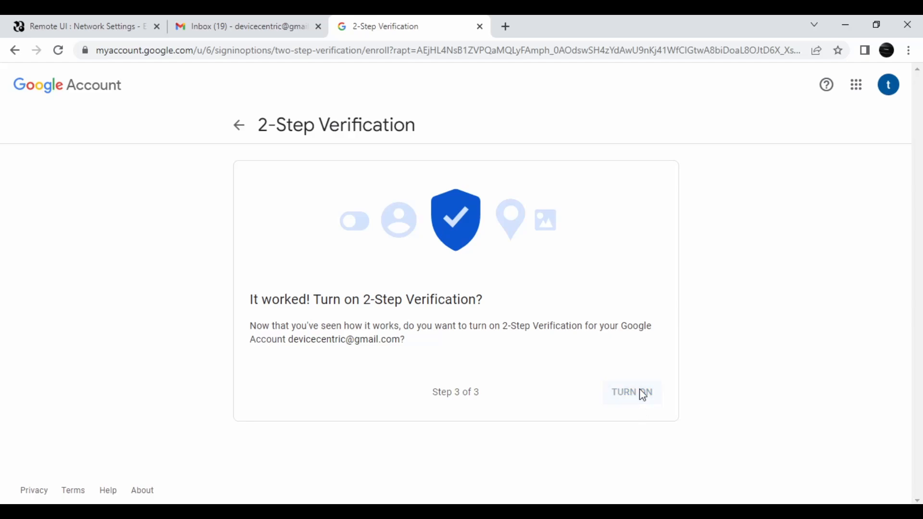
- Switch on 2-Step Verification from the step 3 of 3 page
{"action": "left_click", "coordinate": [631, 392]}
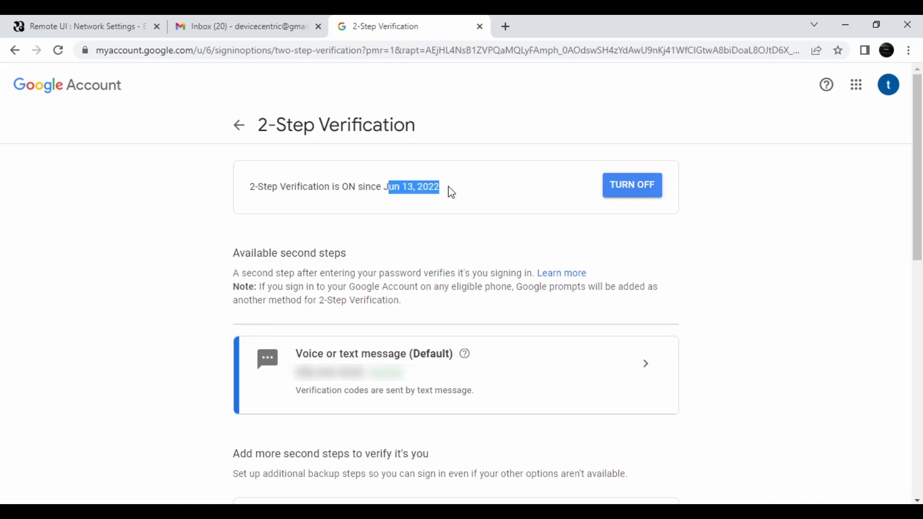
{"action": "mouse_move", "coordinate": [657, 252]}
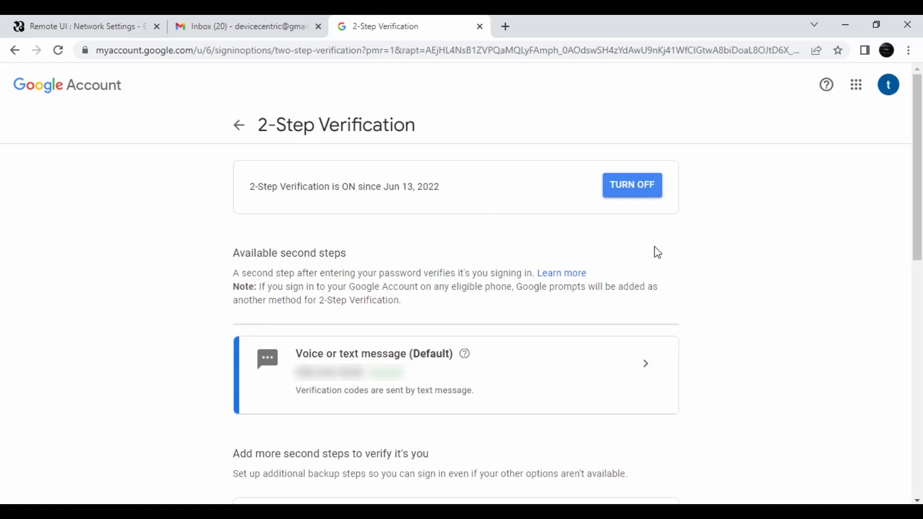
{"action": "mouse_move", "coordinate": [400, 150]}
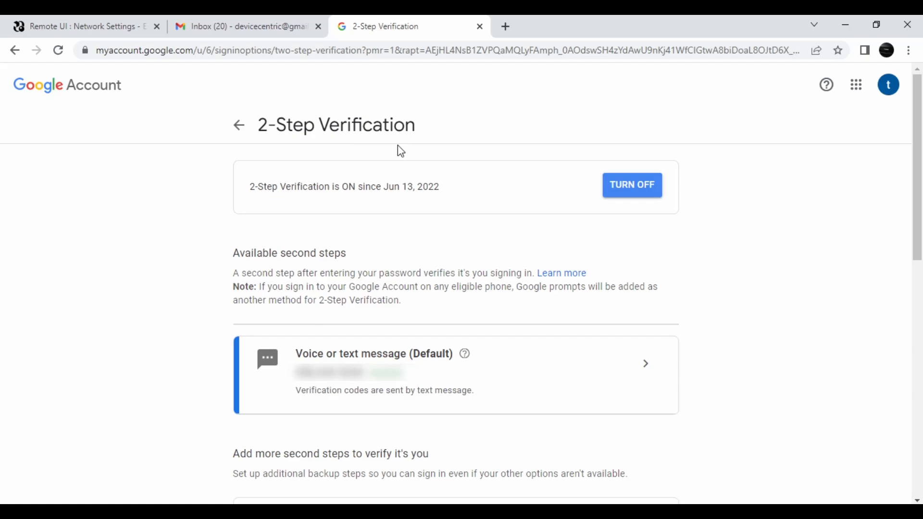
{"action": "mouse_move", "coordinate": [850, 113]}
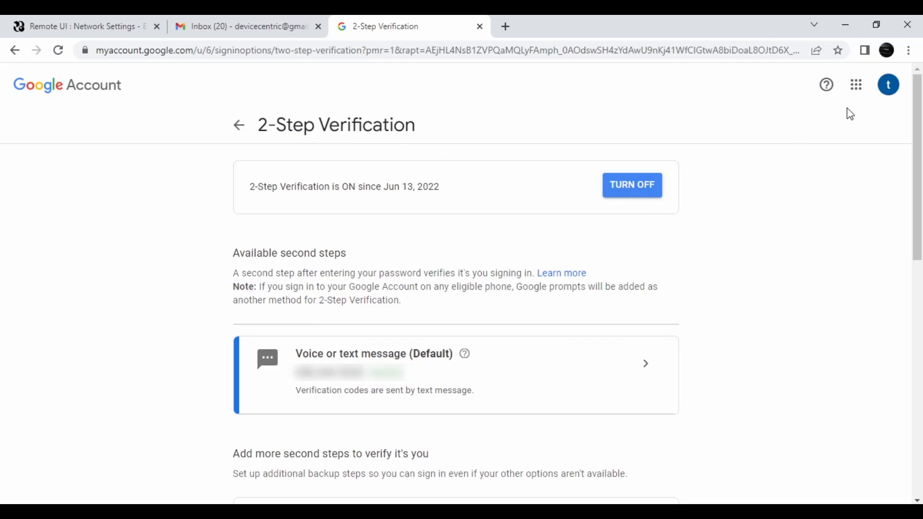
{"action": "left_click", "coordinate": [855, 84]}
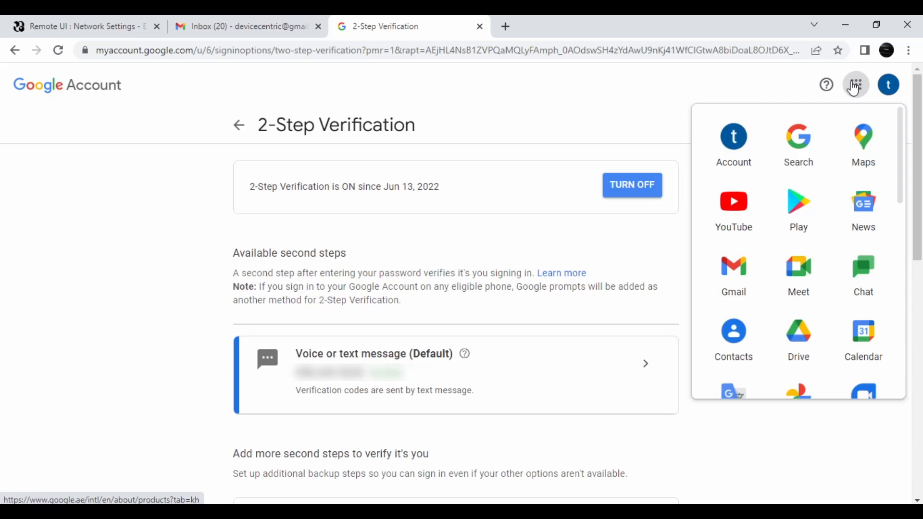
- Search Google Account for 'app' and re-verify the password to open App passwords
{"action": "left_click", "coordinate": [733, 141]}
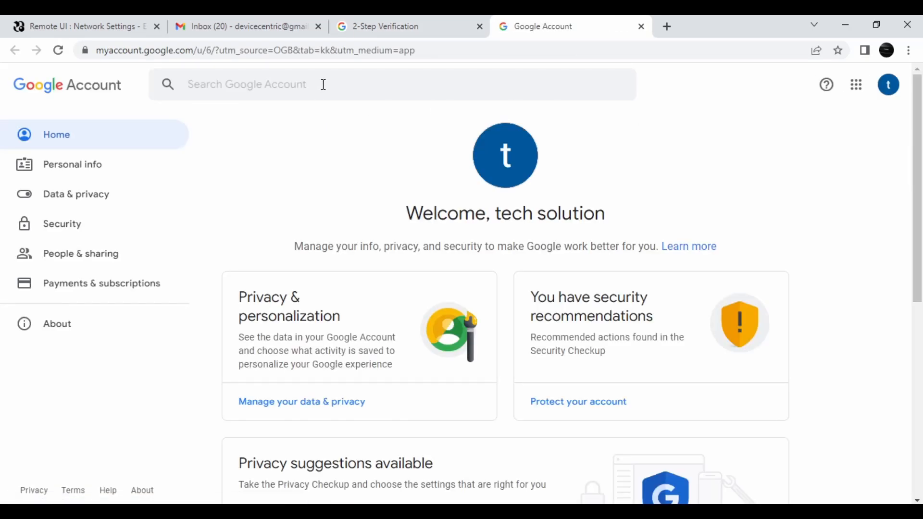
{"action": "type", "text": "app"}
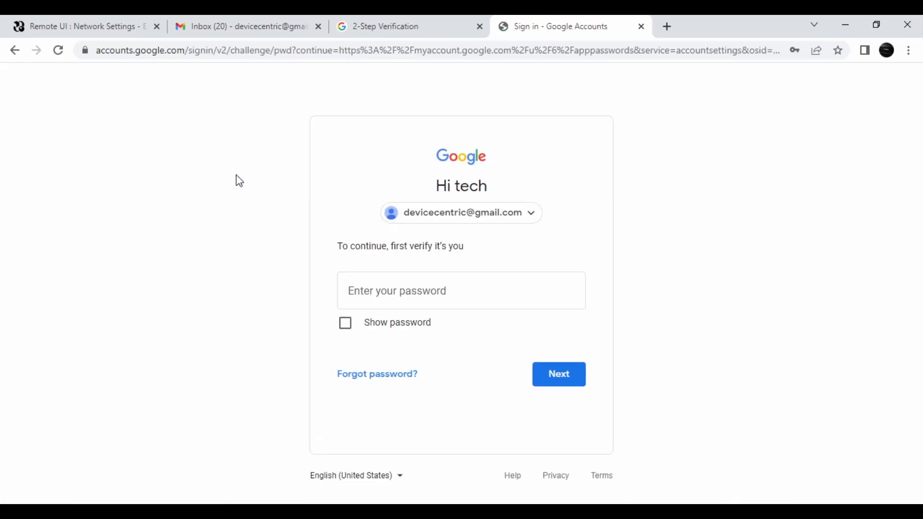
{"action": "left_click", "coordinate": [461, 290]}
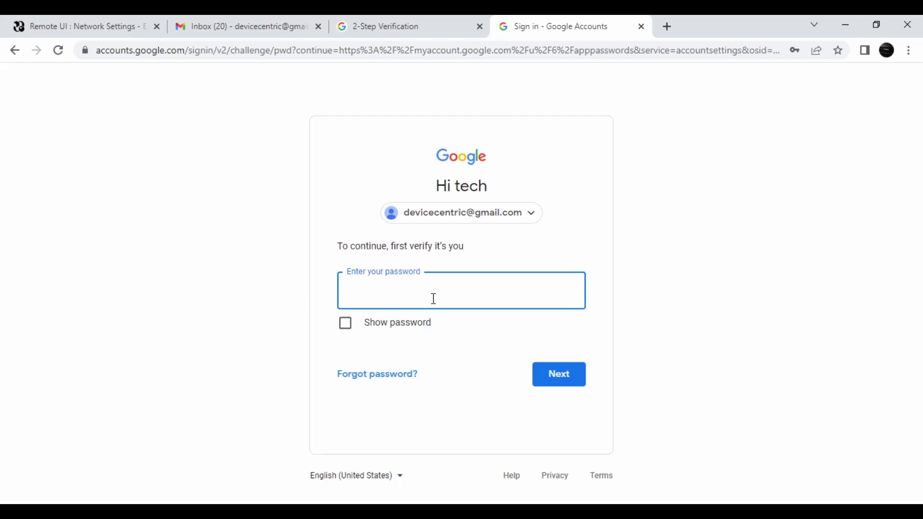
{"action": "left_click", "coordinate": [461, 290]}
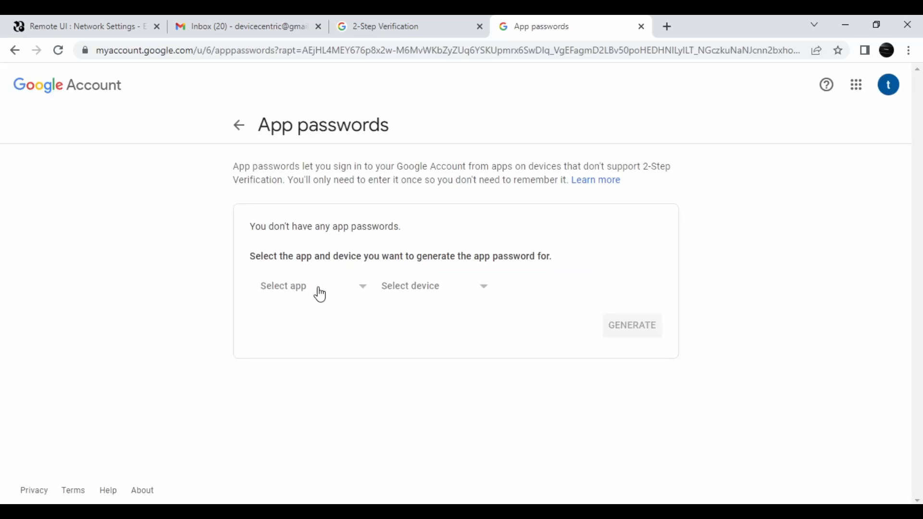
- Generate an Other (Custom name) app password named 'IR-ADV C256'
{"action": "left_click", "coordinate": [310, 286]}
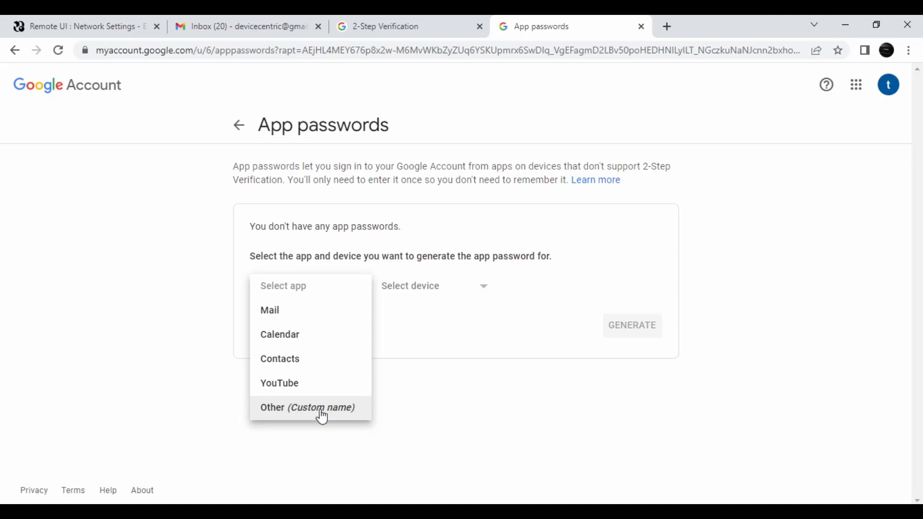
{"action": "left_click", "coordinate": [307, 407]}
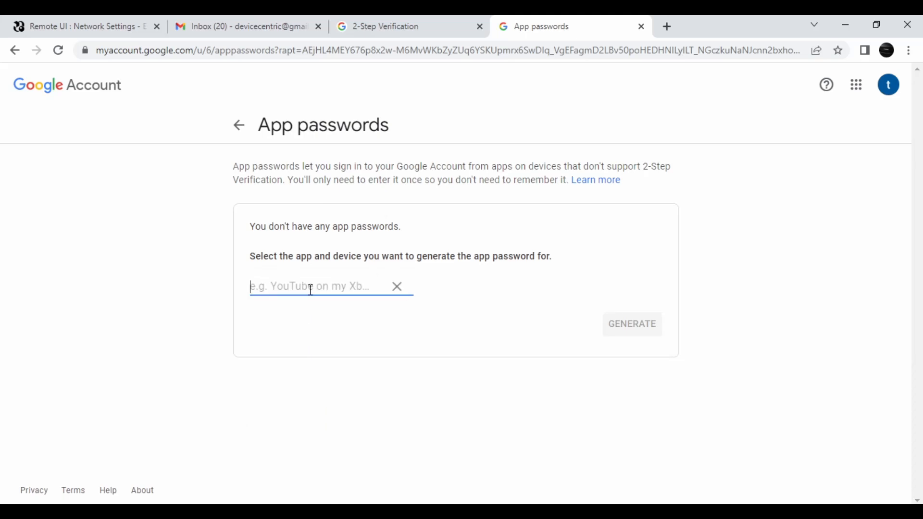
{"action": "type", "text": "IR"}
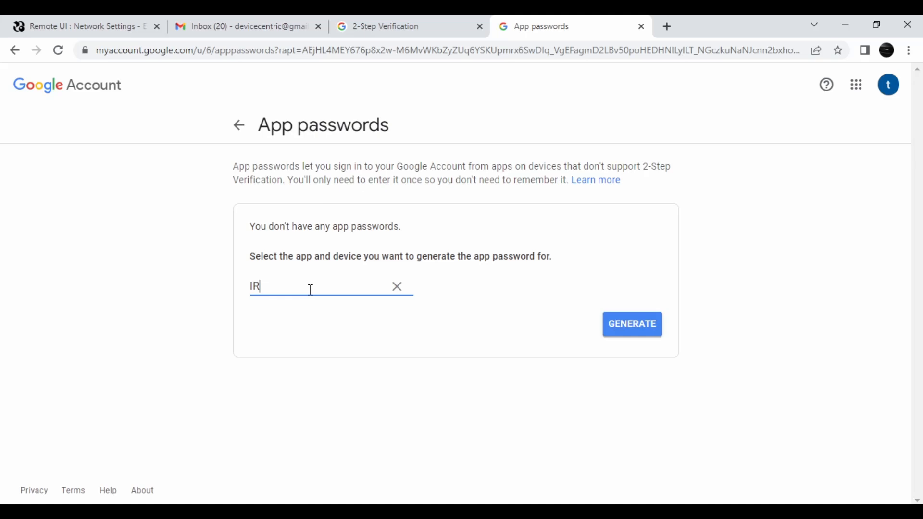
{"action": "type", "text": "-"}
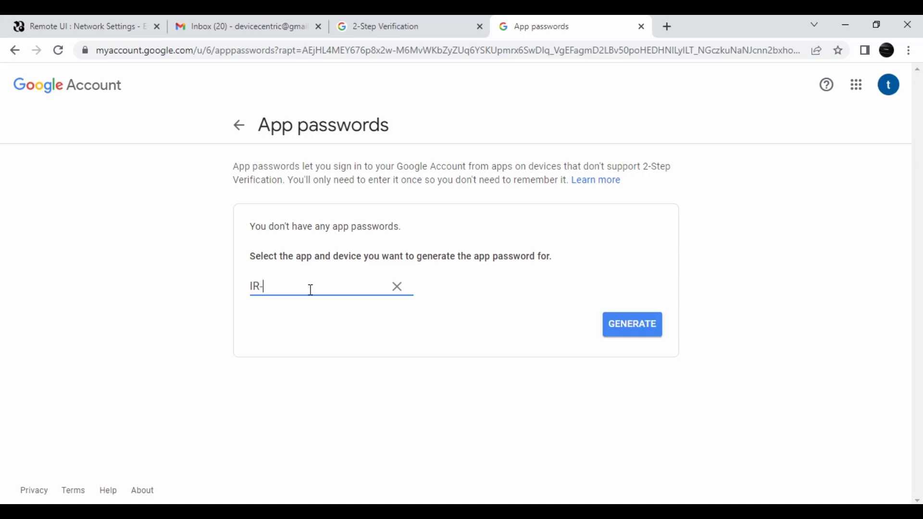
{"action": "type", "text": "A"}
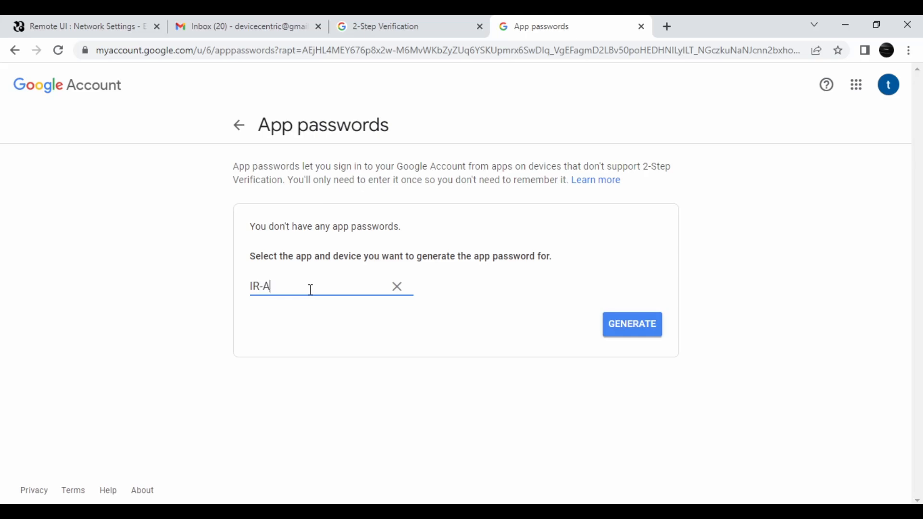
{"action": "type", "text": "DV C"}
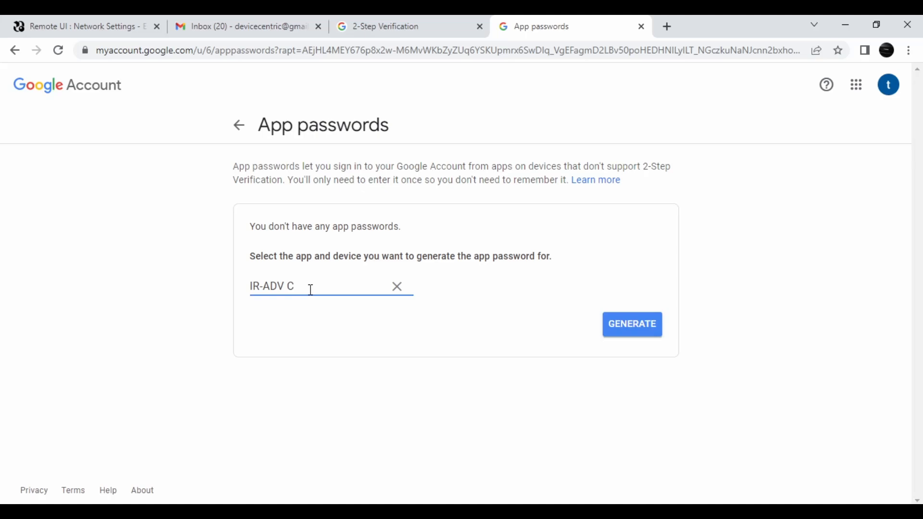
{"action": "type", "text": "256"}
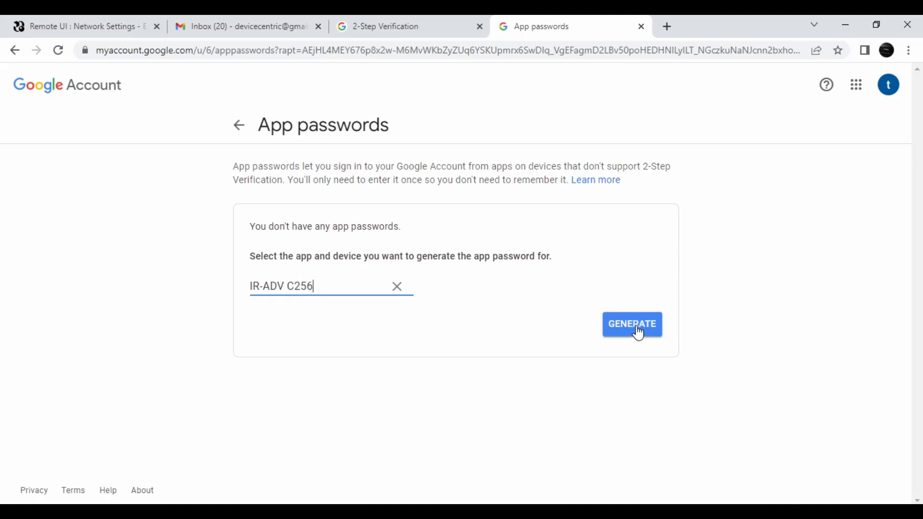
{"action": "left_click", "coordinate": [631, 324]}
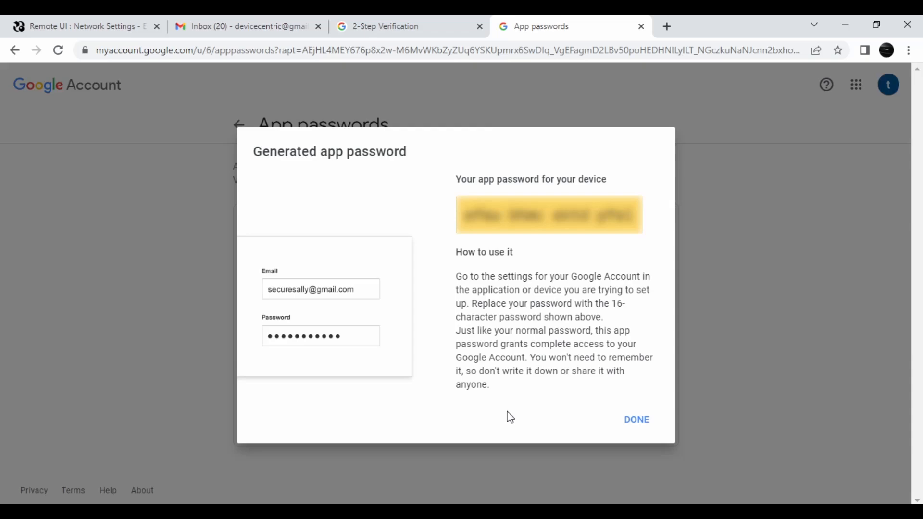
{"action": "mouse_move", "coordinate": [653, 235]}
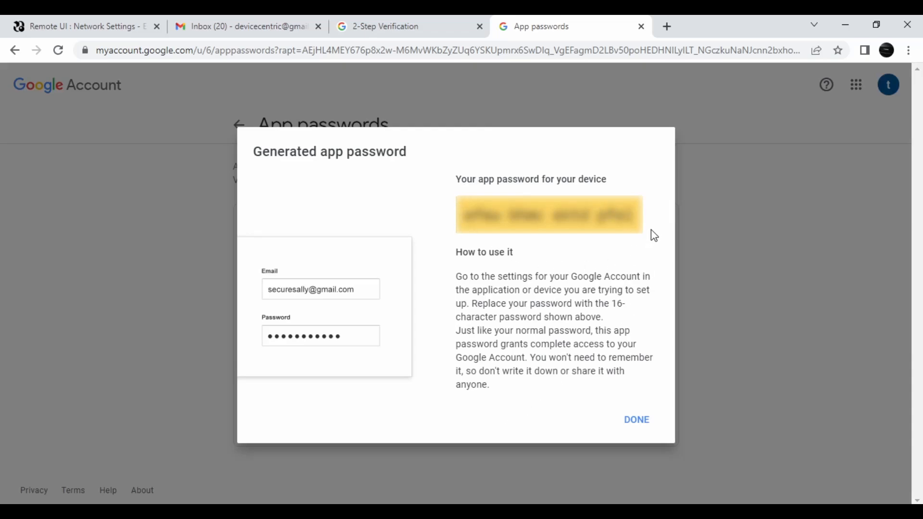
{"action": "mouse_move", "coordinate": [639, 239]}
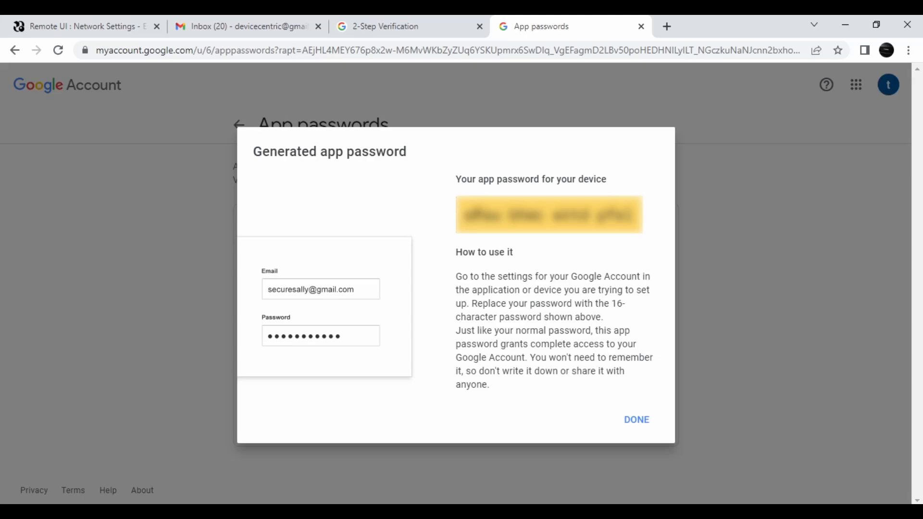
- Copy the generated app password, dismiss its dialog, and return to the Remote UI tab
{"action": "right_click", "coordinate": [548, 213]}
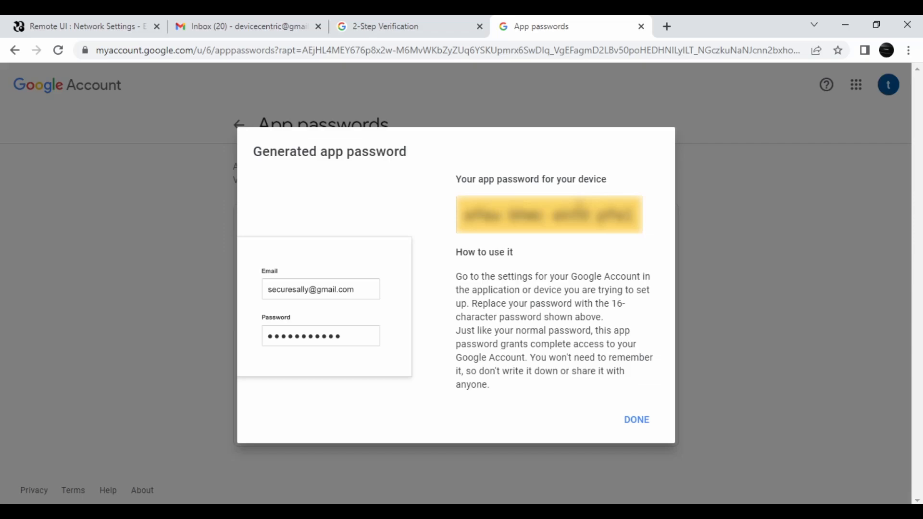
{"action": "left_click", "coordinate": [634, 420]}
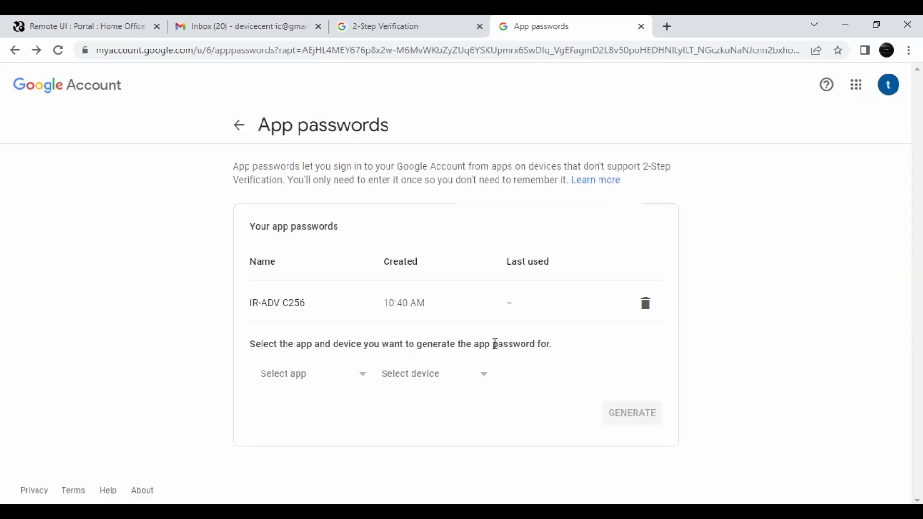
{"action": "mouse_move", "coordinate": [305, 334]}
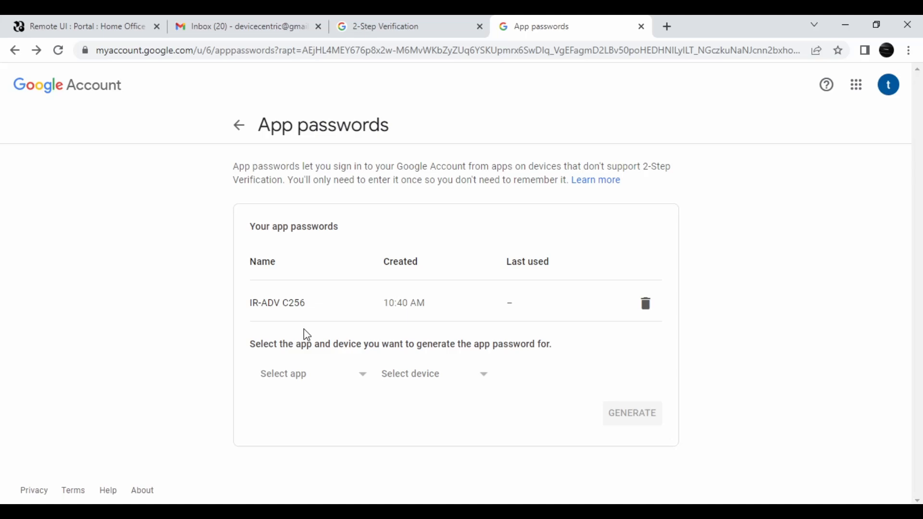
{"action": "mouse_move", "coordinate": [309, 322]}
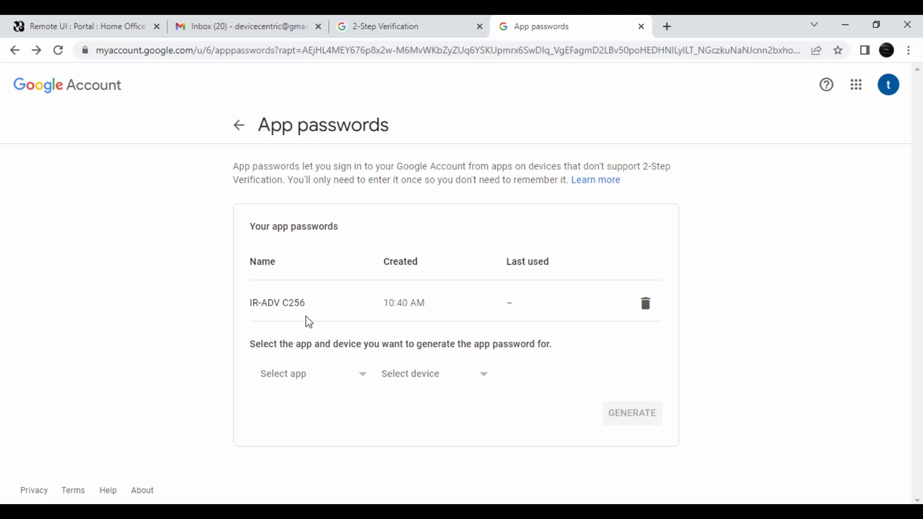
{"action": "left_click", "coordinate": [82, 25]}
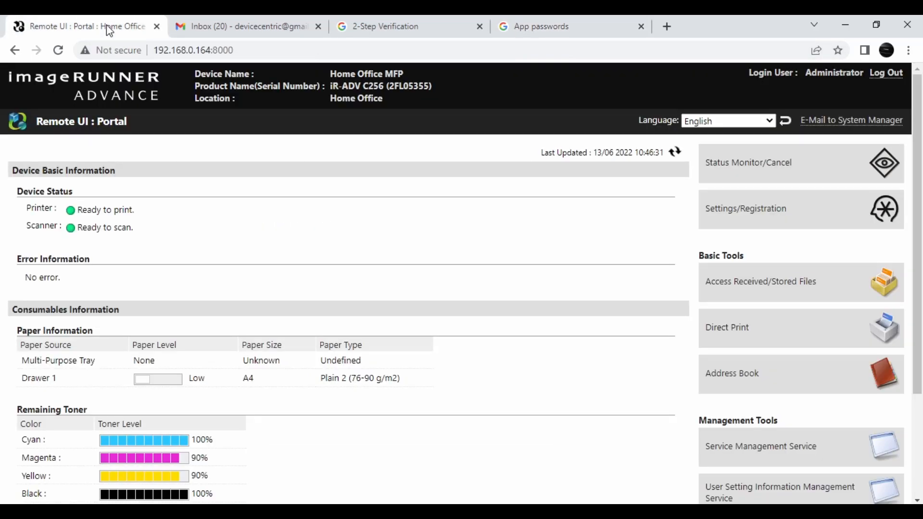
- Go to Settings/Registration > Send > E-Mail/I-Fax network settings showing smtp.gmail.com, port 587
{"action": "left_click", "coordinate": [193, 50]}
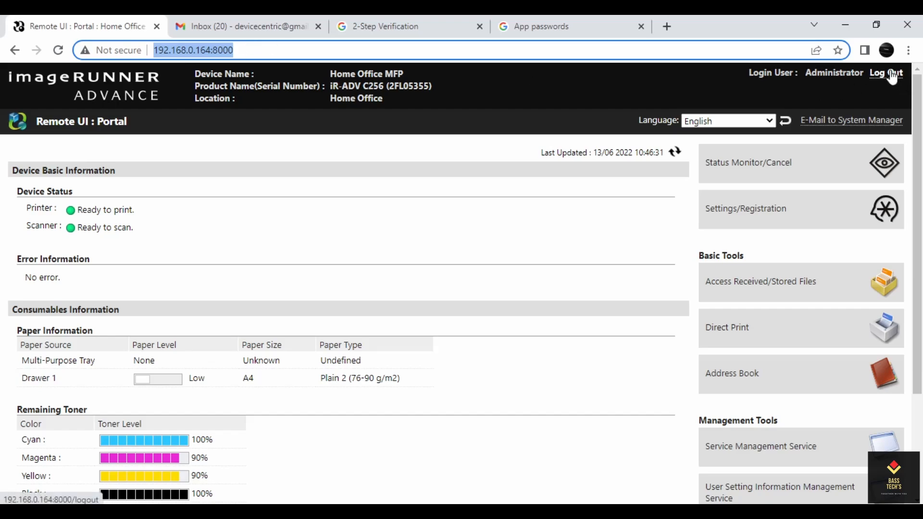
{"action": "mouse_move", "coordinate": [858, 85]}
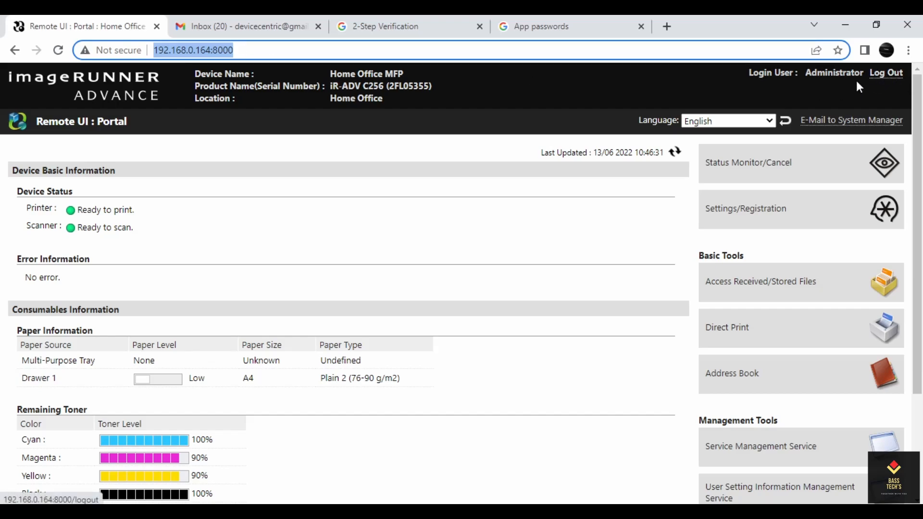
{"action": "mouse_move", "coordinate": [745, 208]}
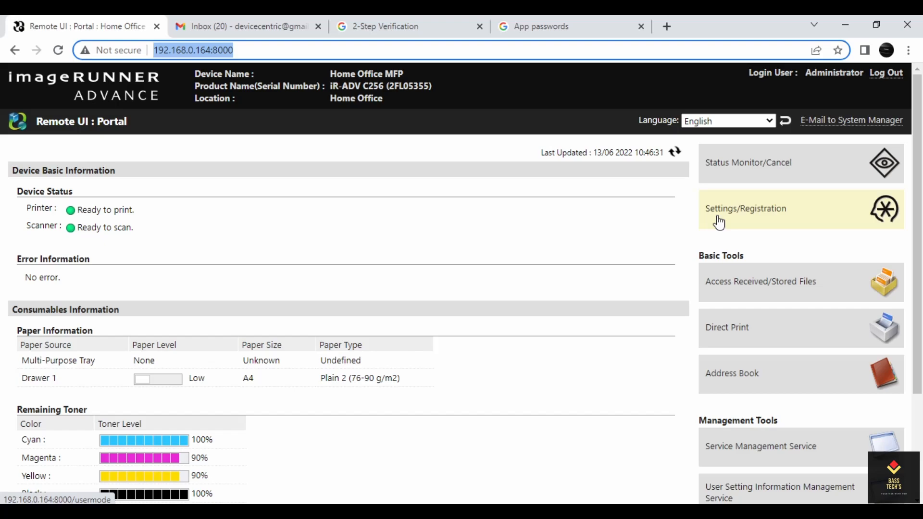
{"action": "mouse_move", "coordinate": [730, 220]}
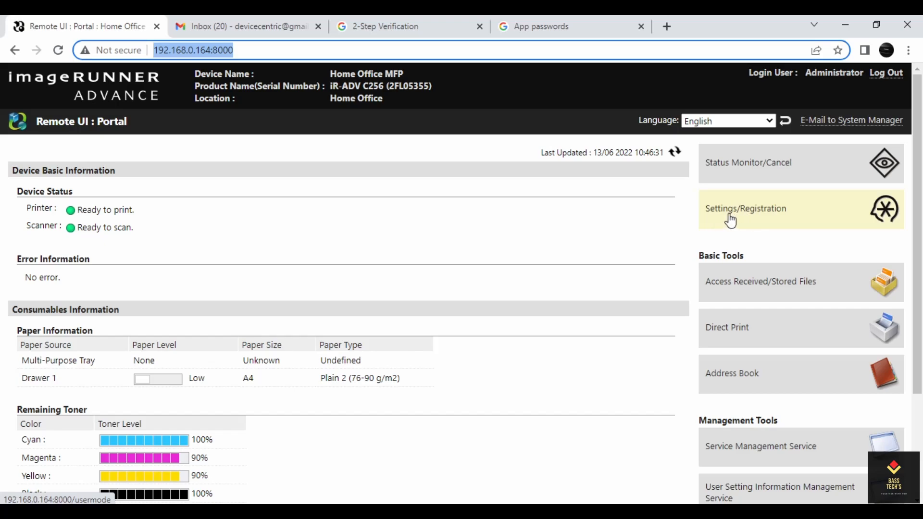
{"action": "mouse_move", "coordinate": [768, 218]}
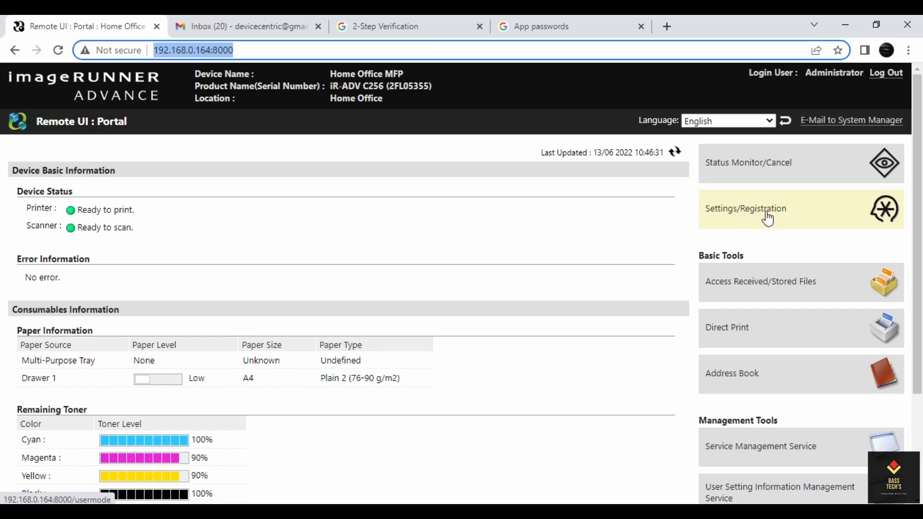
{"action": "left_click", "coordinate": [745, 208]}
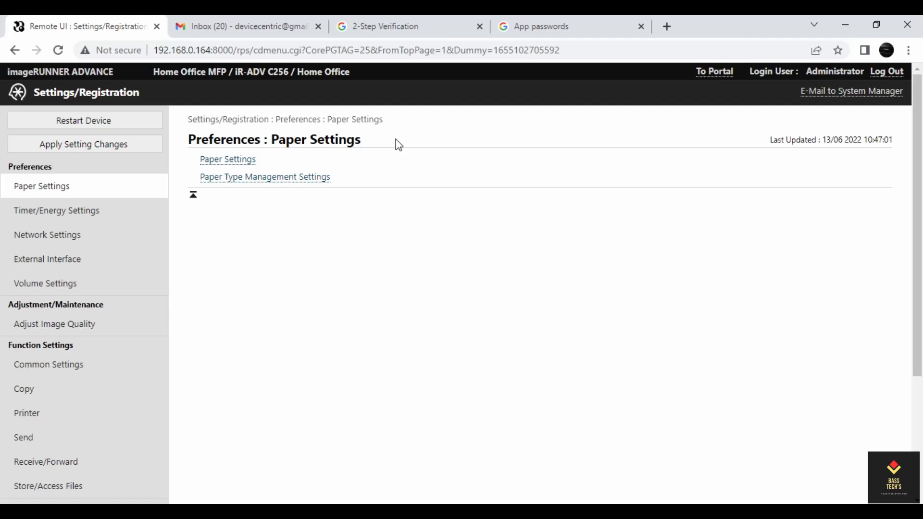
{"action": "mouse_move", "coordinate": [73, 347]}
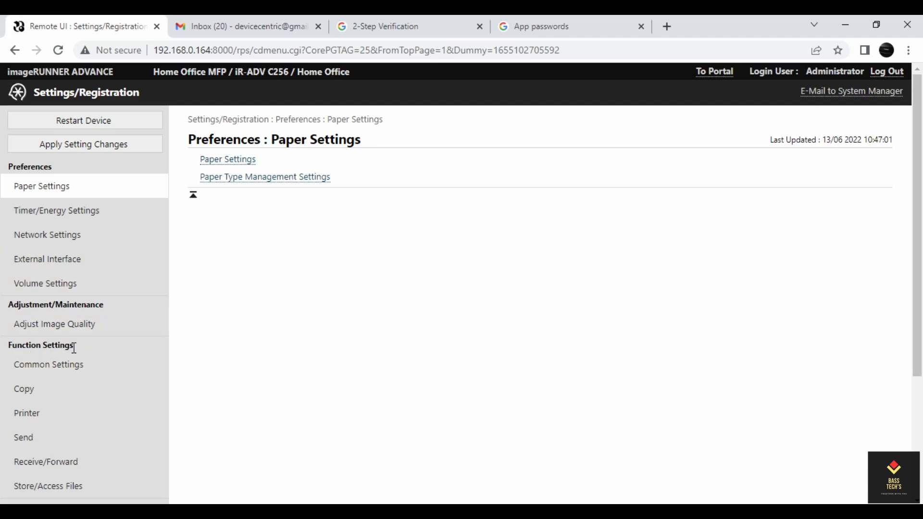
{"action": "left_click", "coordinate": [24, 438]}
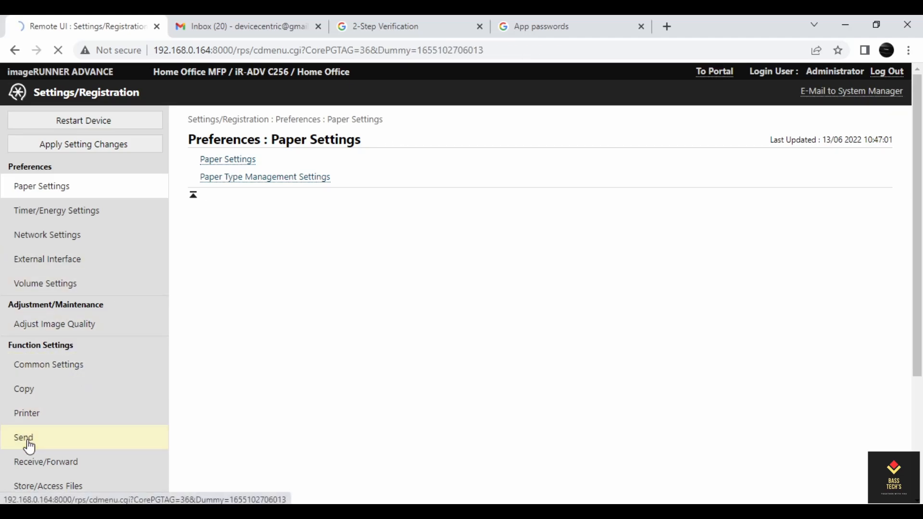
{"action": "left_click", "coordinate": [24, 437]}
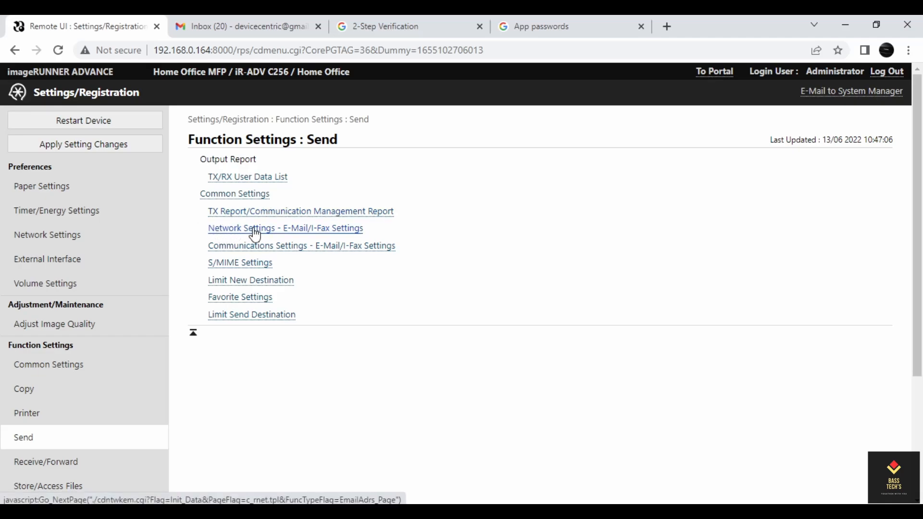
{"action": "left_click", "coordinate": [285, 228]}
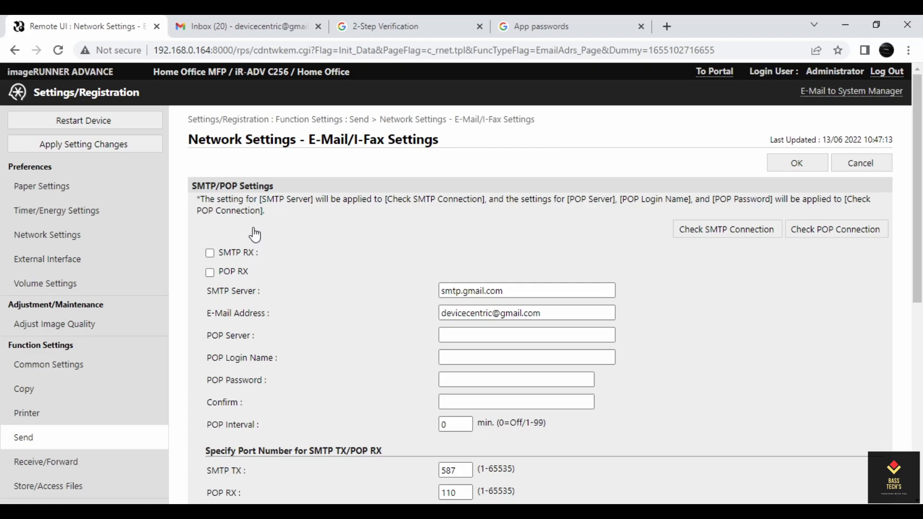
- Tick Change Password under Use SMTP Authentication in Authentication/Encryption Settings
{"action": "scroll", "scroll_direction": "down", "scroll_amount": 3}
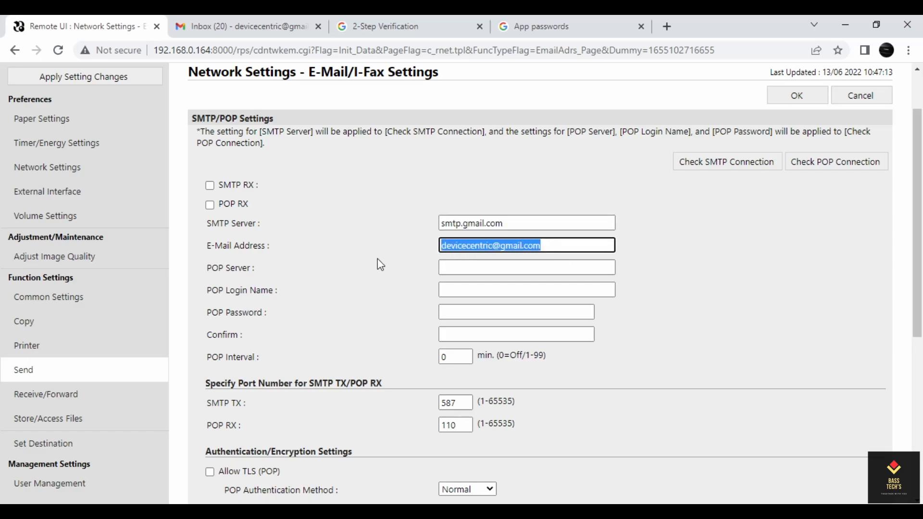
{"action": "mouse_move", "coordinate": [513, 260]}
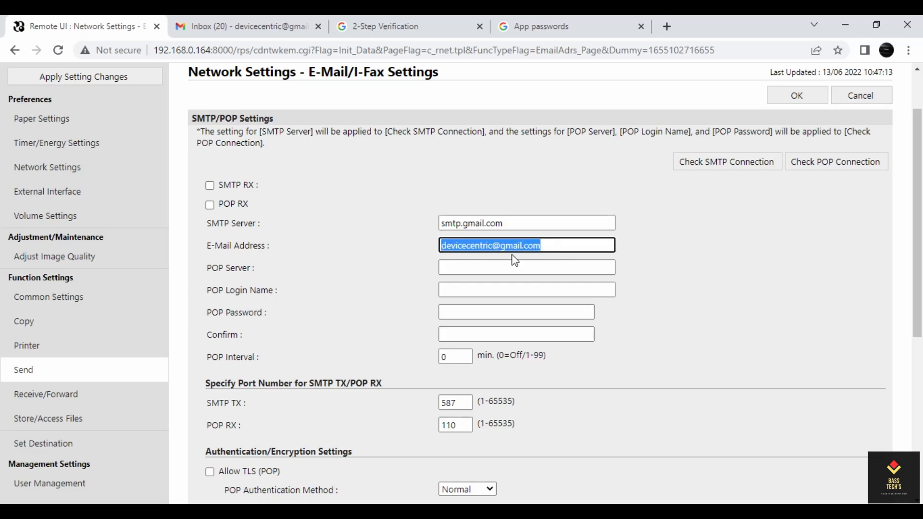
{"action": "scroll", "scroll_direction": "down", "scroll_amount": 3}
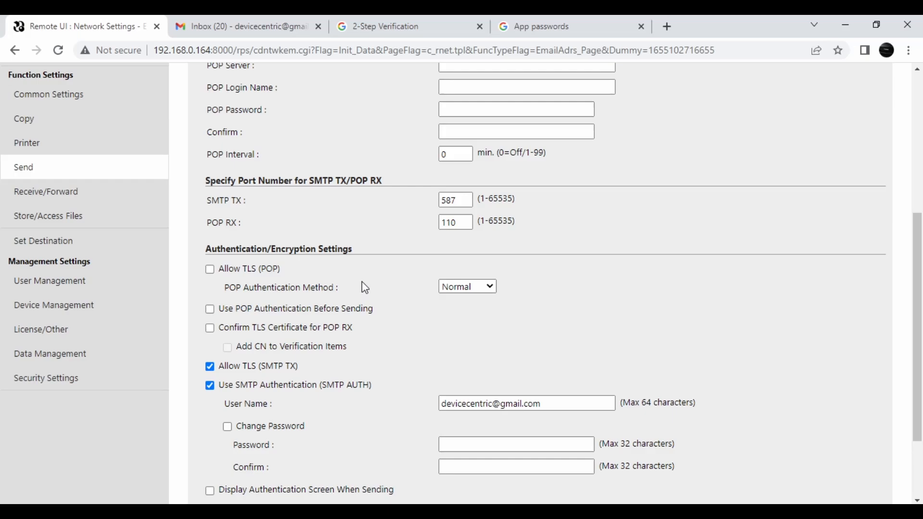
{"action": "scroll", "scroll_direction": "down", "scroll_amount": 3}
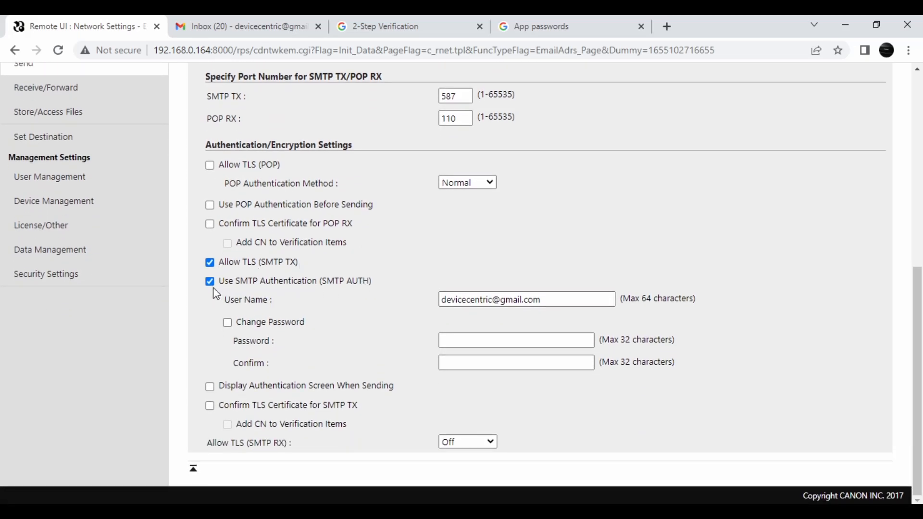
{"action": "mouse_move", "coordinate": [356, 288]}
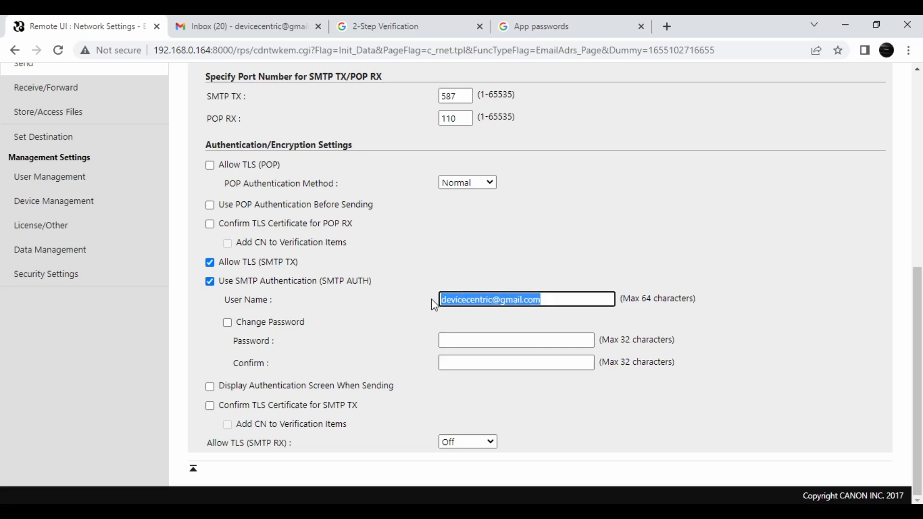
{"action": "mouse_move", "coordinate": [424, 304]}
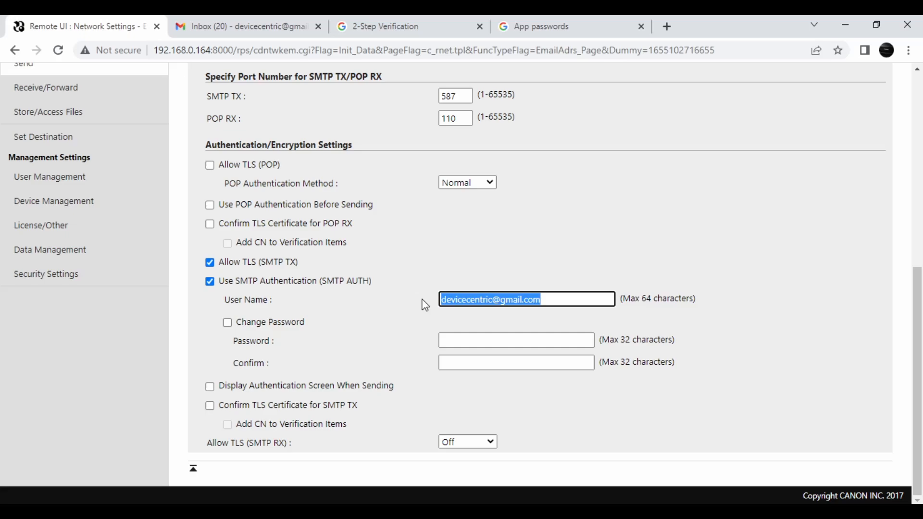
{"action": "left_click", "coordinate": [227, 322]}
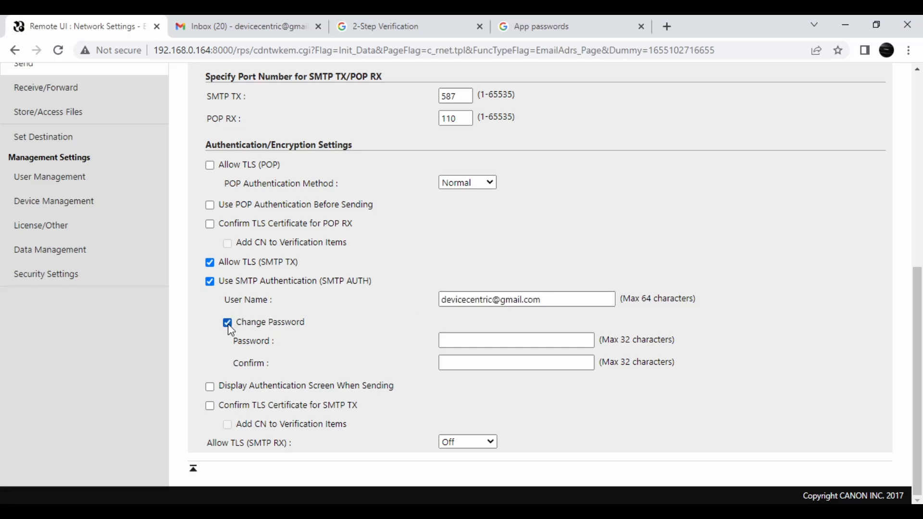
- Enter the SMTP password twice, require TLS certificate confirmation, and set SMTP RX to Always TLS
{"action": "left_click", "coordinate": [515, 340]}
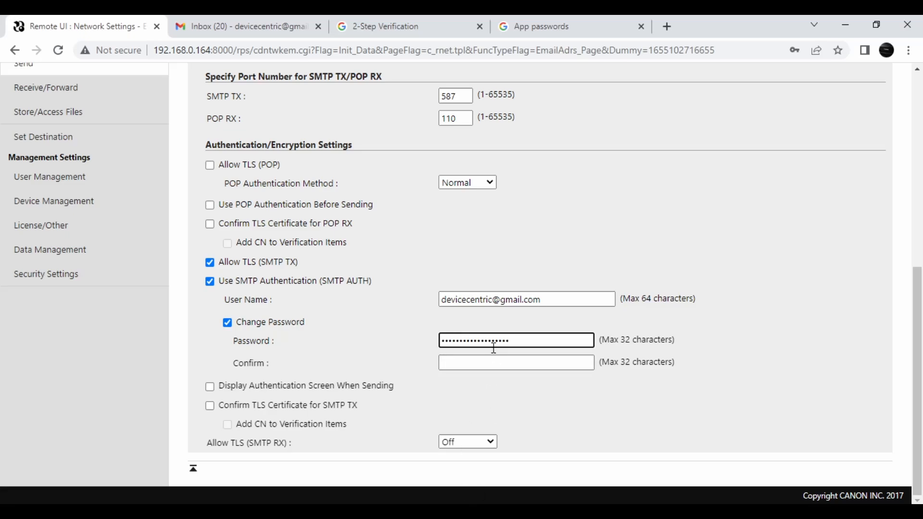
{"action": "left_click", "coordinate": [516, 362]}
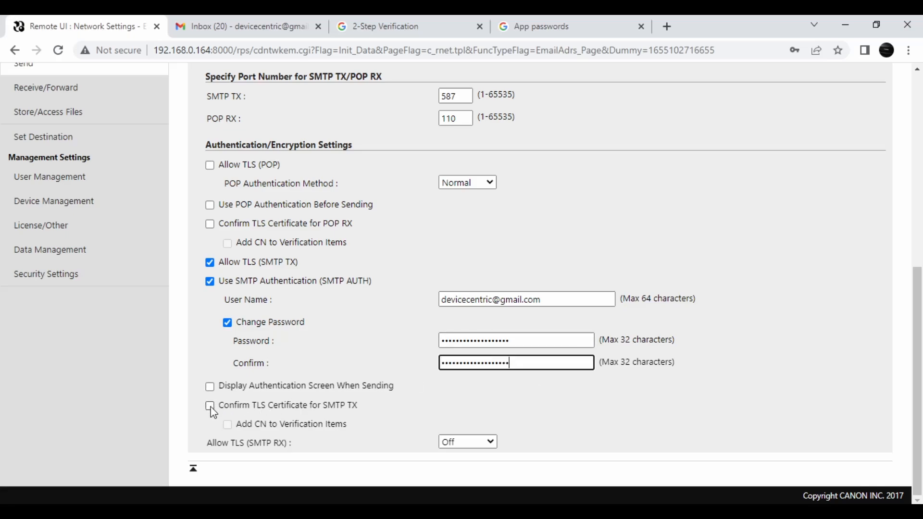
{"action": "left_click", "coordinate": [210, 406]}
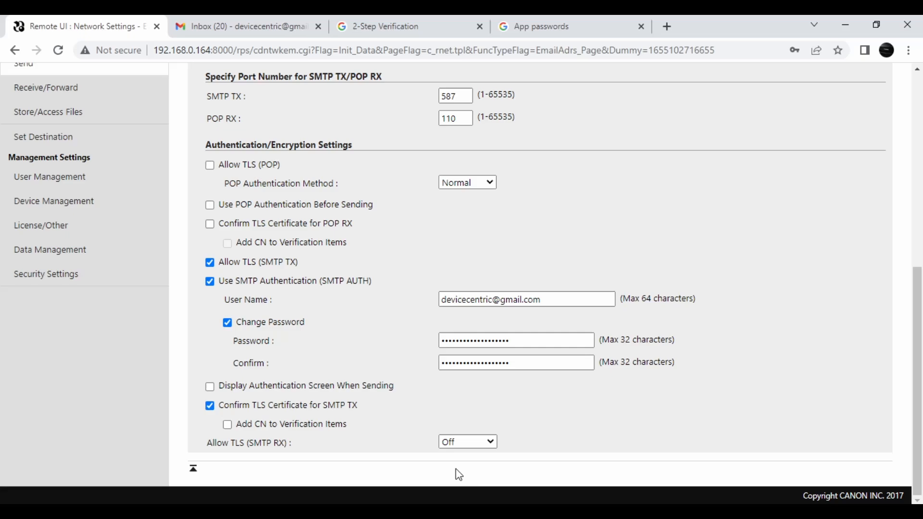
{"action": "left_click", "coordinate": [467, 441]}
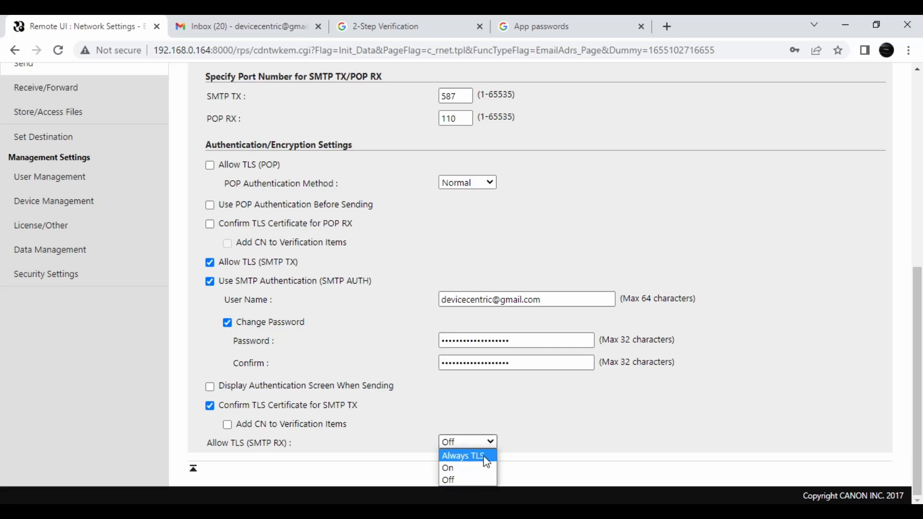
{"action": "left_click", "coordinate": [462, 455]}
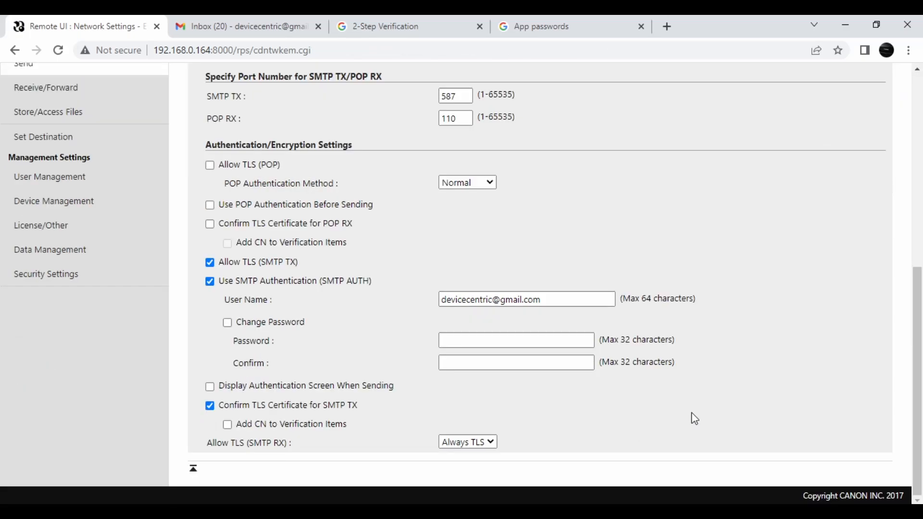
{"action": "scroll", "scroll_direction": "up", "scroll_amount": 3}
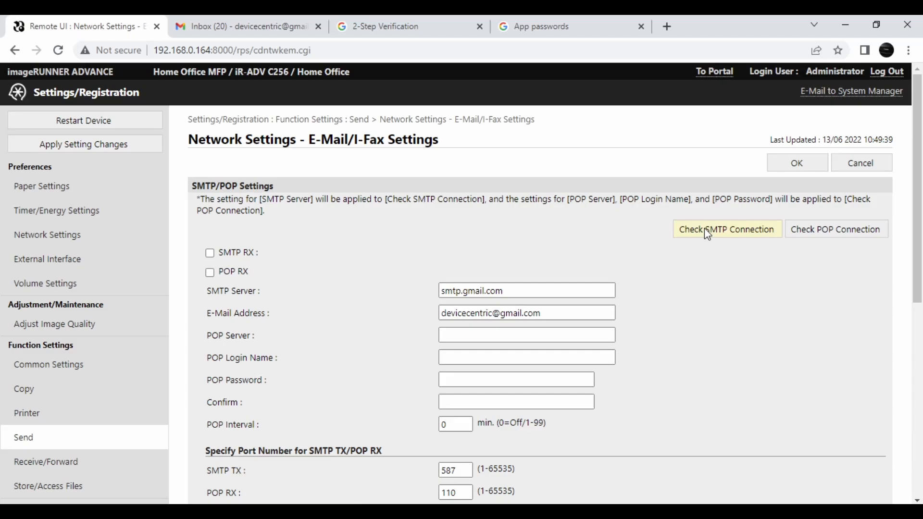
- Run Check SMTP Connection and confirm the 'connection to the server was successful' message
{"action": "left_click", "coordinate": [726, 228]}
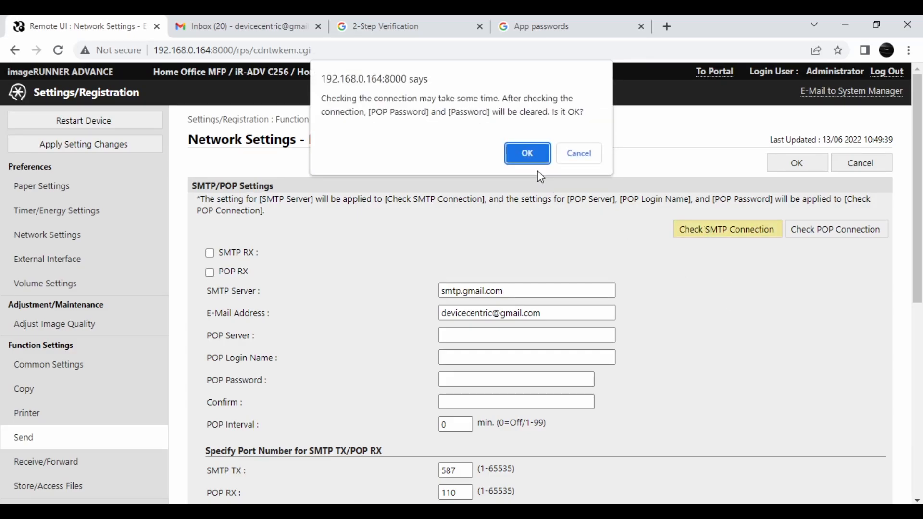
{"action": "left_click", "coordinate": [525, 153]}
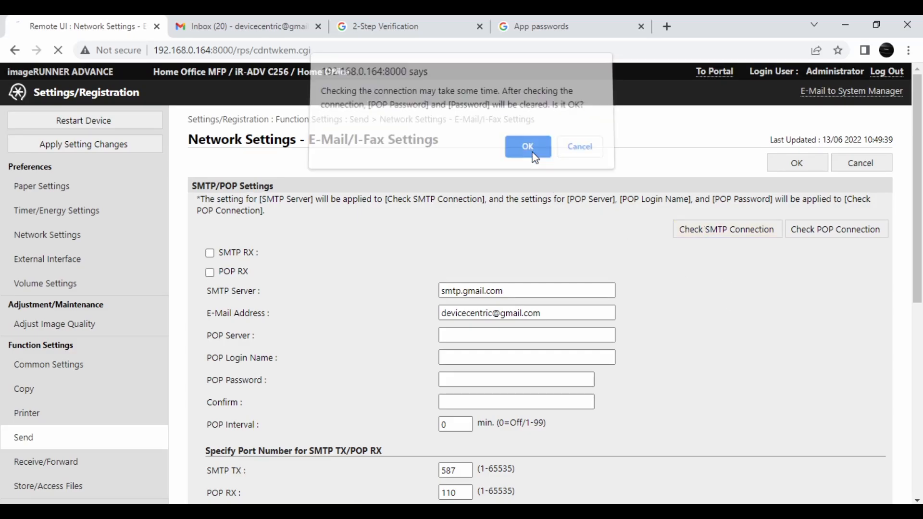
{"action": "left_click", "coordinate": [526, 146]}
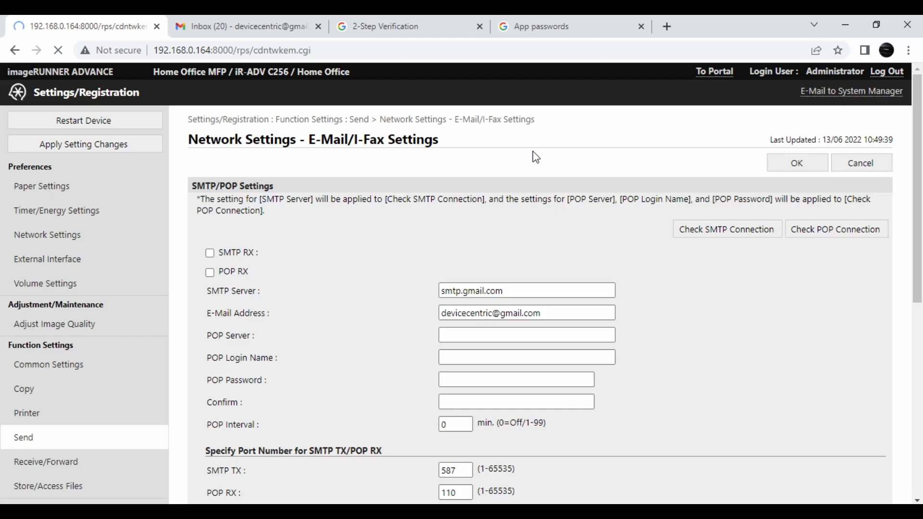
{"action": "left_click", "coordinate": [726, 229]}
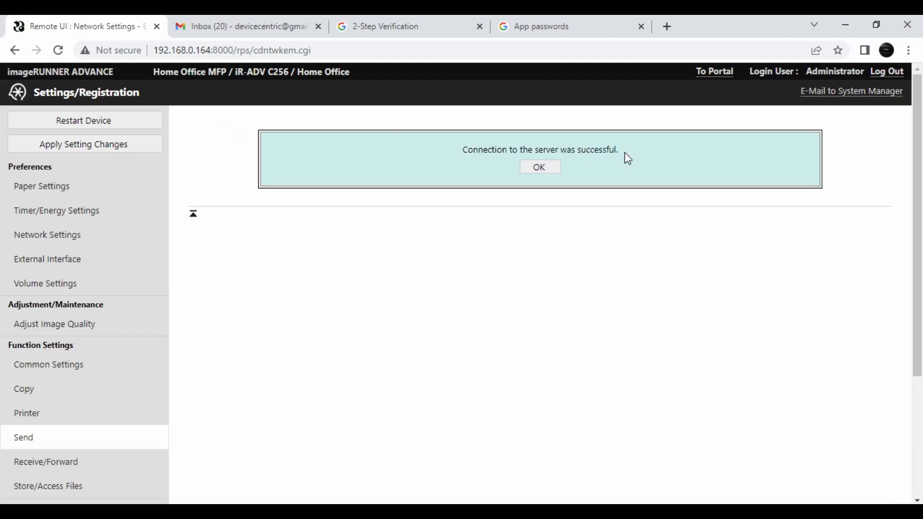
{"action": "mouse_move", "coordinate": [508, 259]}
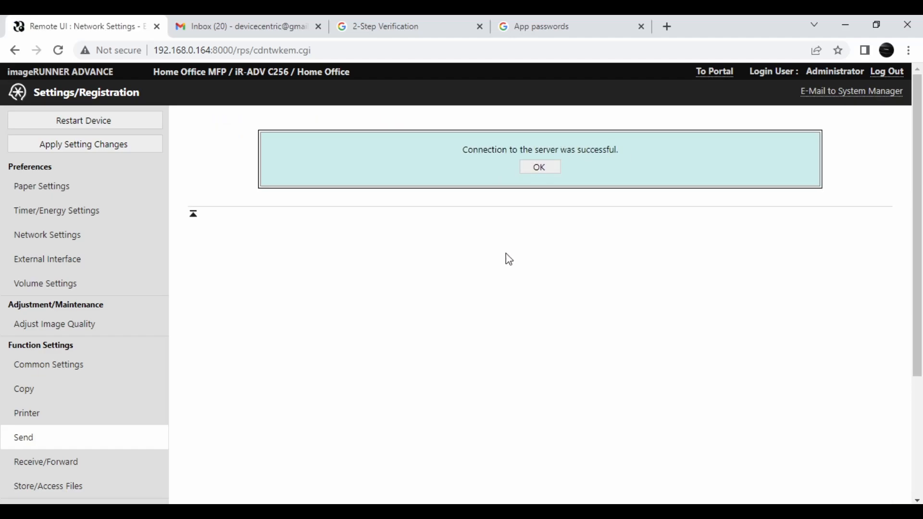
{"action": "mouse_move", "coordinate": [471, 171]}
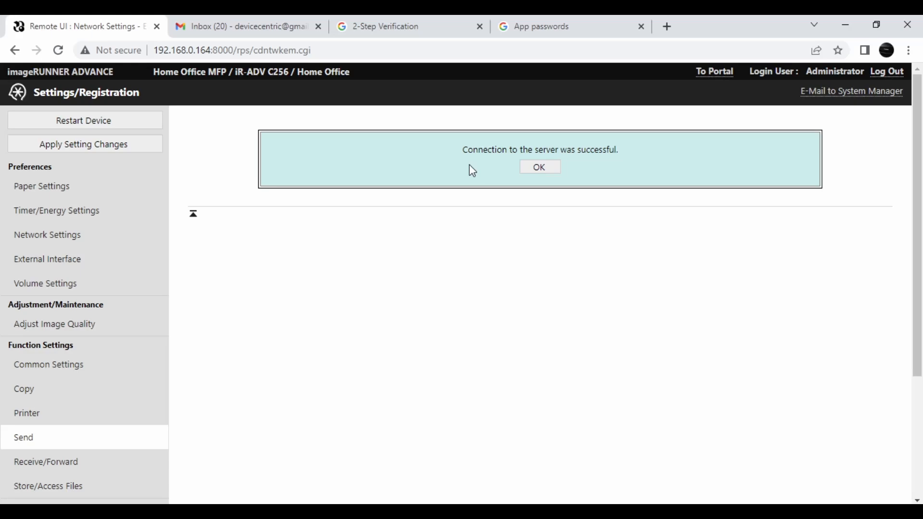
{"action": "mouse_move", "coordinate": [440, 151]}
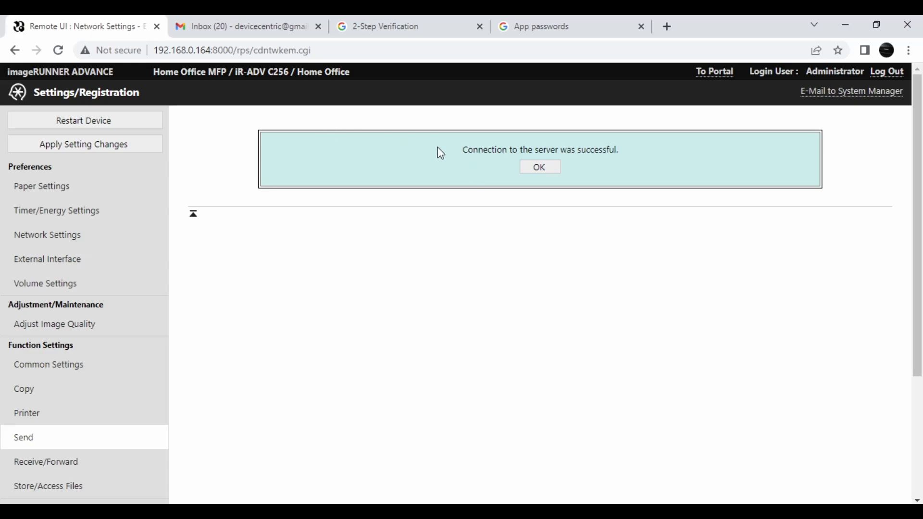
{"action": "mouse_move", "coordinate": [626, 160]}
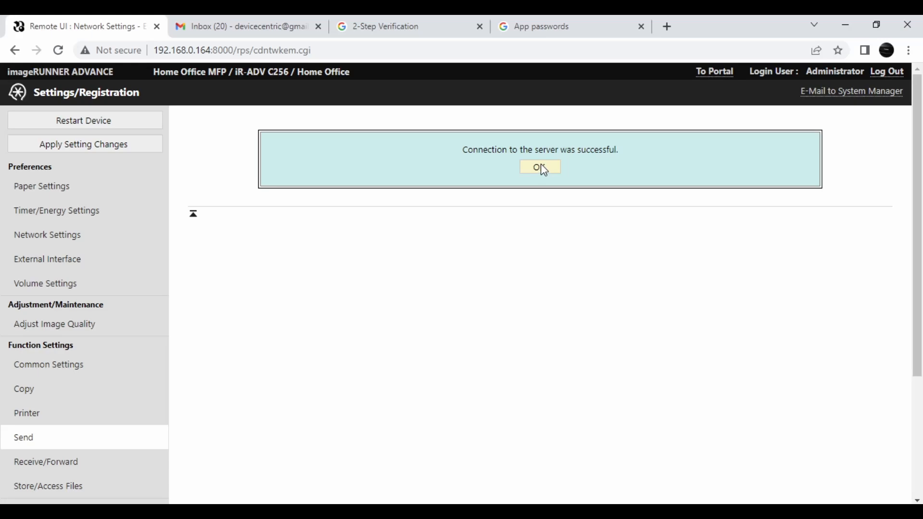
{"action": "left_click", "coordinate": [538, 166]}
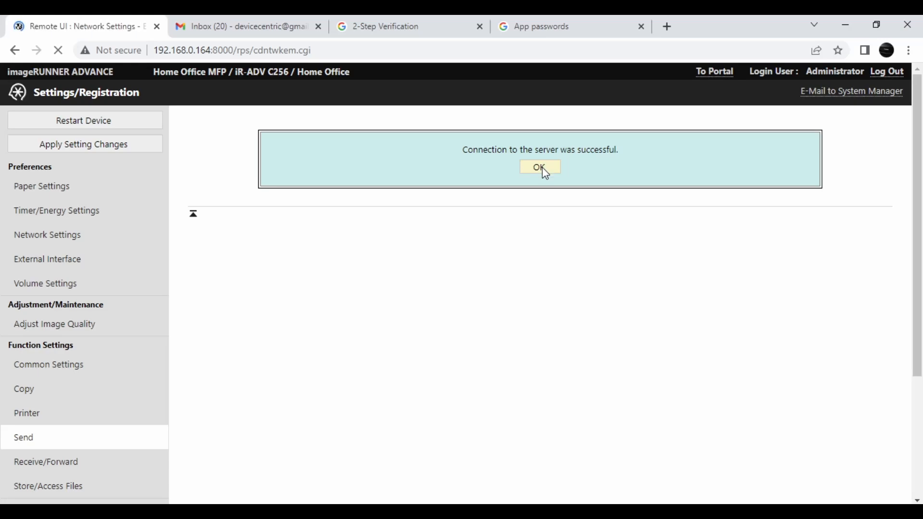
- In Send Common Settings, save 'iR-ADV C256' as the Unit Name for E-Mail/I-Fax
{"action": "left_click", "coordinate": [538, 168]}
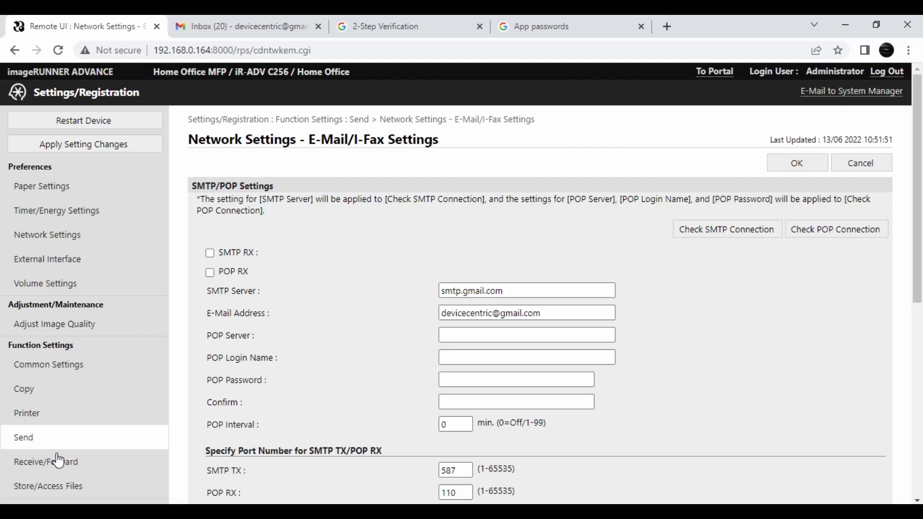
{"action": "left_click", "coordinate": [23, 437]}
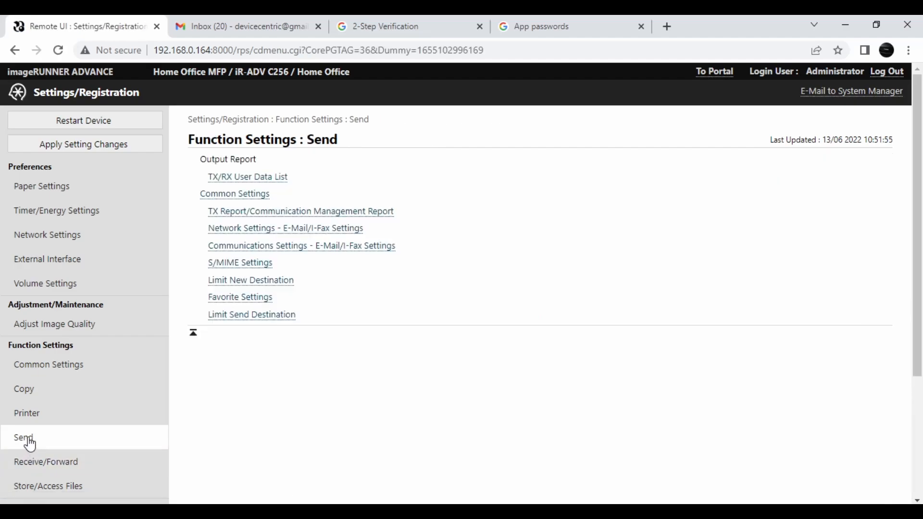
{"action": "left_click", "coordinate": [234, 193]}
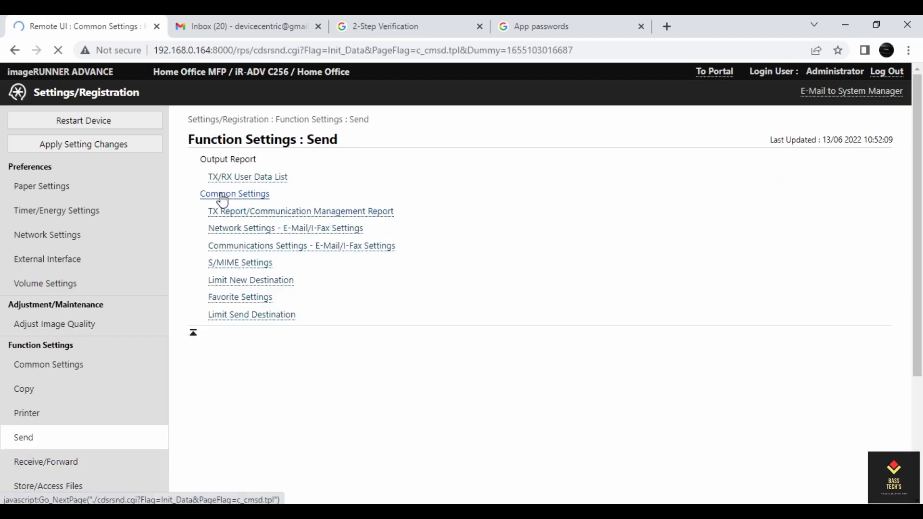
{"action": "left_click", "coordinate": [234, 194]}
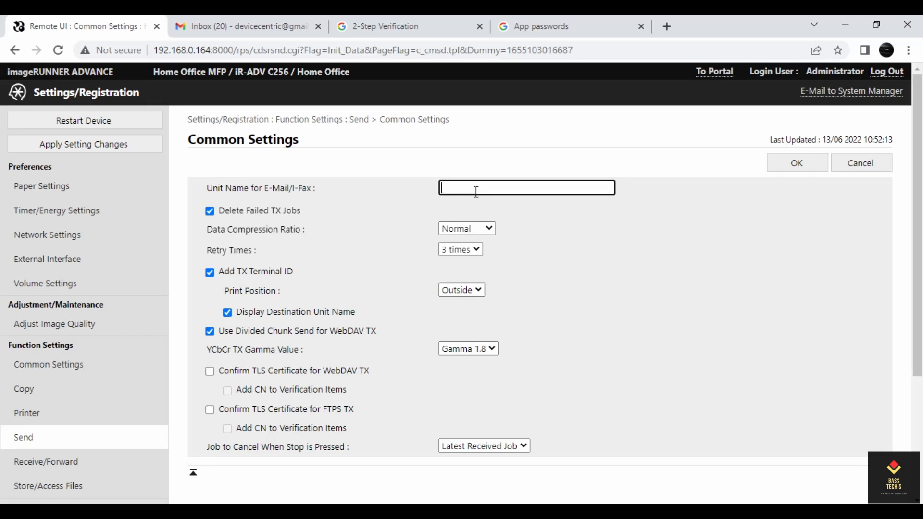
{"action": "type", "text": "iR-ADV"}
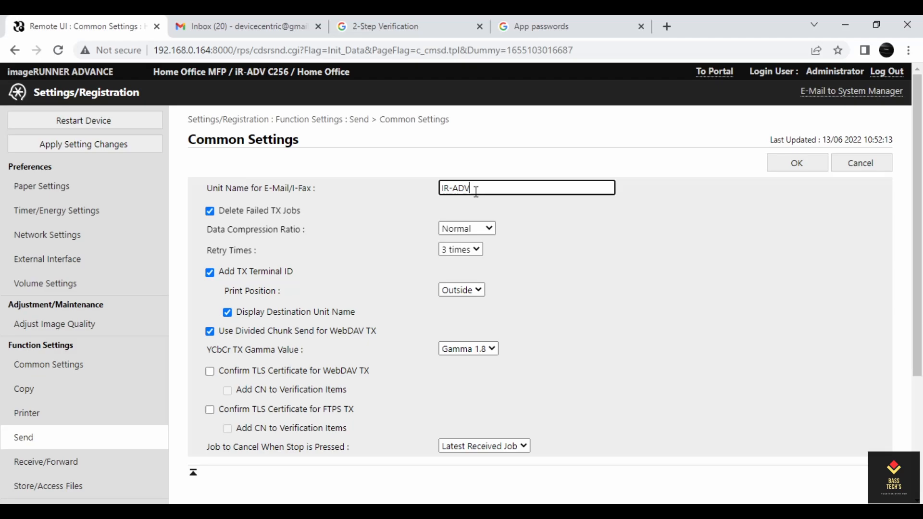
{"action": "type", "text": "C256"}
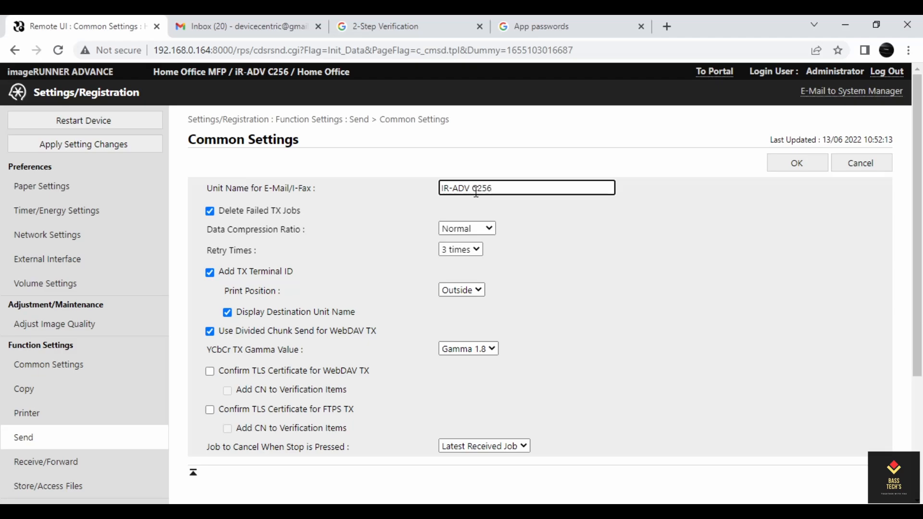
{"action": "mouse_move", "coordinate": [796, 163]}
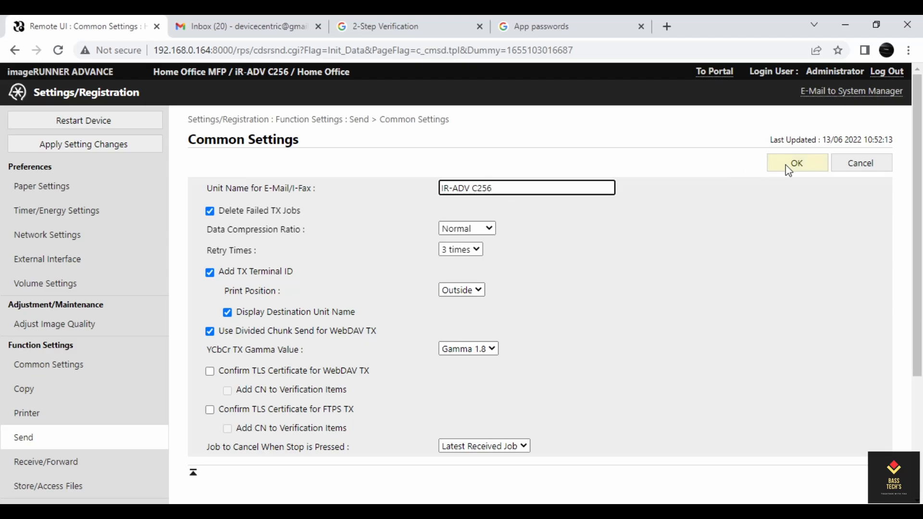
{"action": "left_click", "coordinate": [795, 163]}
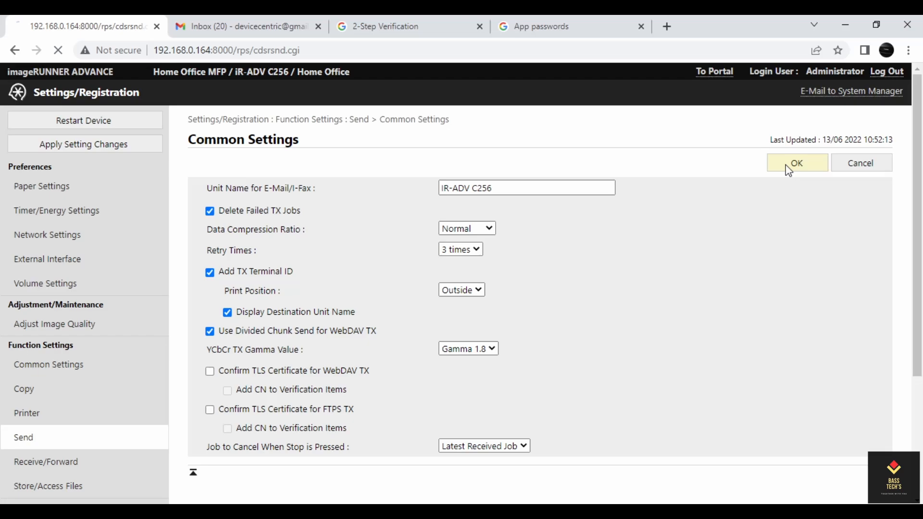
{"action": "left_click", "coordinate": [795, 163]}
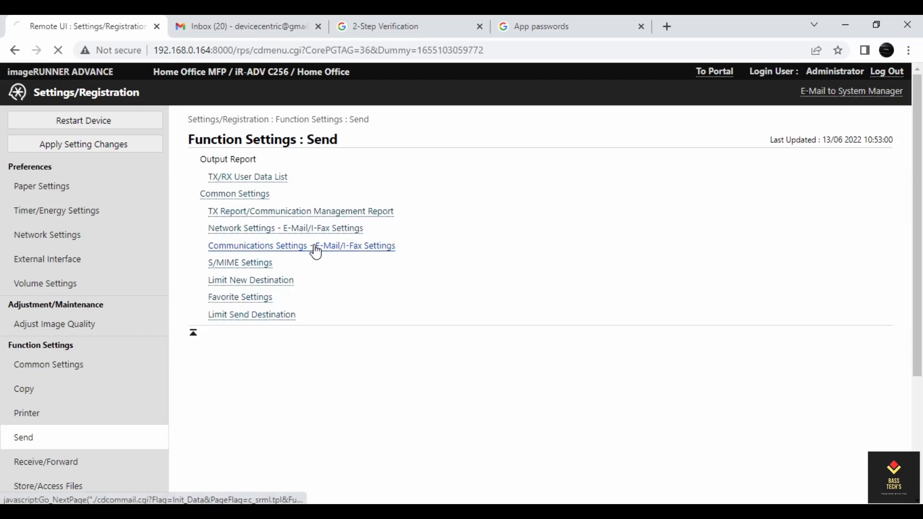
- In E-Mail/I-Fax settings, change Default Subject from 'Attached Image' to 'SCAN FRO IR-ADVC256' and save
{"action": "left_click", "coordinate": [300, 246]}
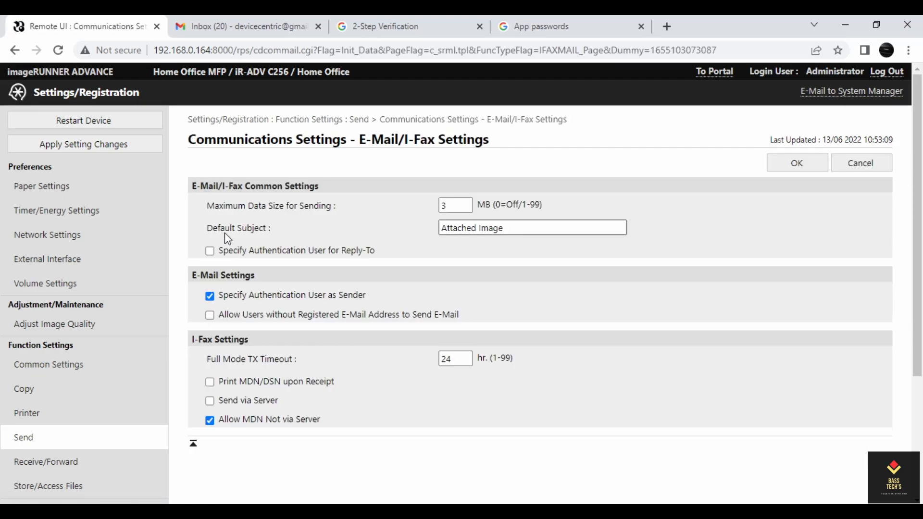
{"action": "triple_click", "coordinate": [532, 227]}
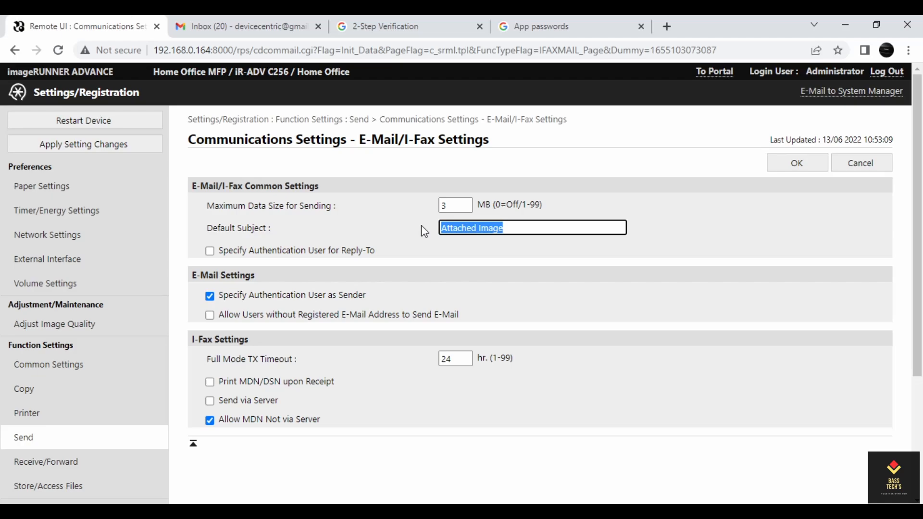
{"action": "type", "text": "SCAN FRO"}
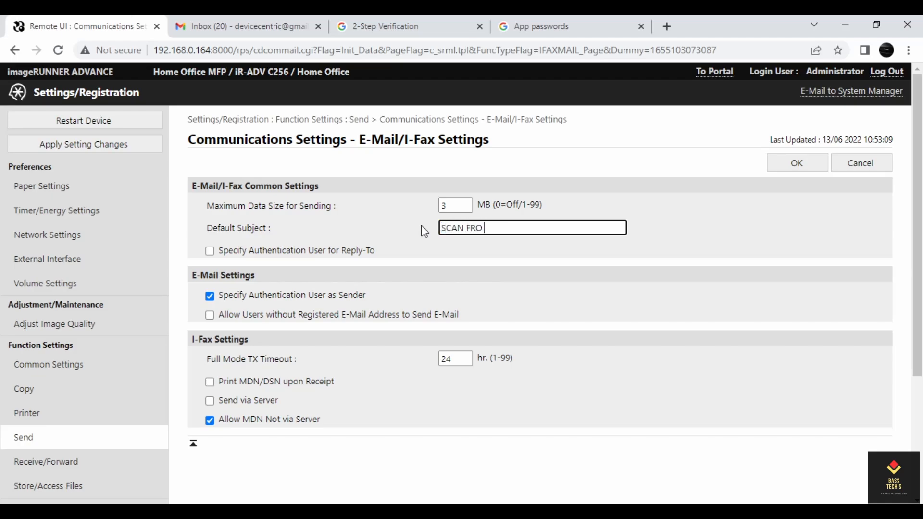
{"action": "type", "text": "IR-A"}
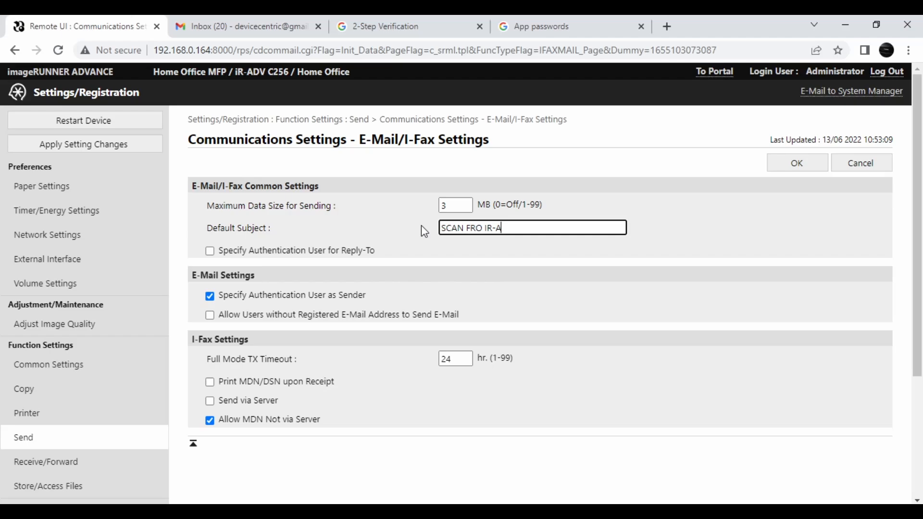
{"action": "type", "text": "DV"}
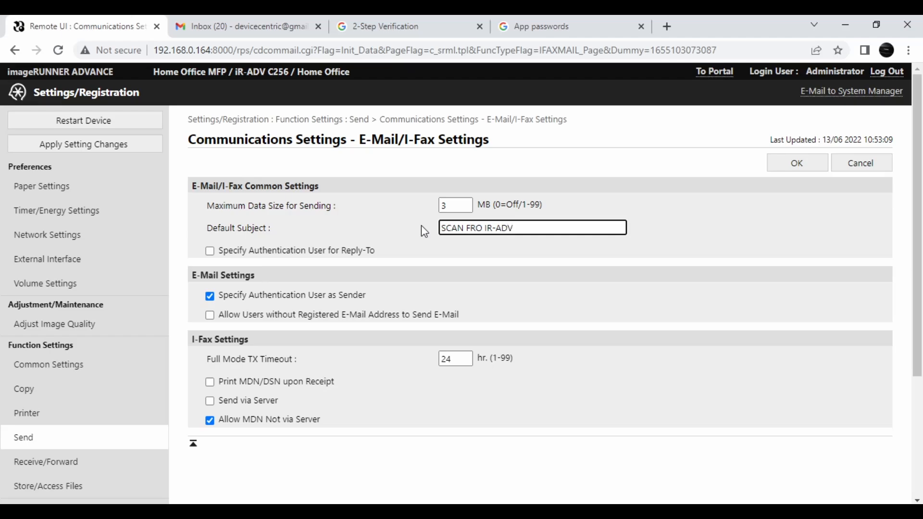
{"action": "type", "text": "256"}
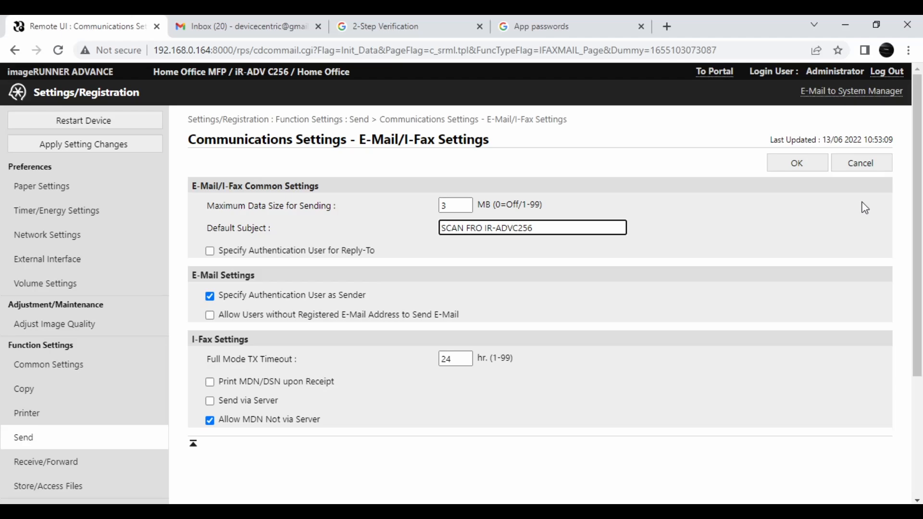
{"action": "left_click", "coordinate": [796, 163]}
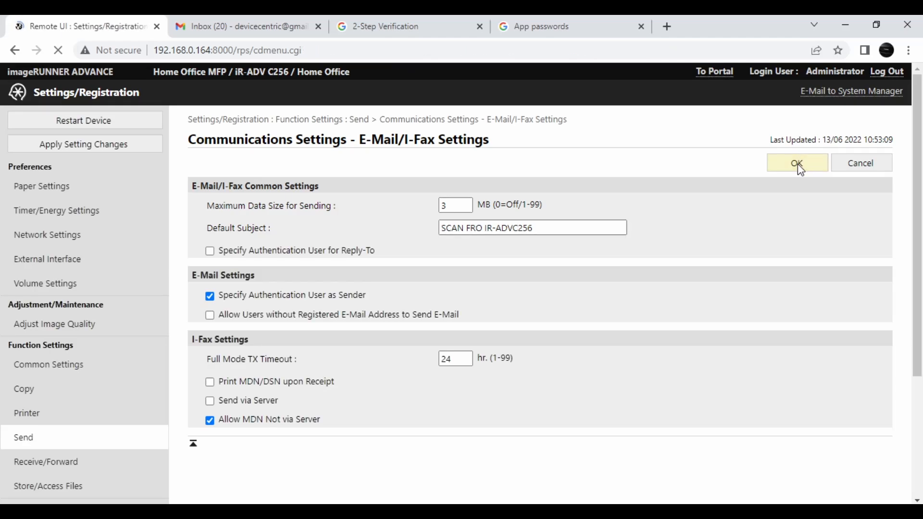
{"action": "left_click", "coordinate": [797, 163]}
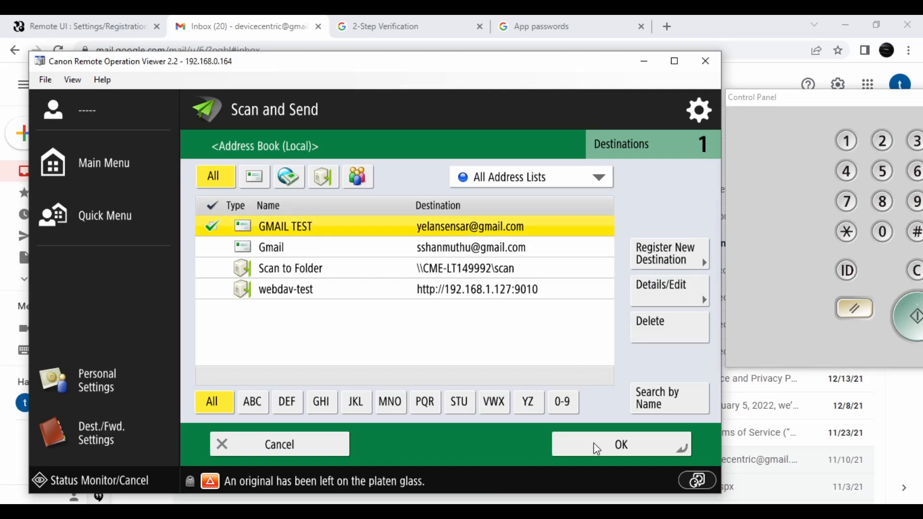
- Send the scanned page to GMAIL TEST and view the Send Job Log entry
{"action": "left_click", "coordinate": [621, 444]}
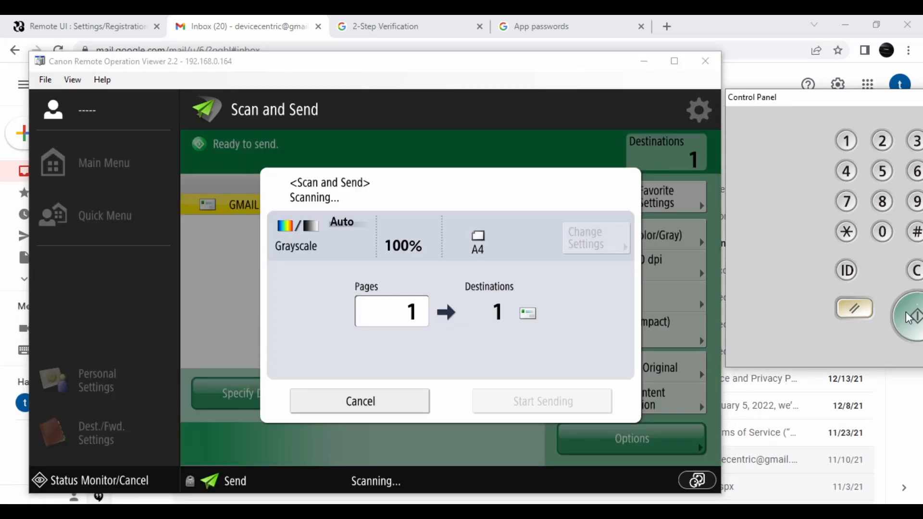
{"action": "mouse_move", "coordinate": [530, 210]}
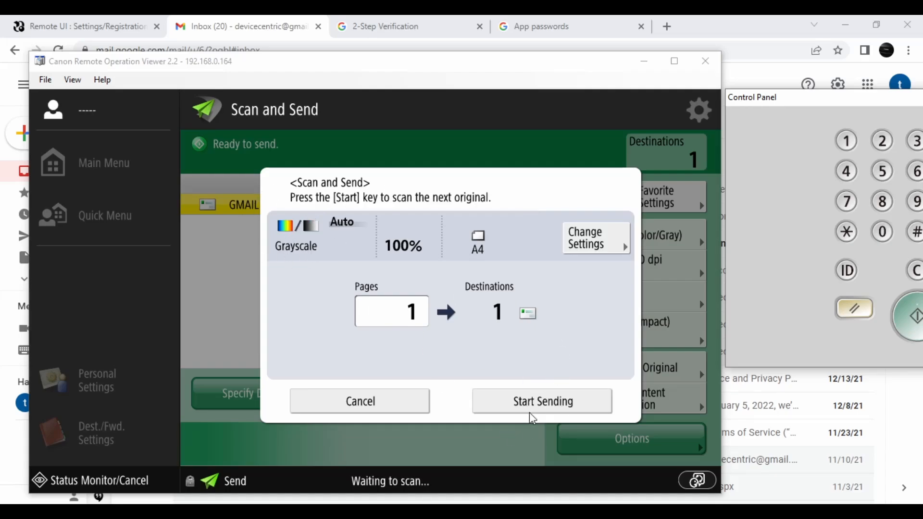
{"action": "left_click", "coordinate": [540, 401]}
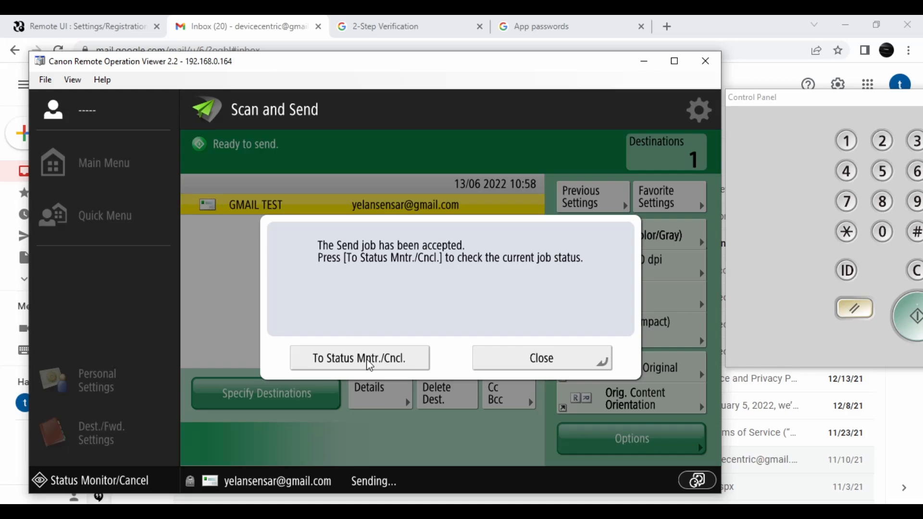
{"action": "left_click", "coordinate": [359, 357]}
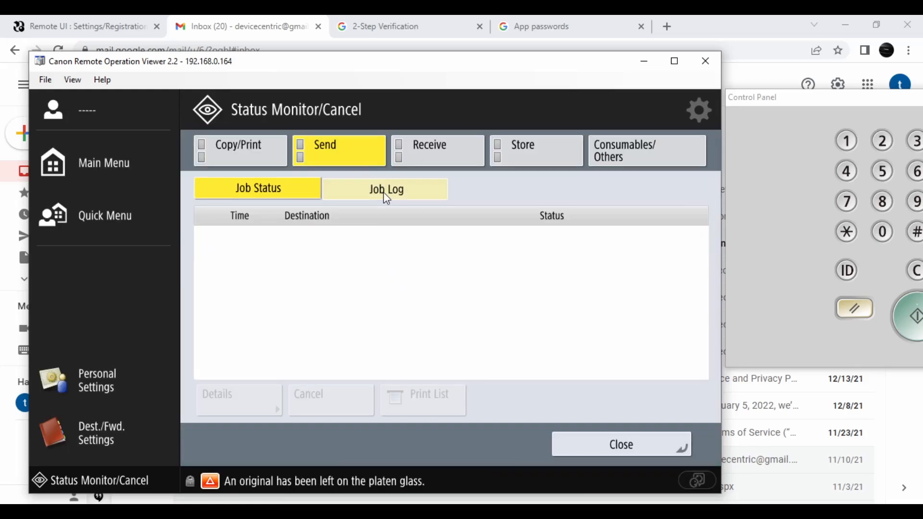
{"action": "left_click", "coordinate": [385, 189]}
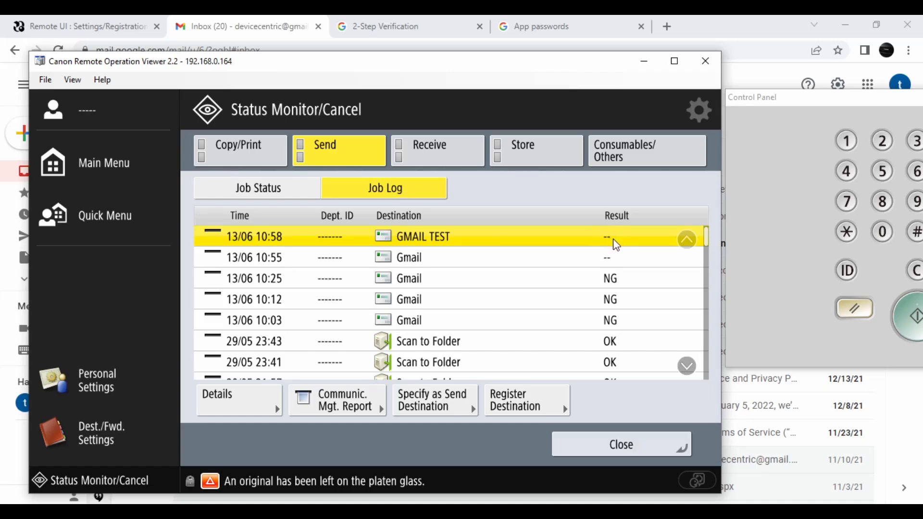
{"action": "mouse_move", "coordinate": [610, 244]}
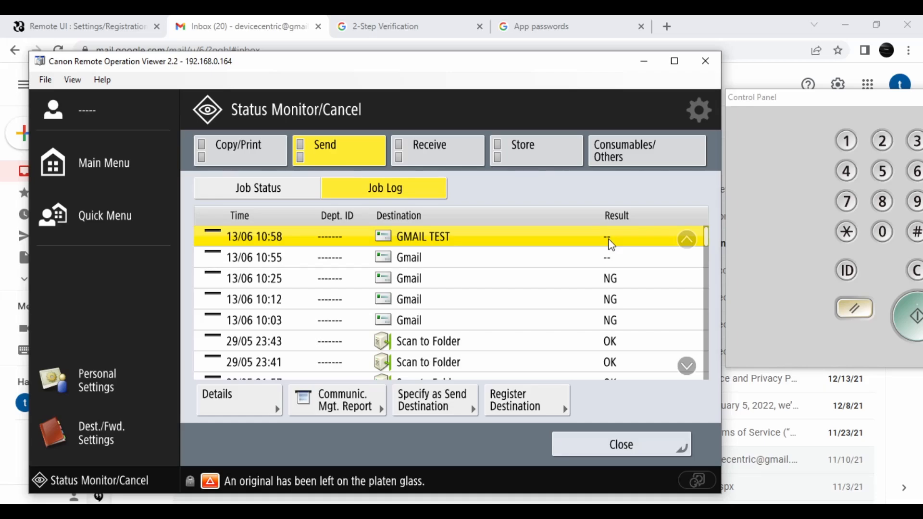
{"action": "mouse_move", "coordinate": [261, 21]}
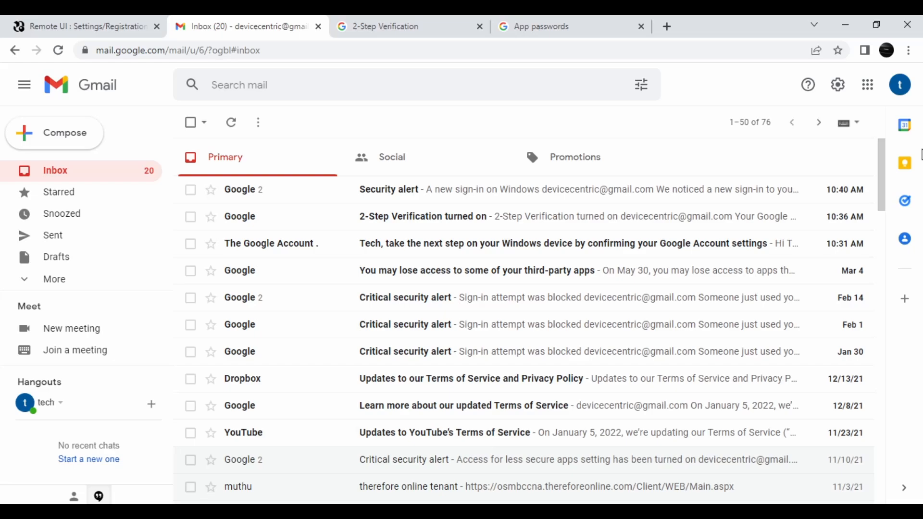
- Switch to the recipient account, open 'SCAN FRO IR-ADVC256' and preview 0217_001.pdf
{"action": "left_click", "coordinate": [899, 84]}
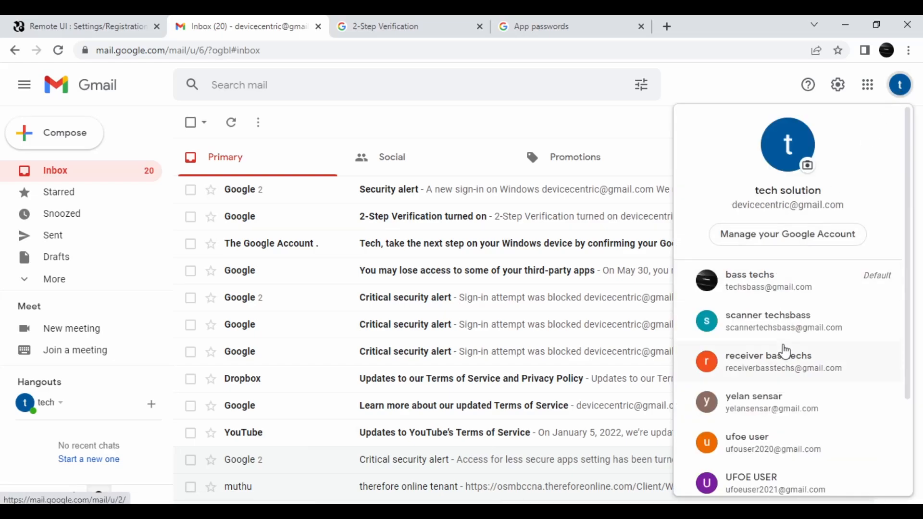
{"action": "left_click", "coordinate": [752, 402]}
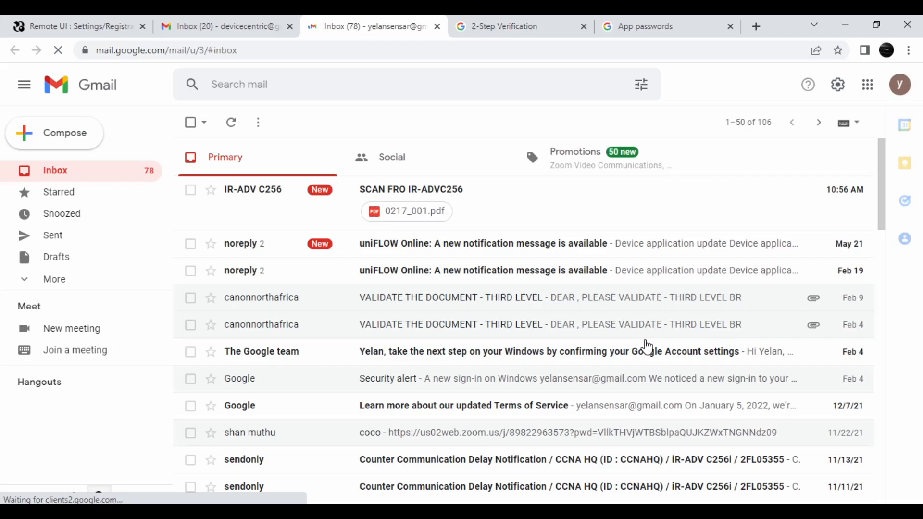
{"action": "mouse_move", "coordinate": [257, 202]}
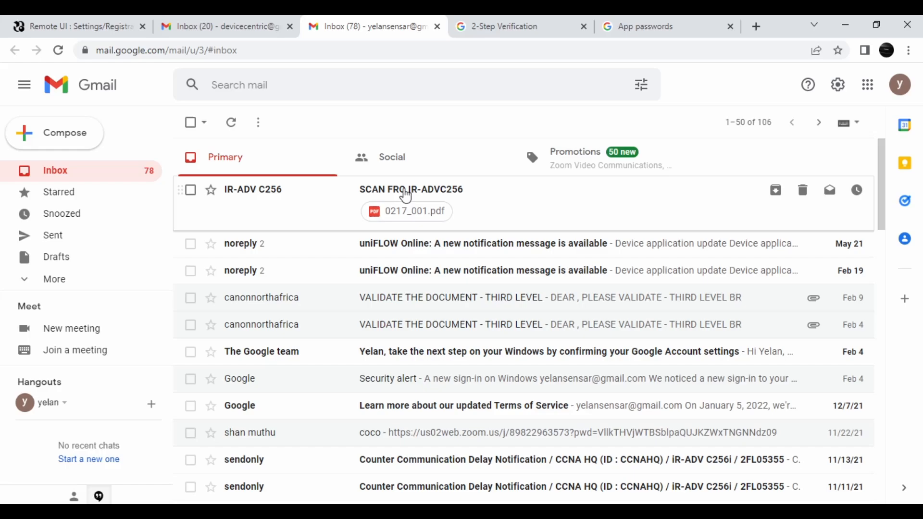
{"action": "left_click", "coordinate": [411, 188]}
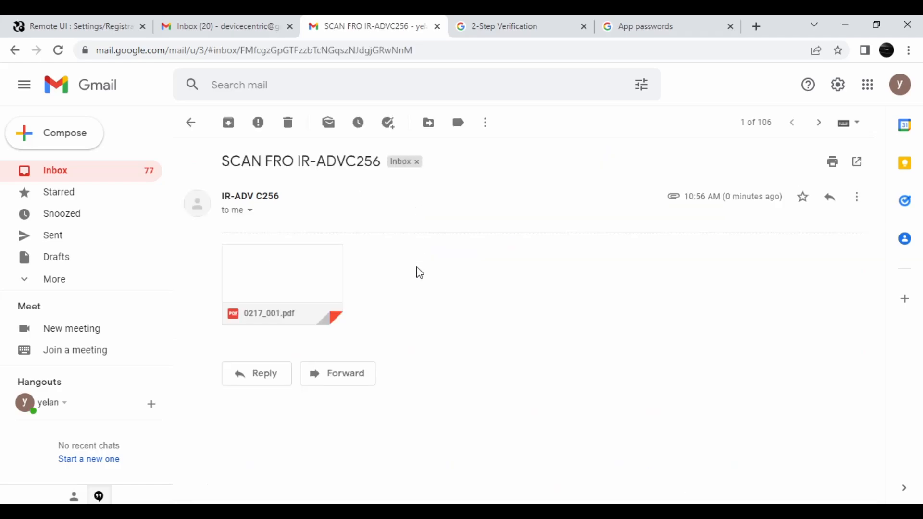
{"action": "left_click", "coordinate": [282, 273]}
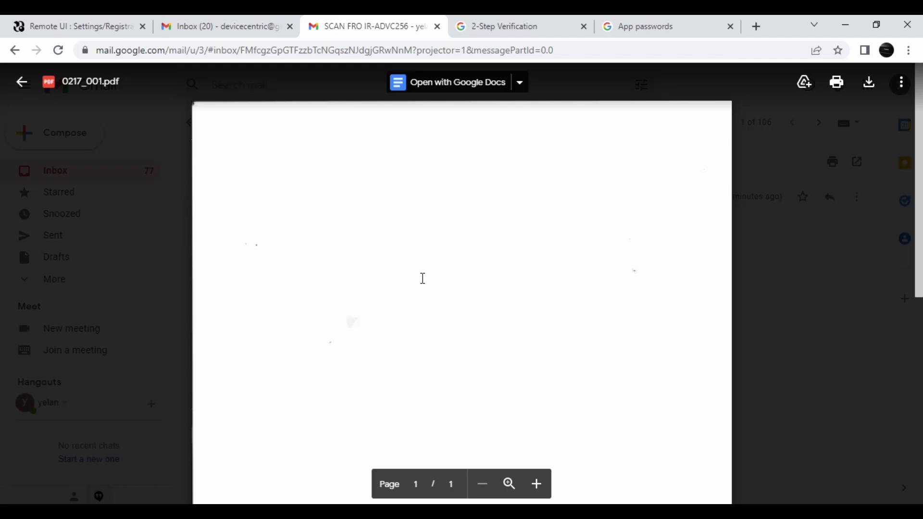
{"action": "left_click", "coordinate": [22, 81]}
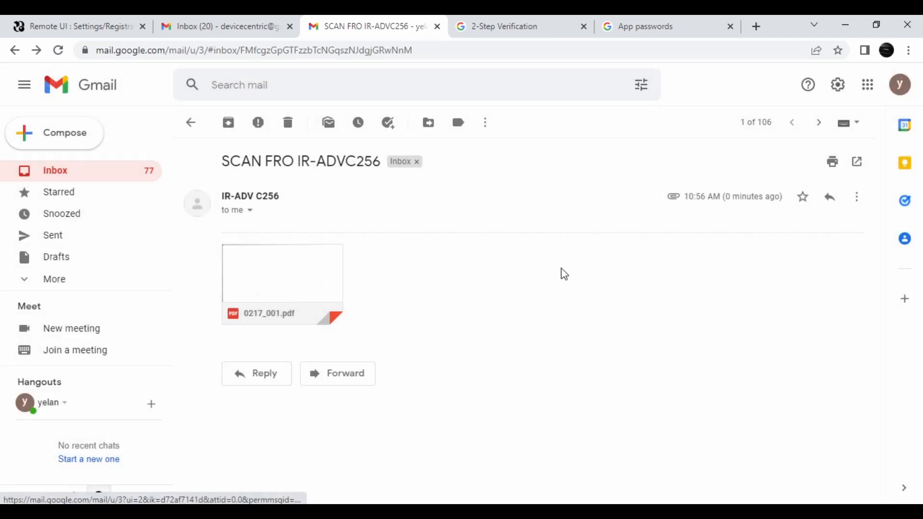
{"action": "mouse_move", "coordinate": [576, 260]}
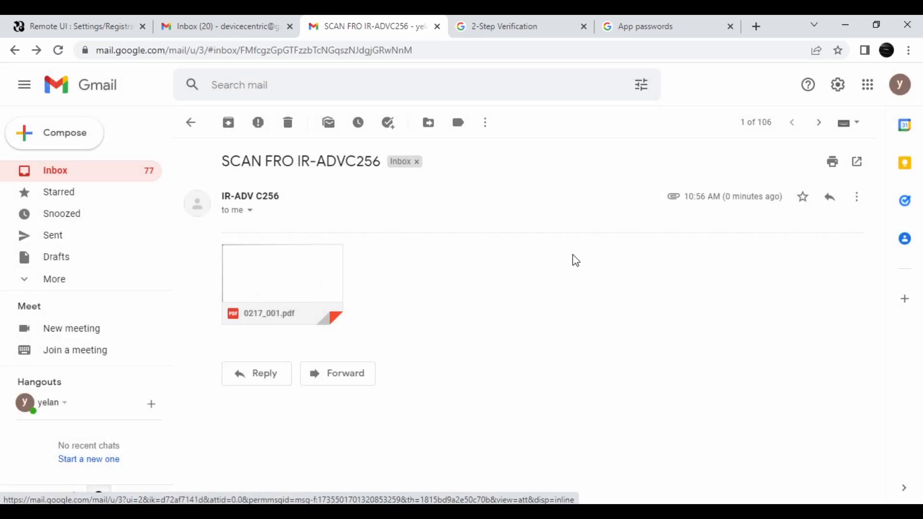